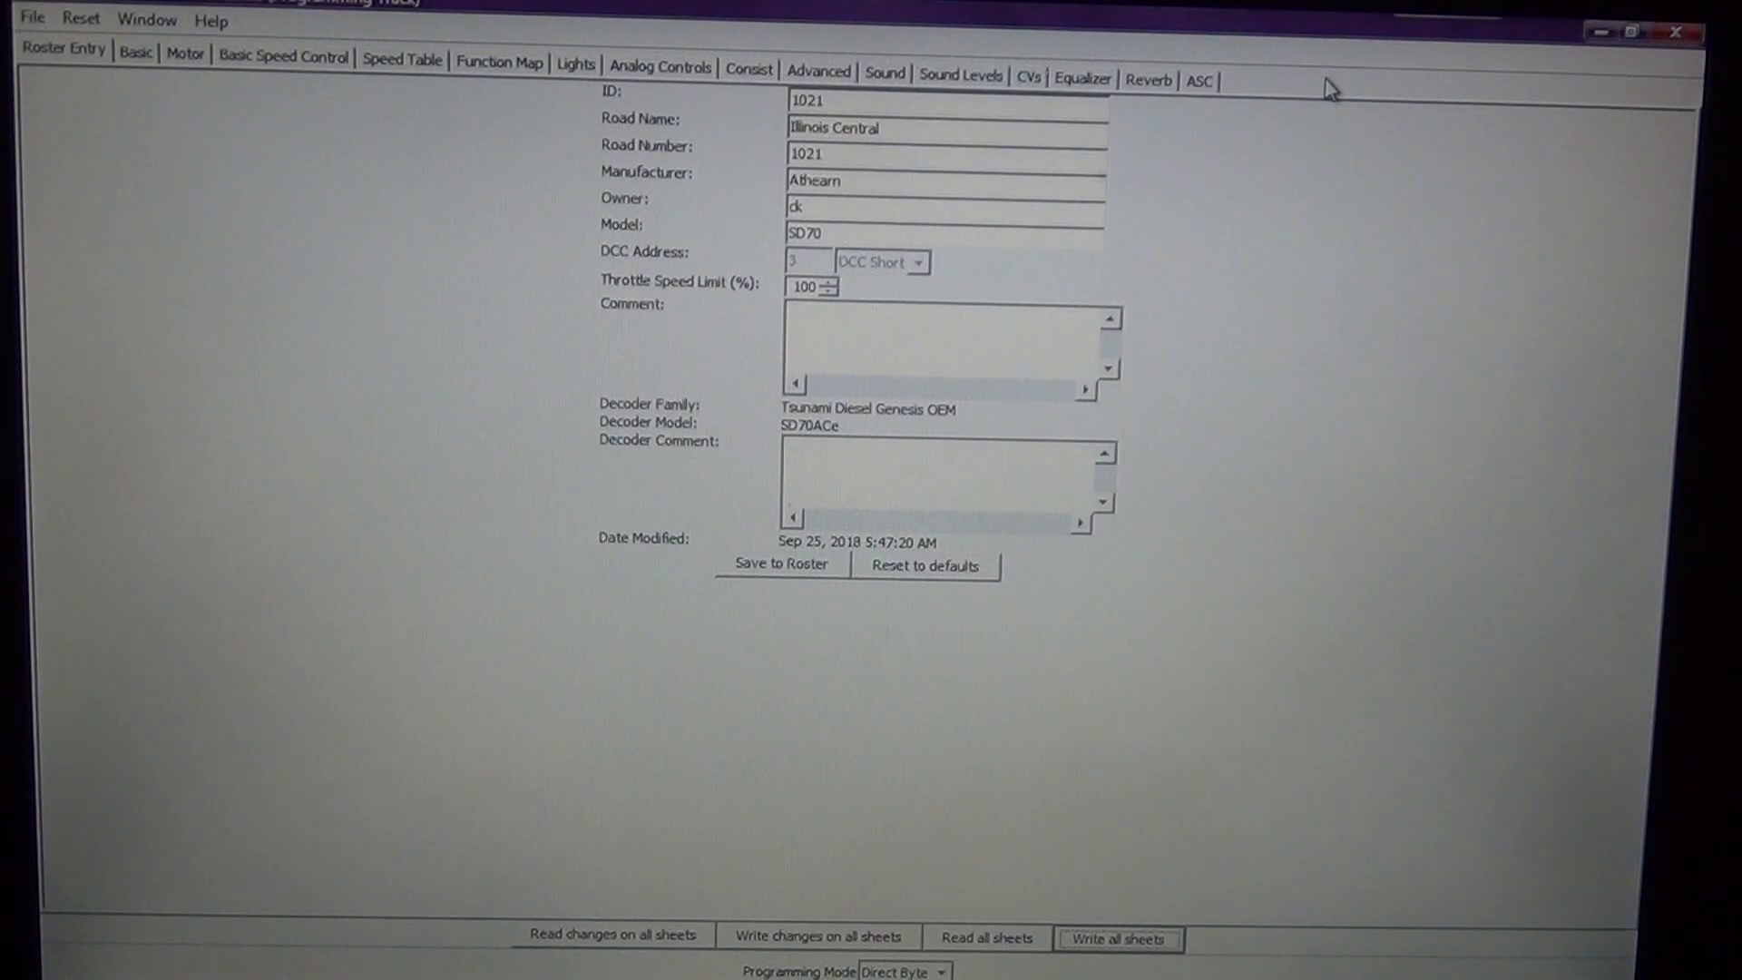
mouse_move(1193, 525)
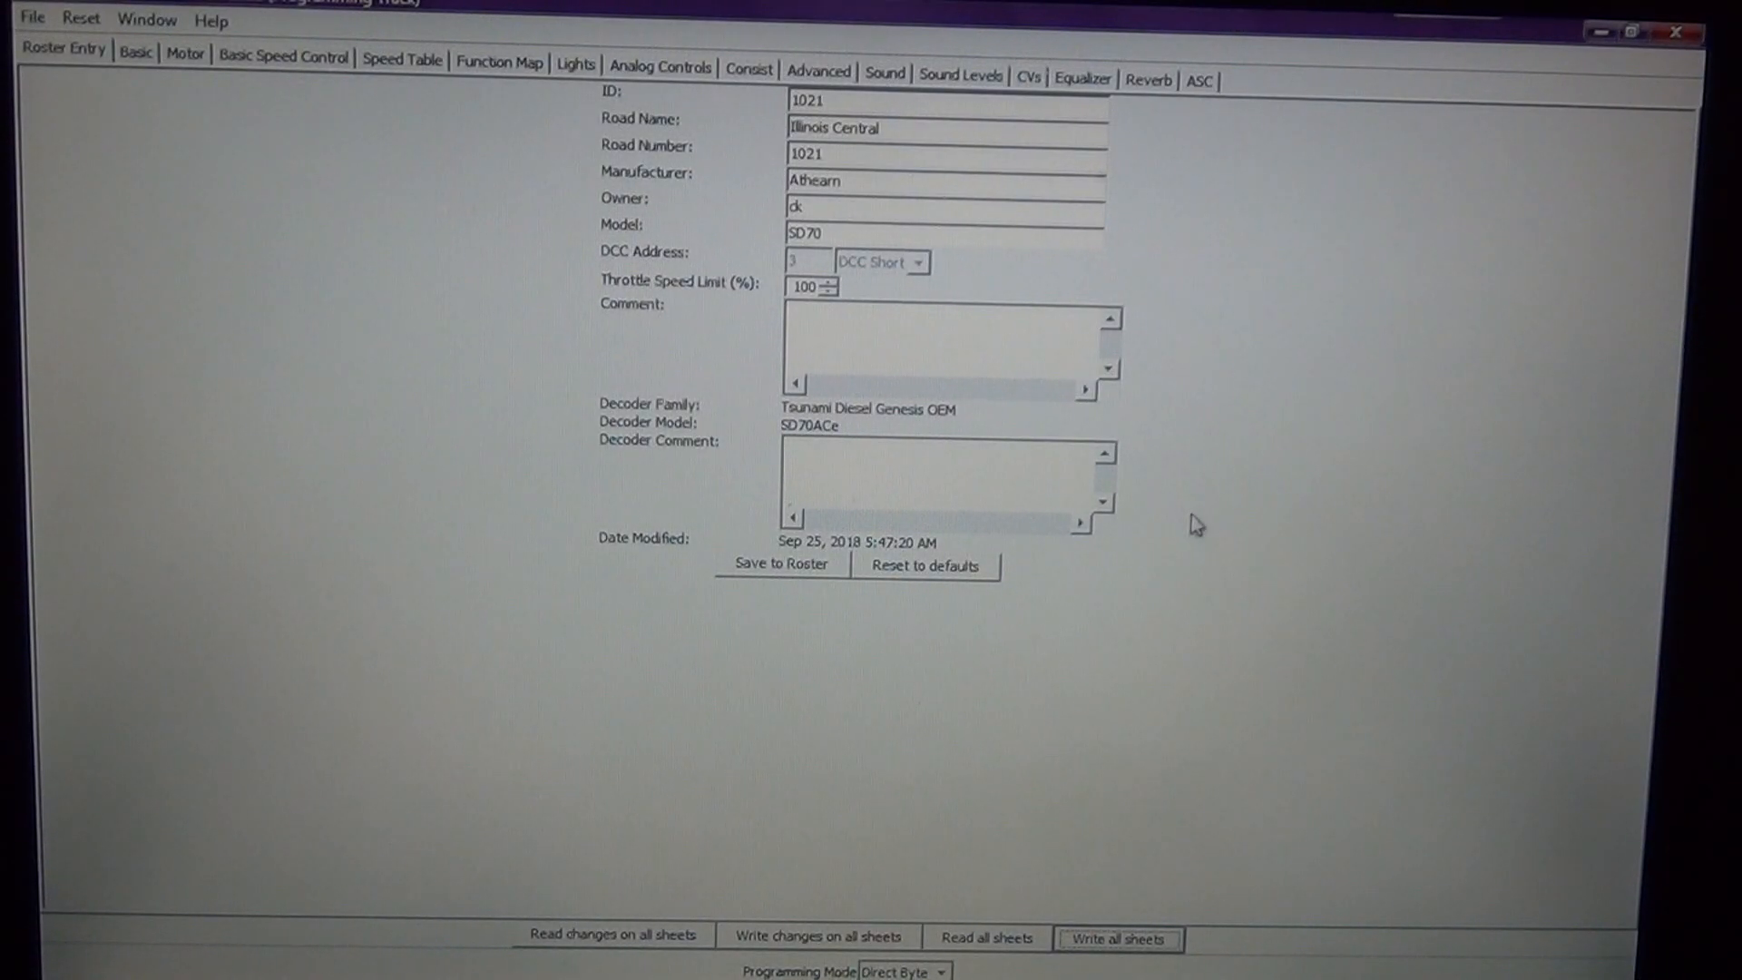
mouse_move(396, 196)
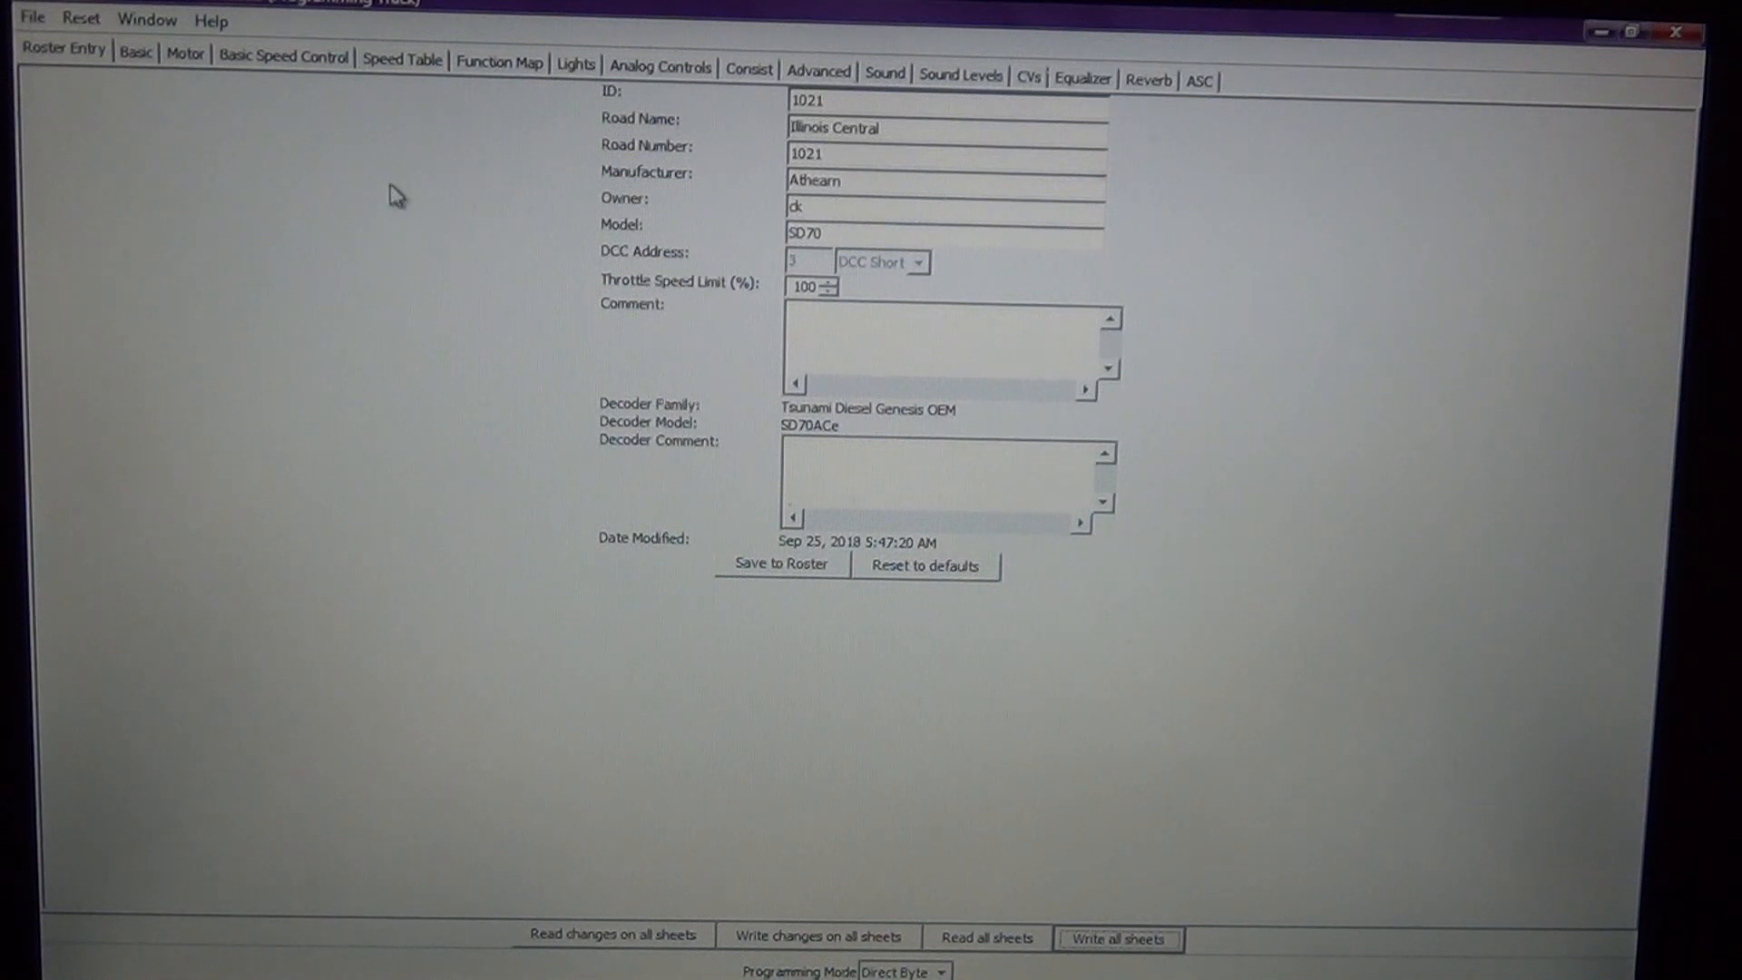
Switch the locomotive from short address 3 to long address 1021 on the Basic tab
click(135, 58)
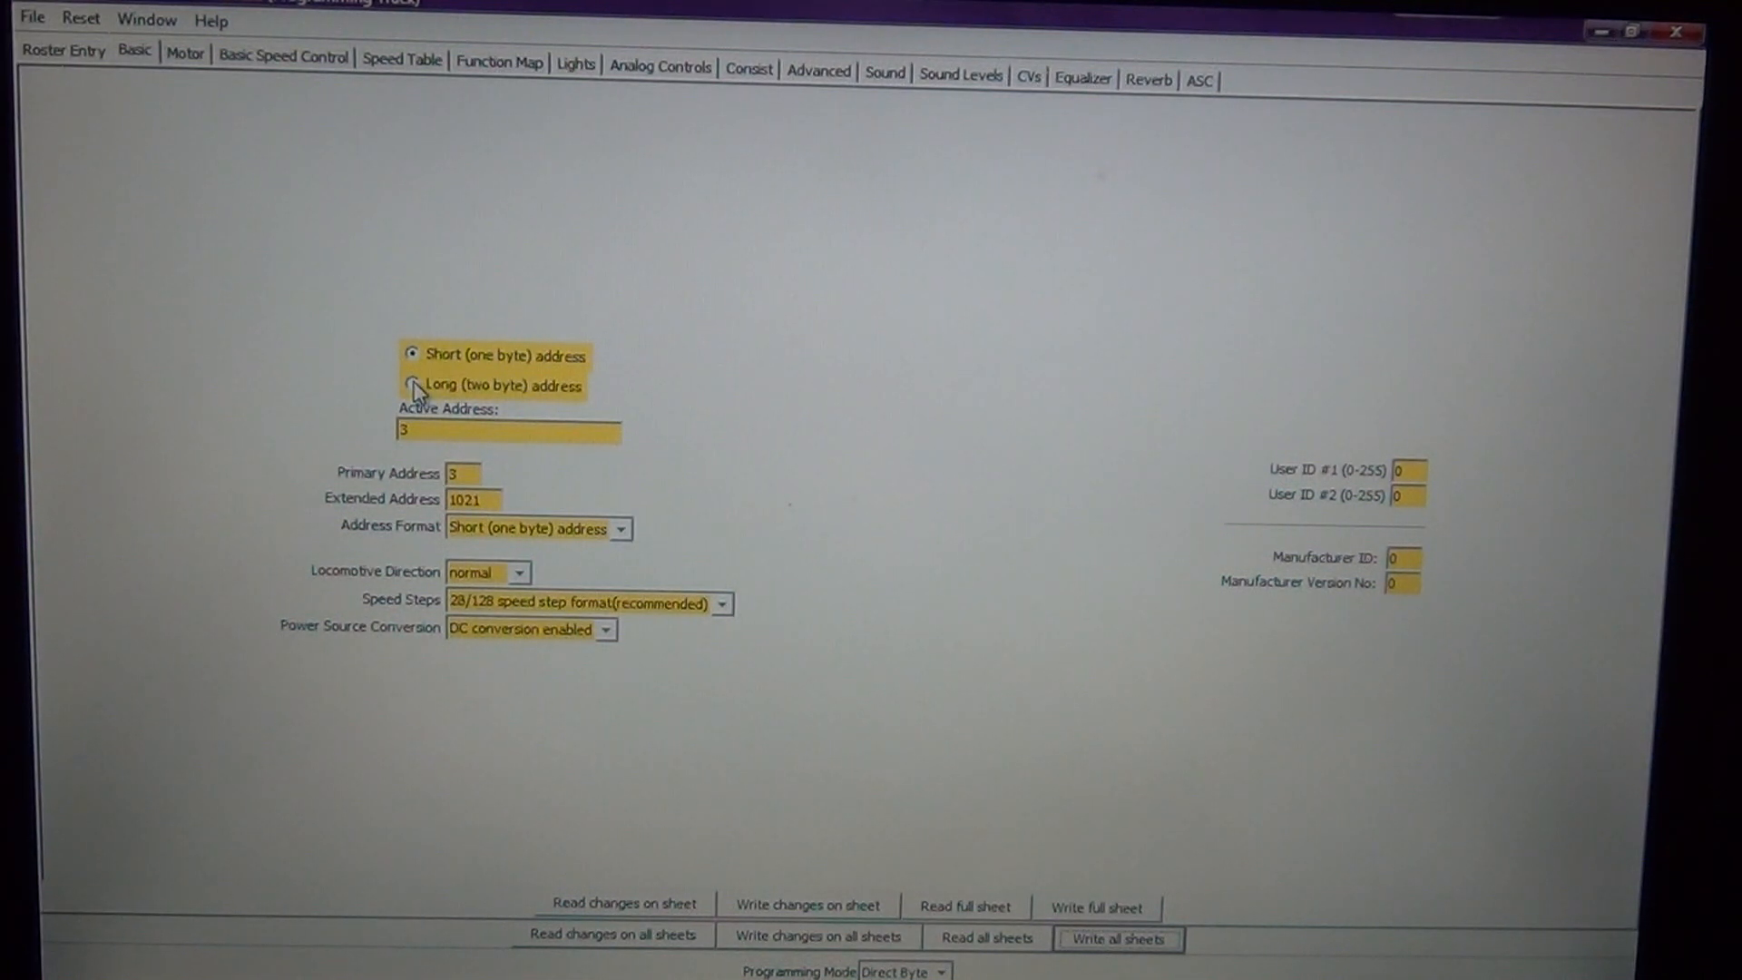
click(414, 385)
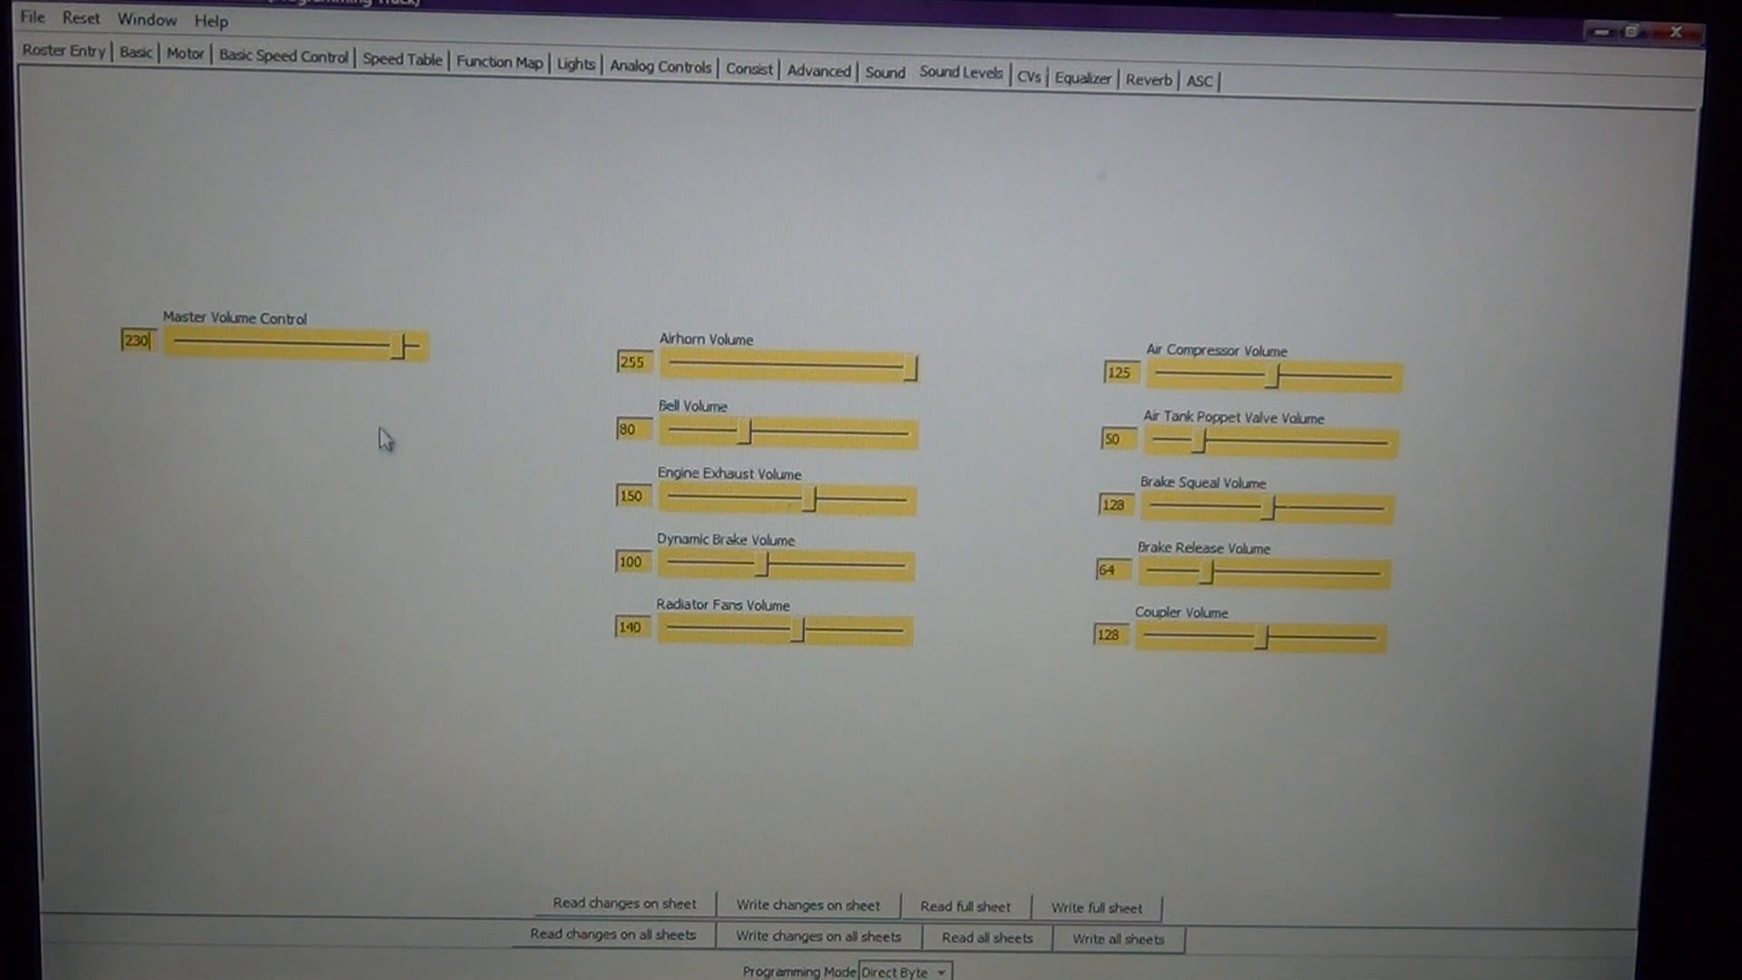
Lower master volume to 118 and airhorn volume to 134, then write the sheet to the decoder
drag(400, 345, 389, 346)
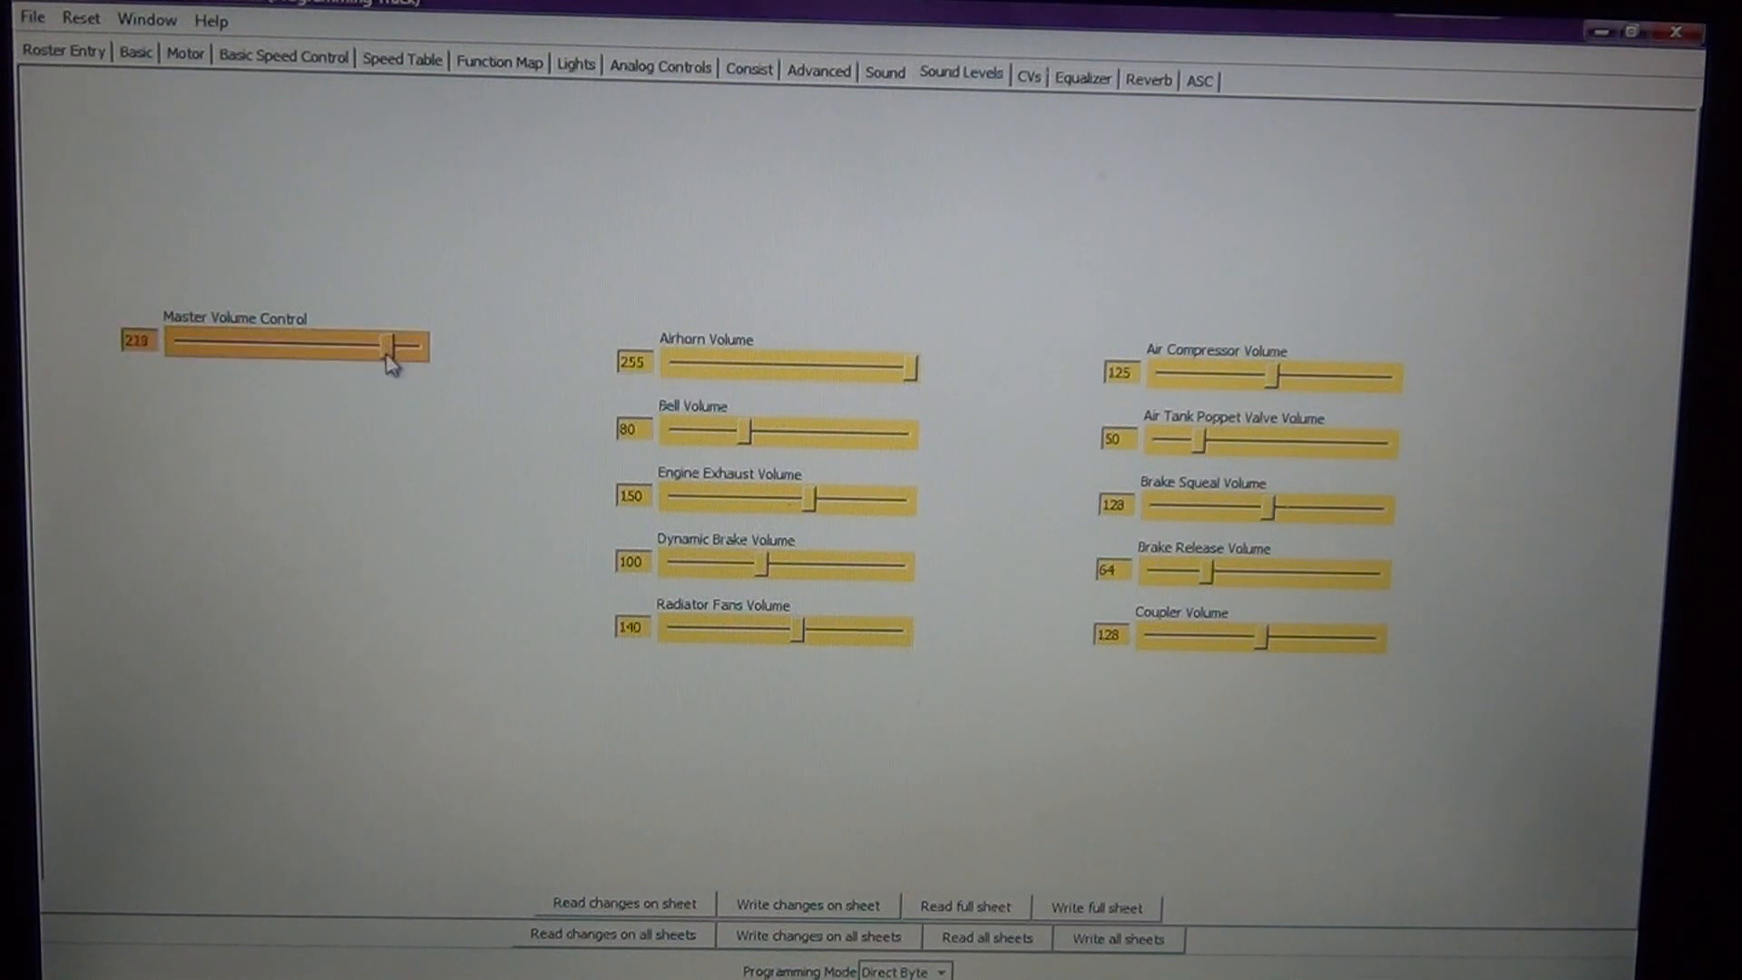
drag(383, 345, 286, 346)
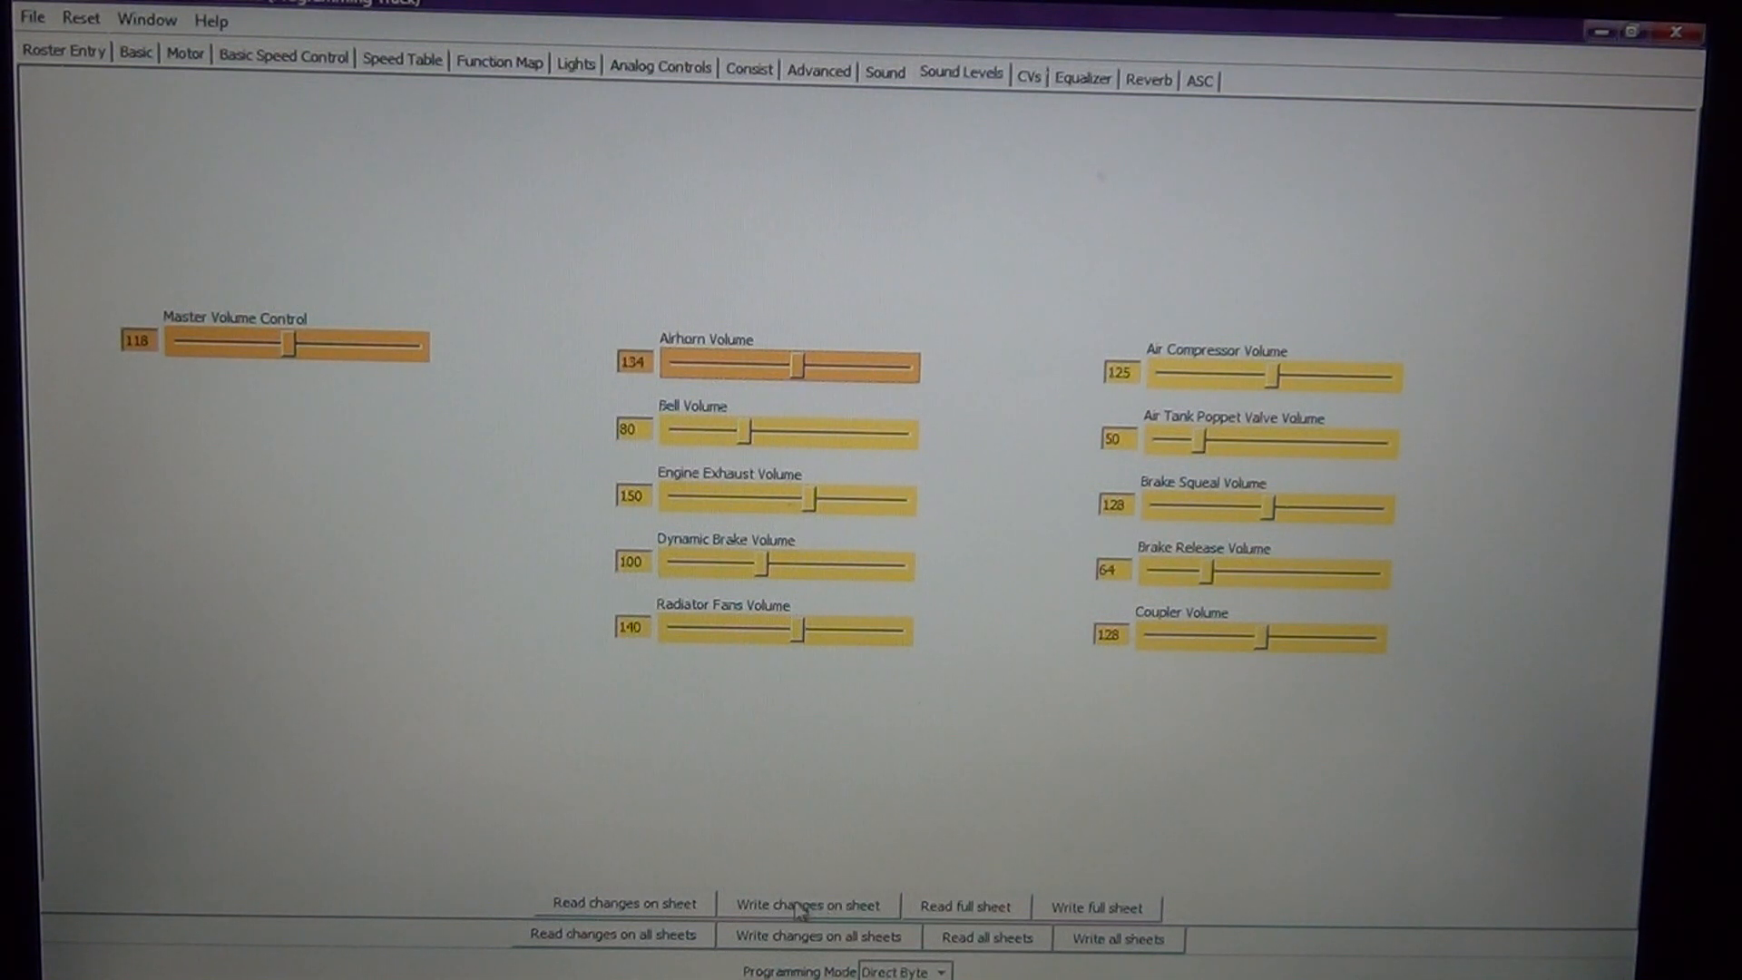
click(807, 905)
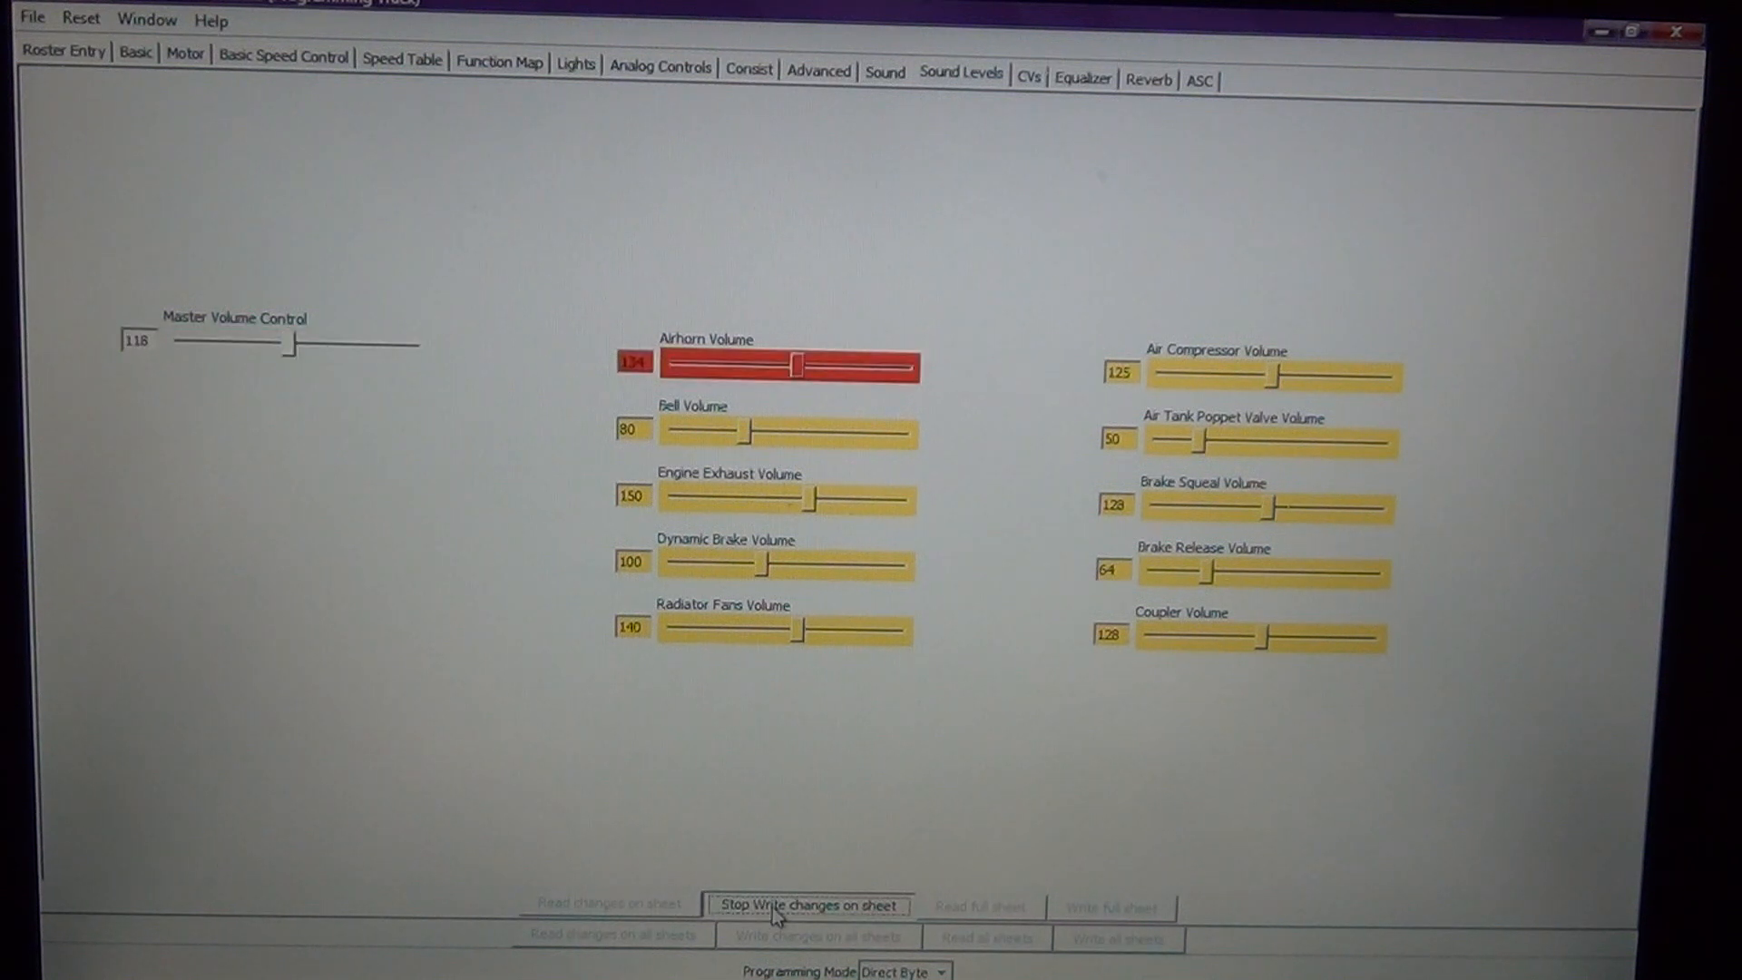
click(807, 904)
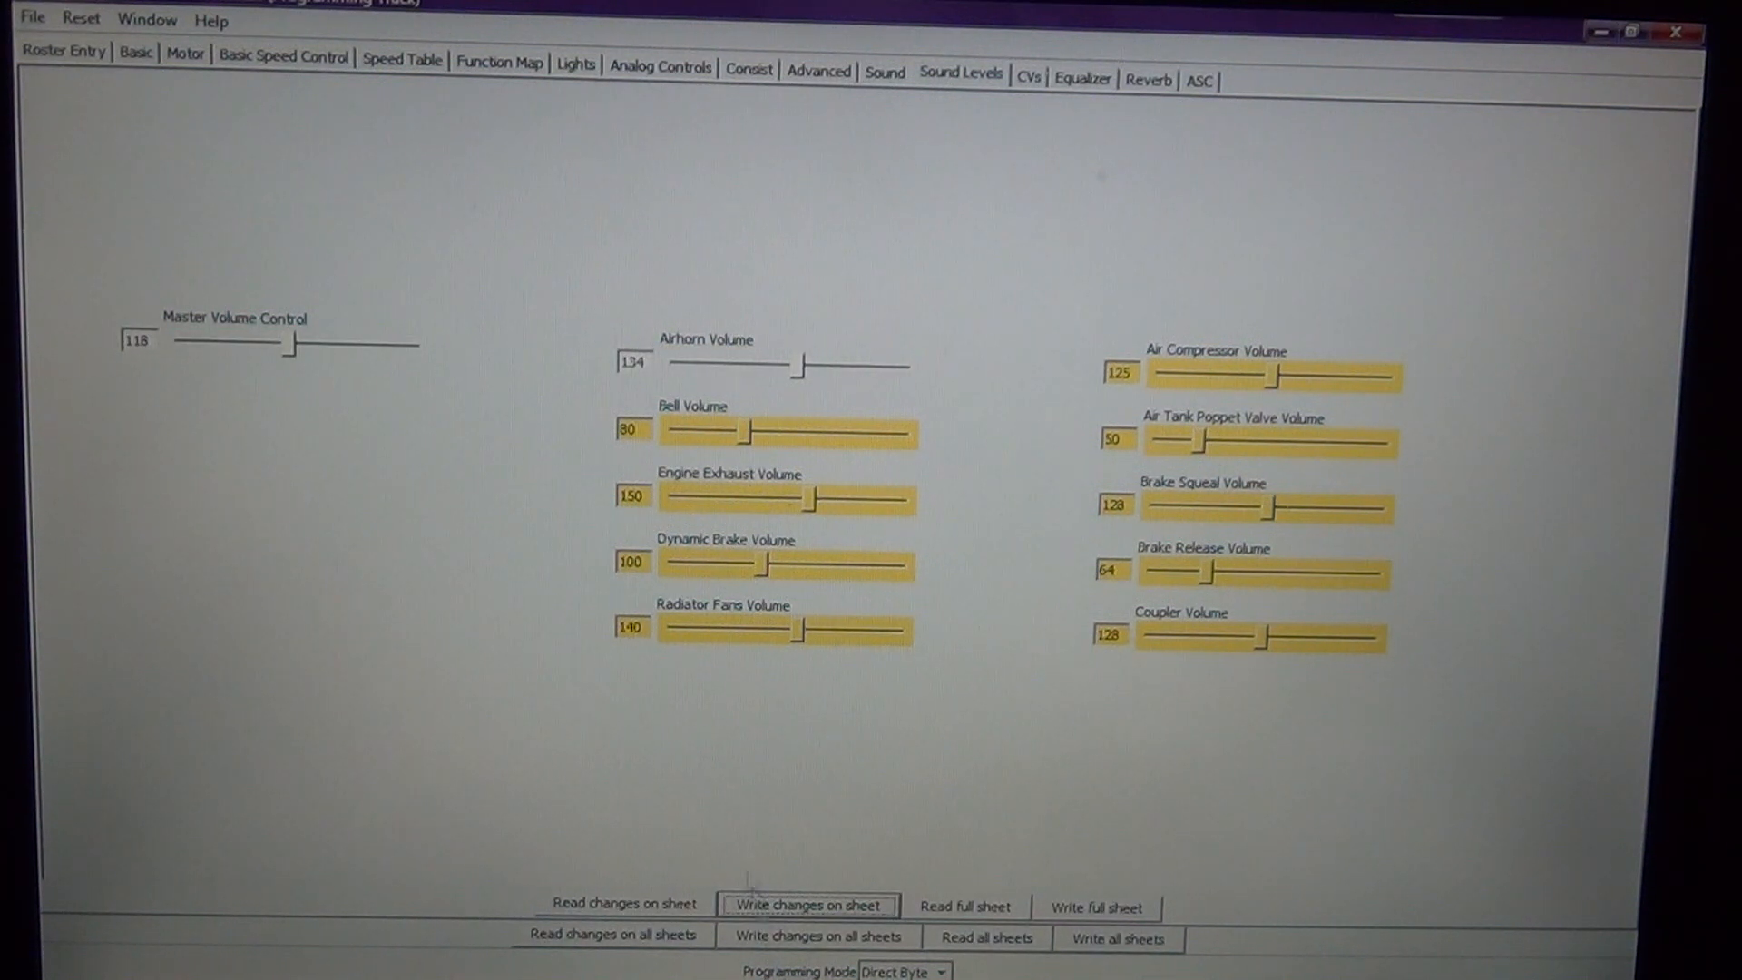
mouse_move(464, 405)
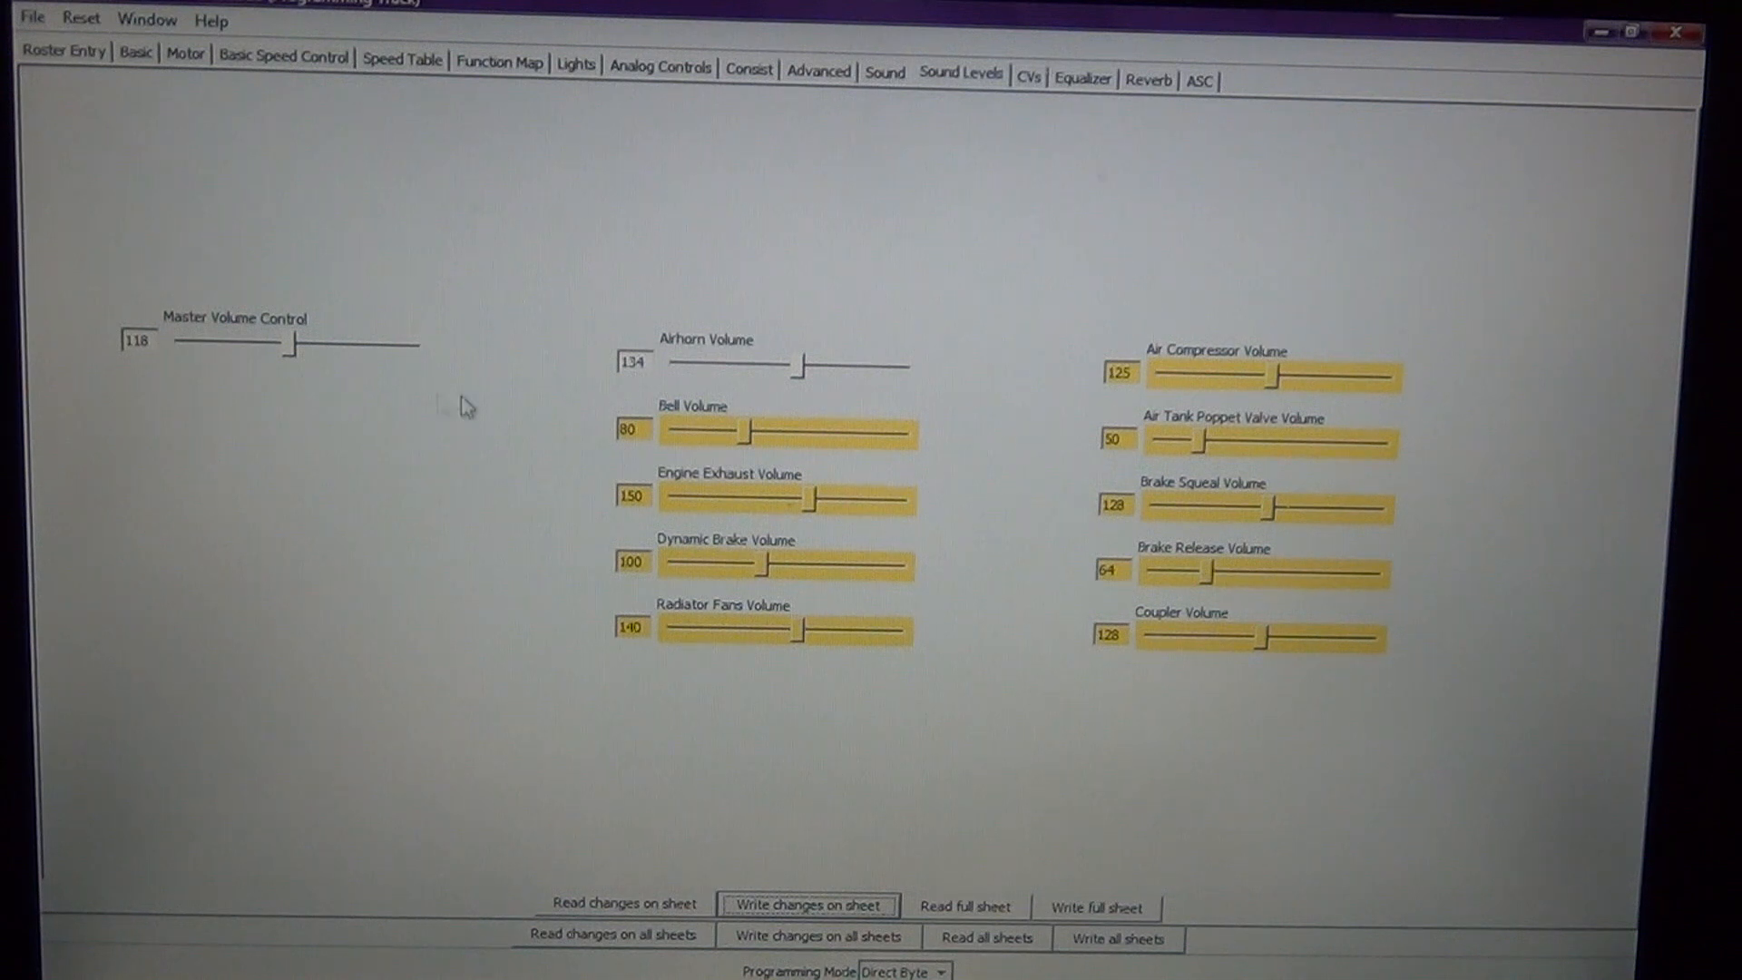
mouse_move(614, 402)
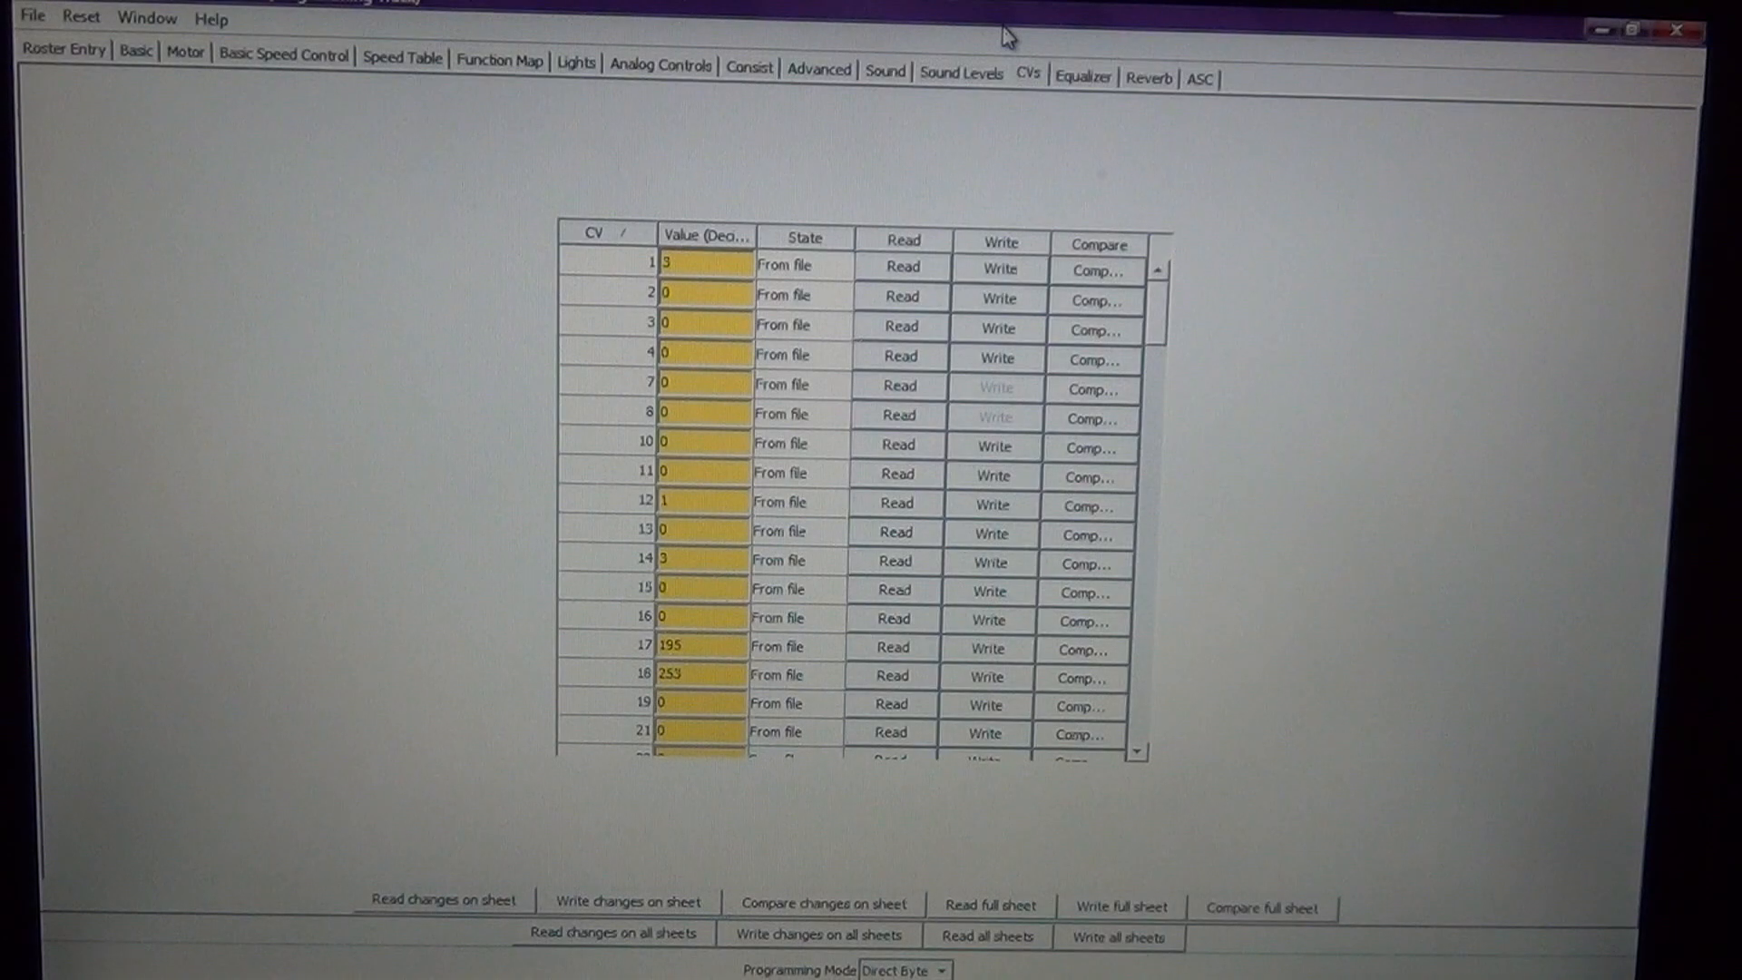
mouse_move(1183, 326)
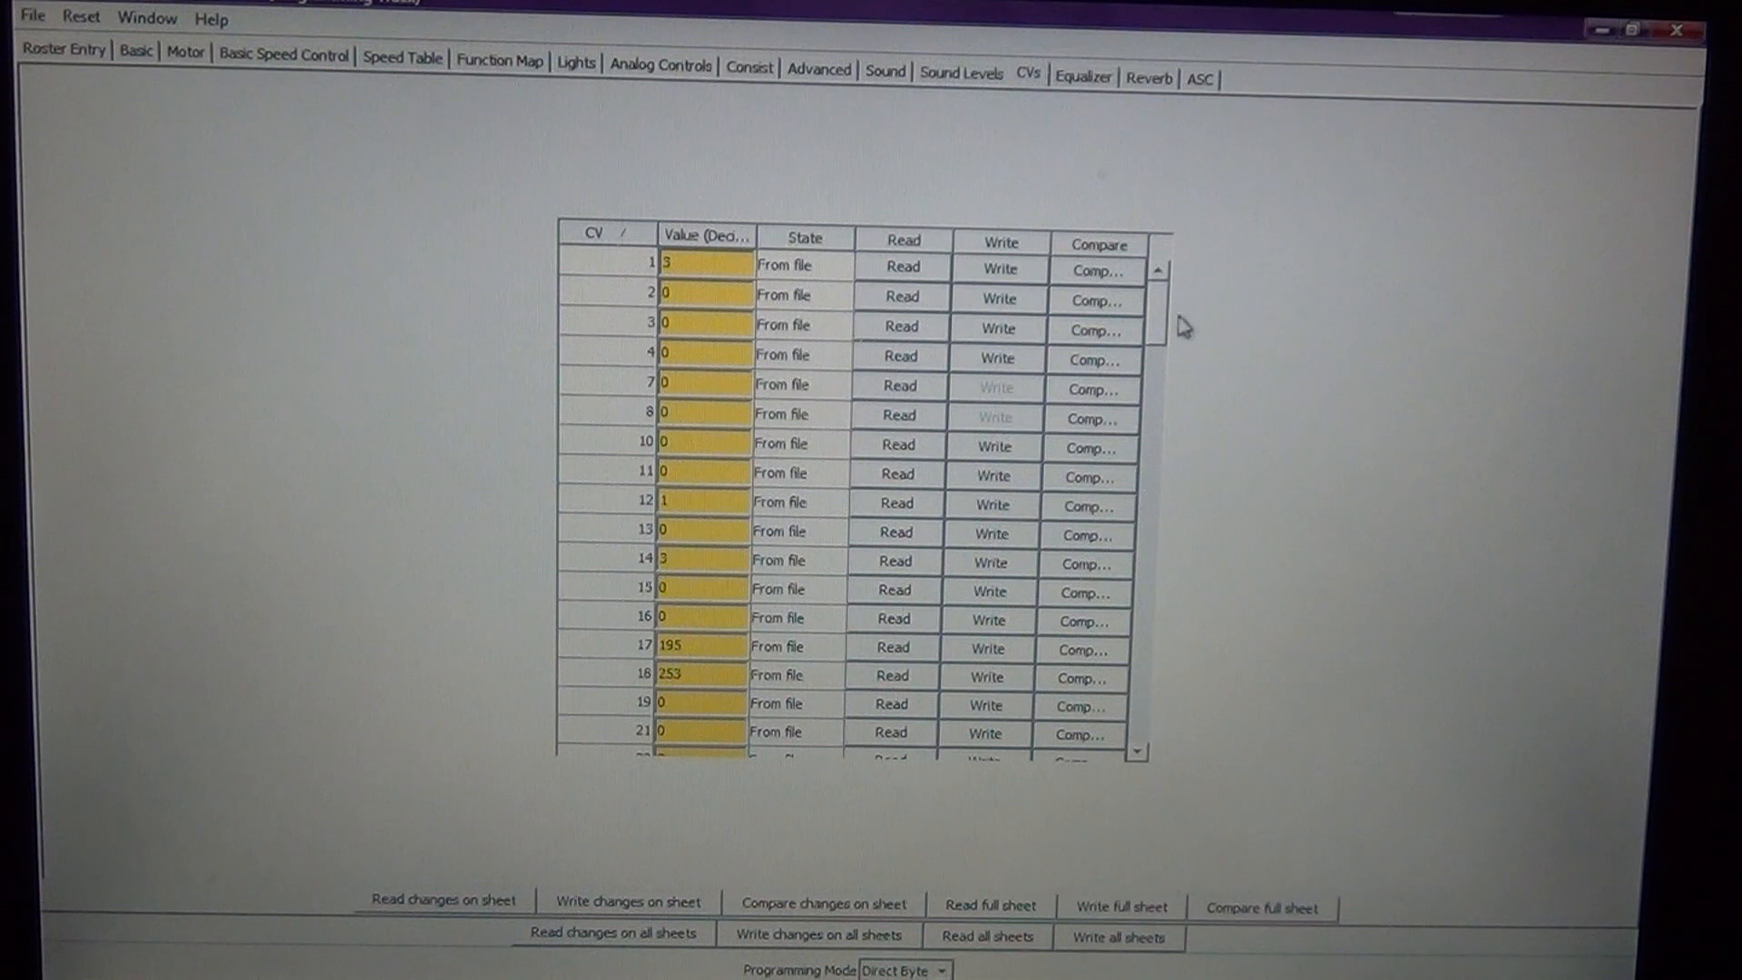
Enter CV34 as 1 and CV35 as 2, writing each to the decoder
scroll(down, 3)
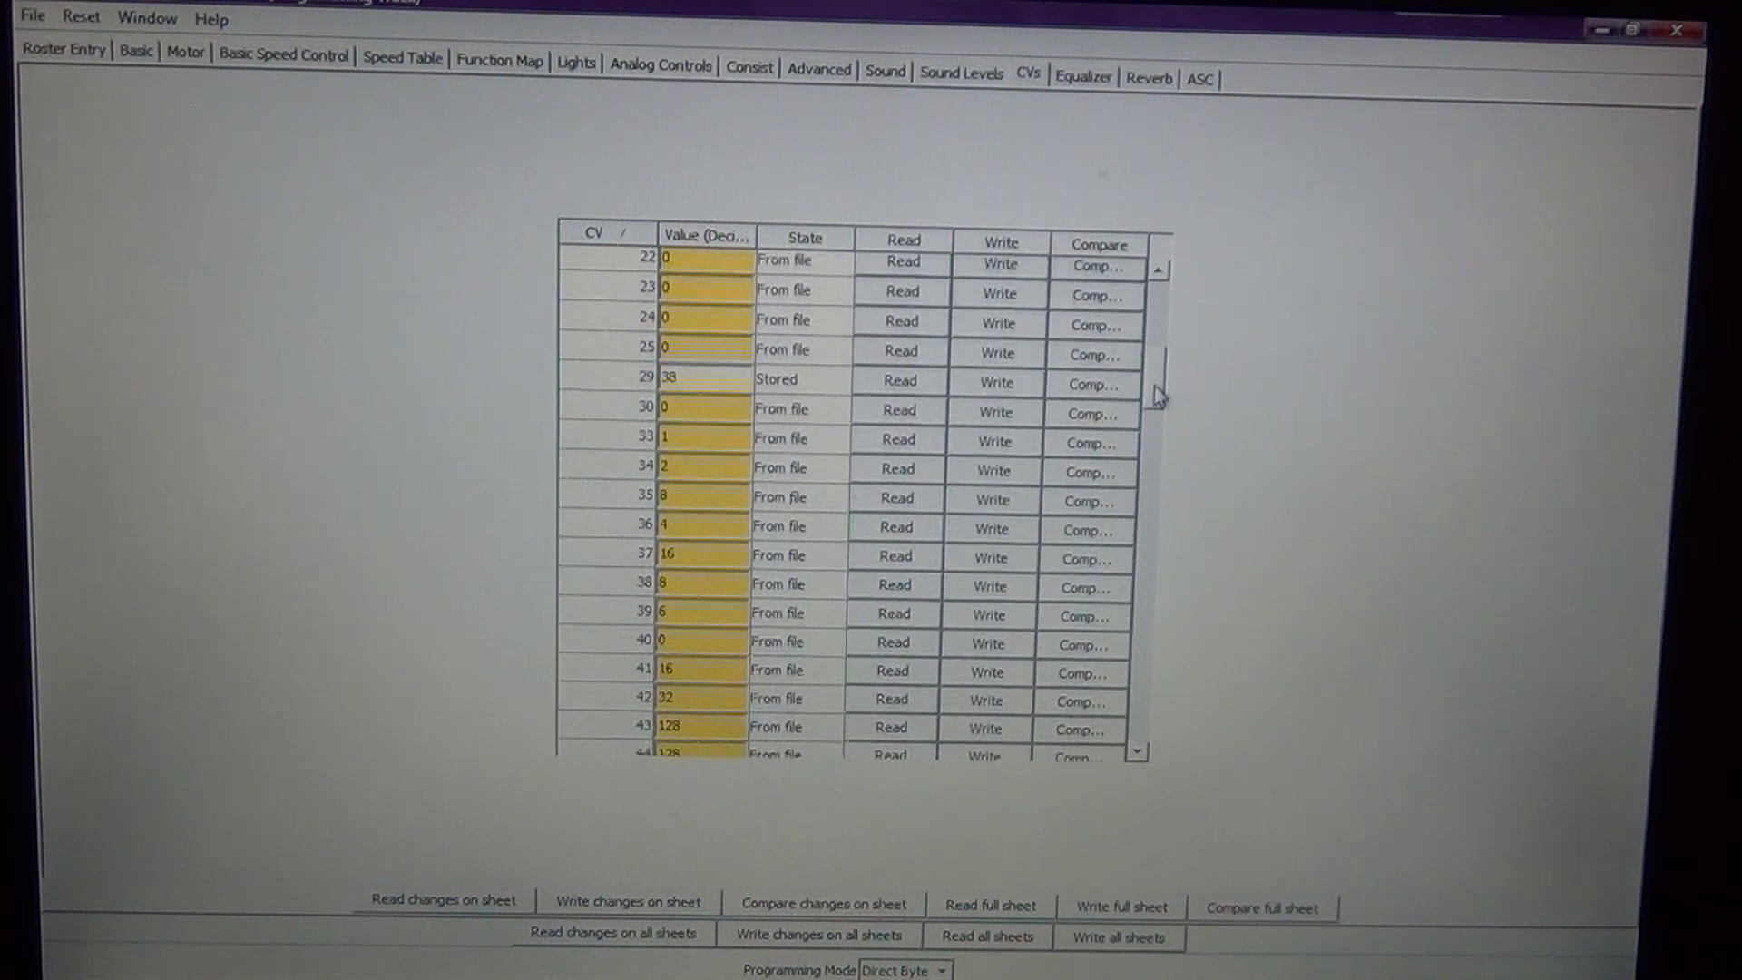
scroll(down, 3)
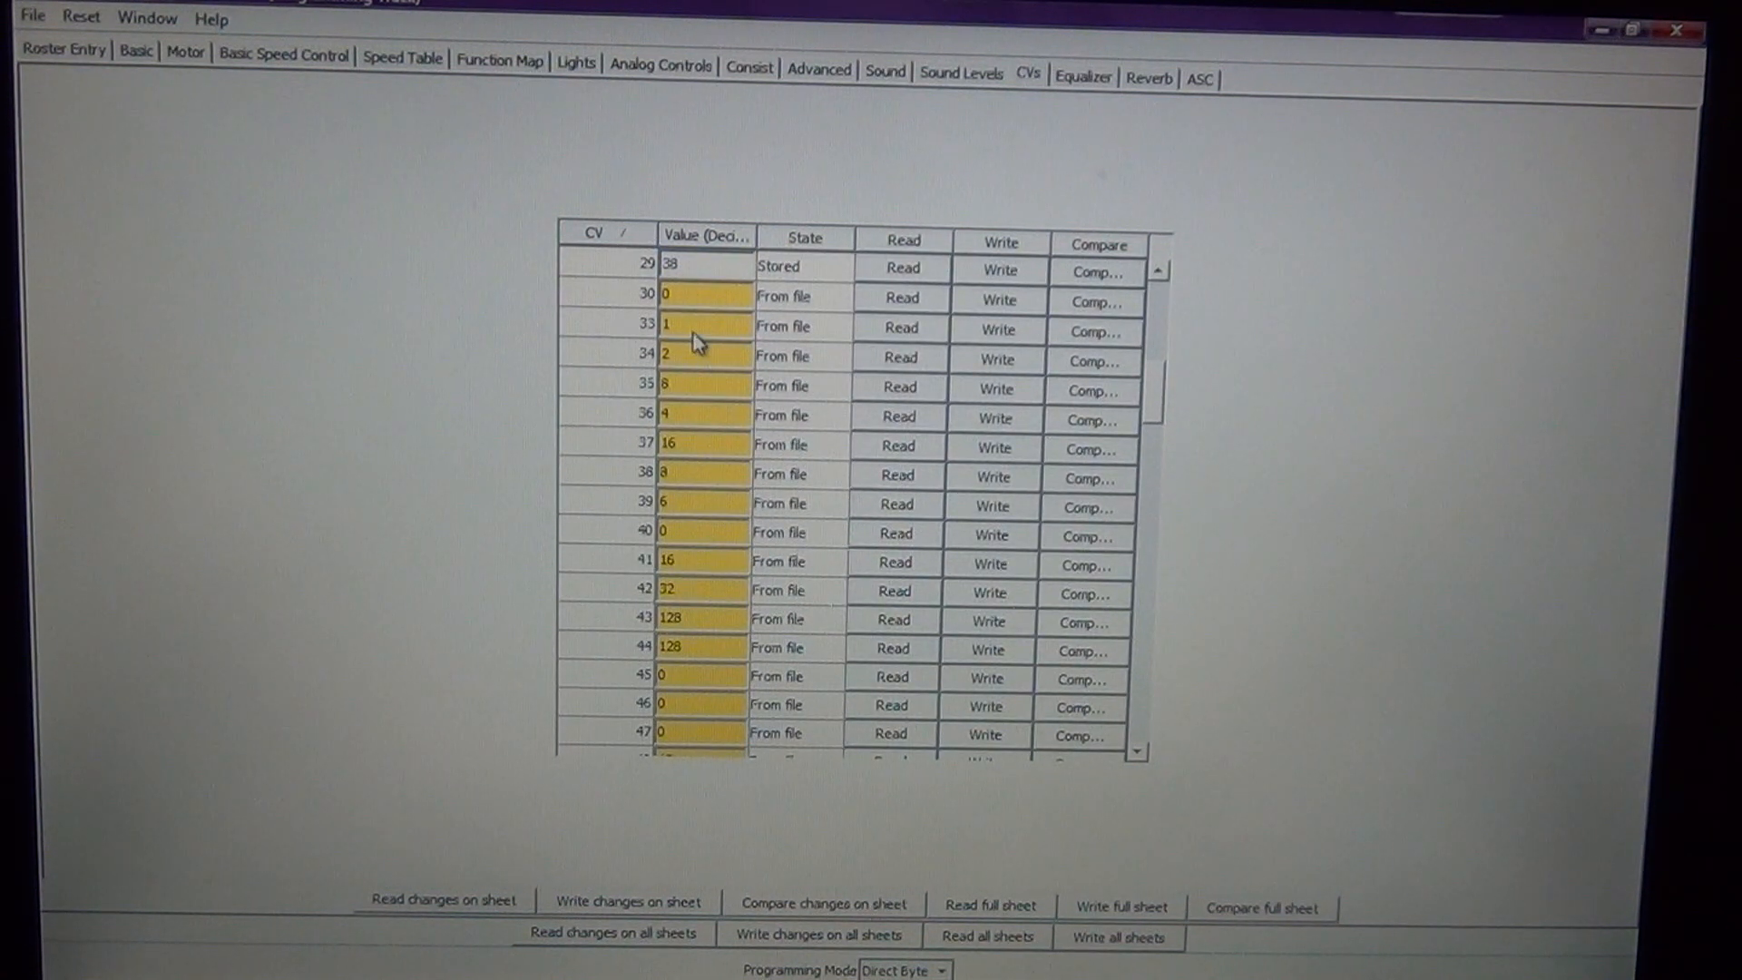
click(644, 327)
text(1)
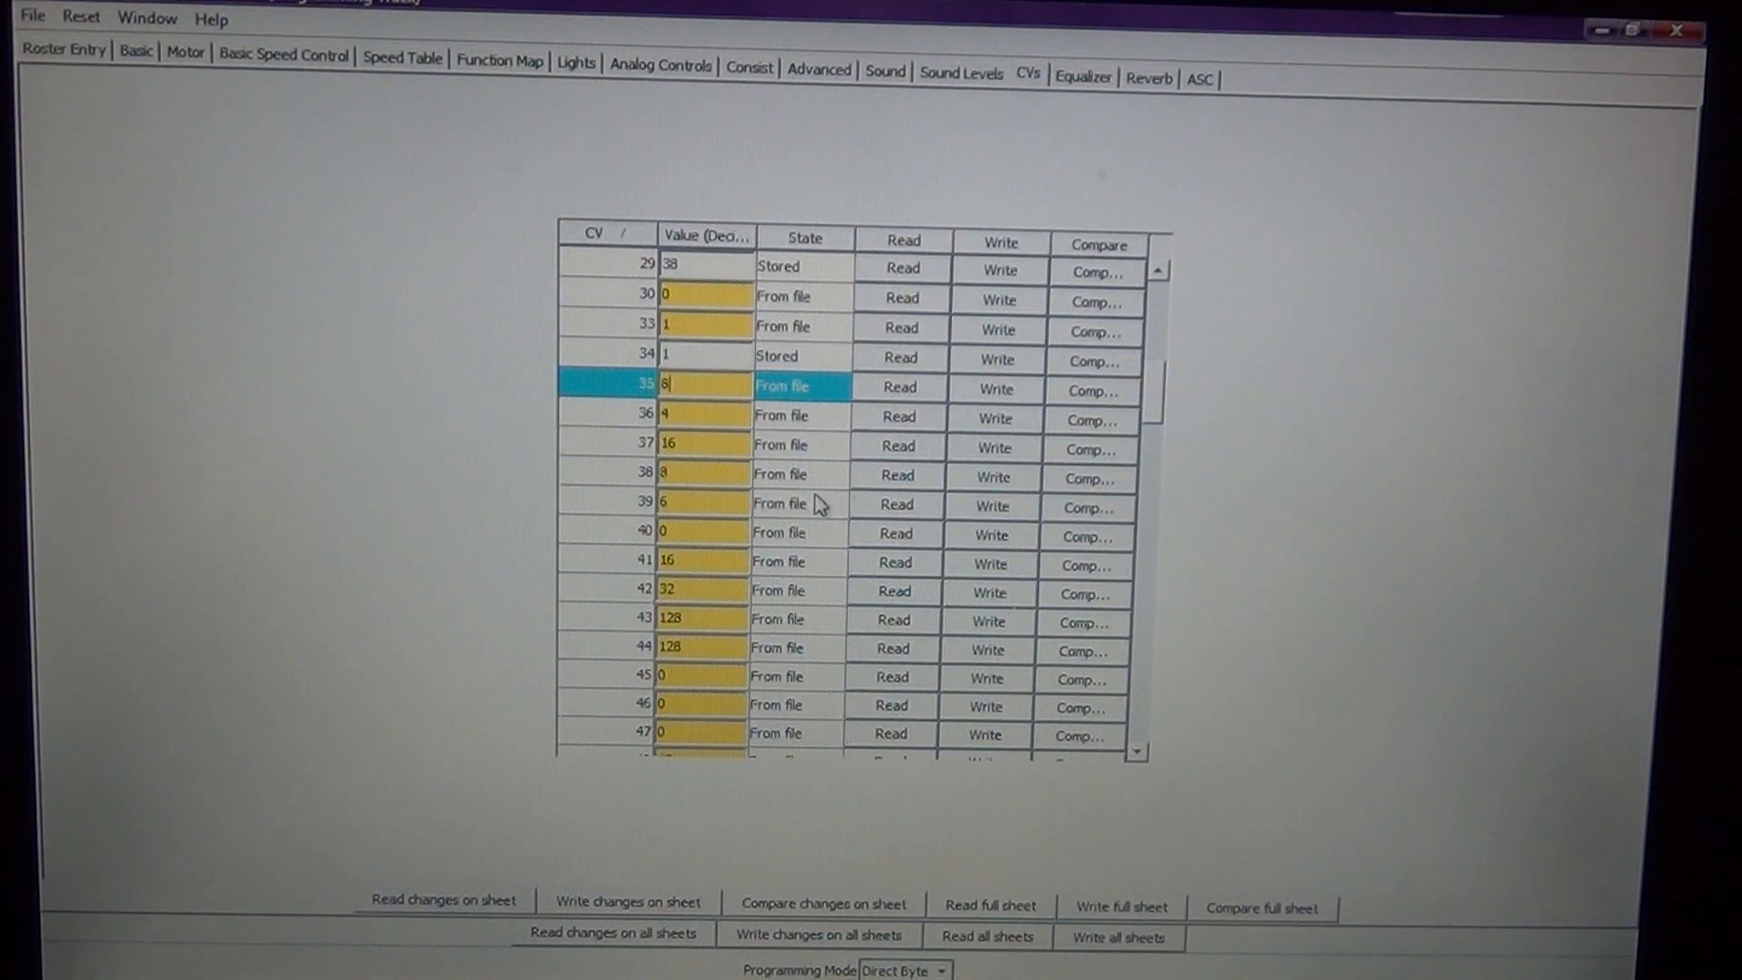
mouse_move(811, 444)
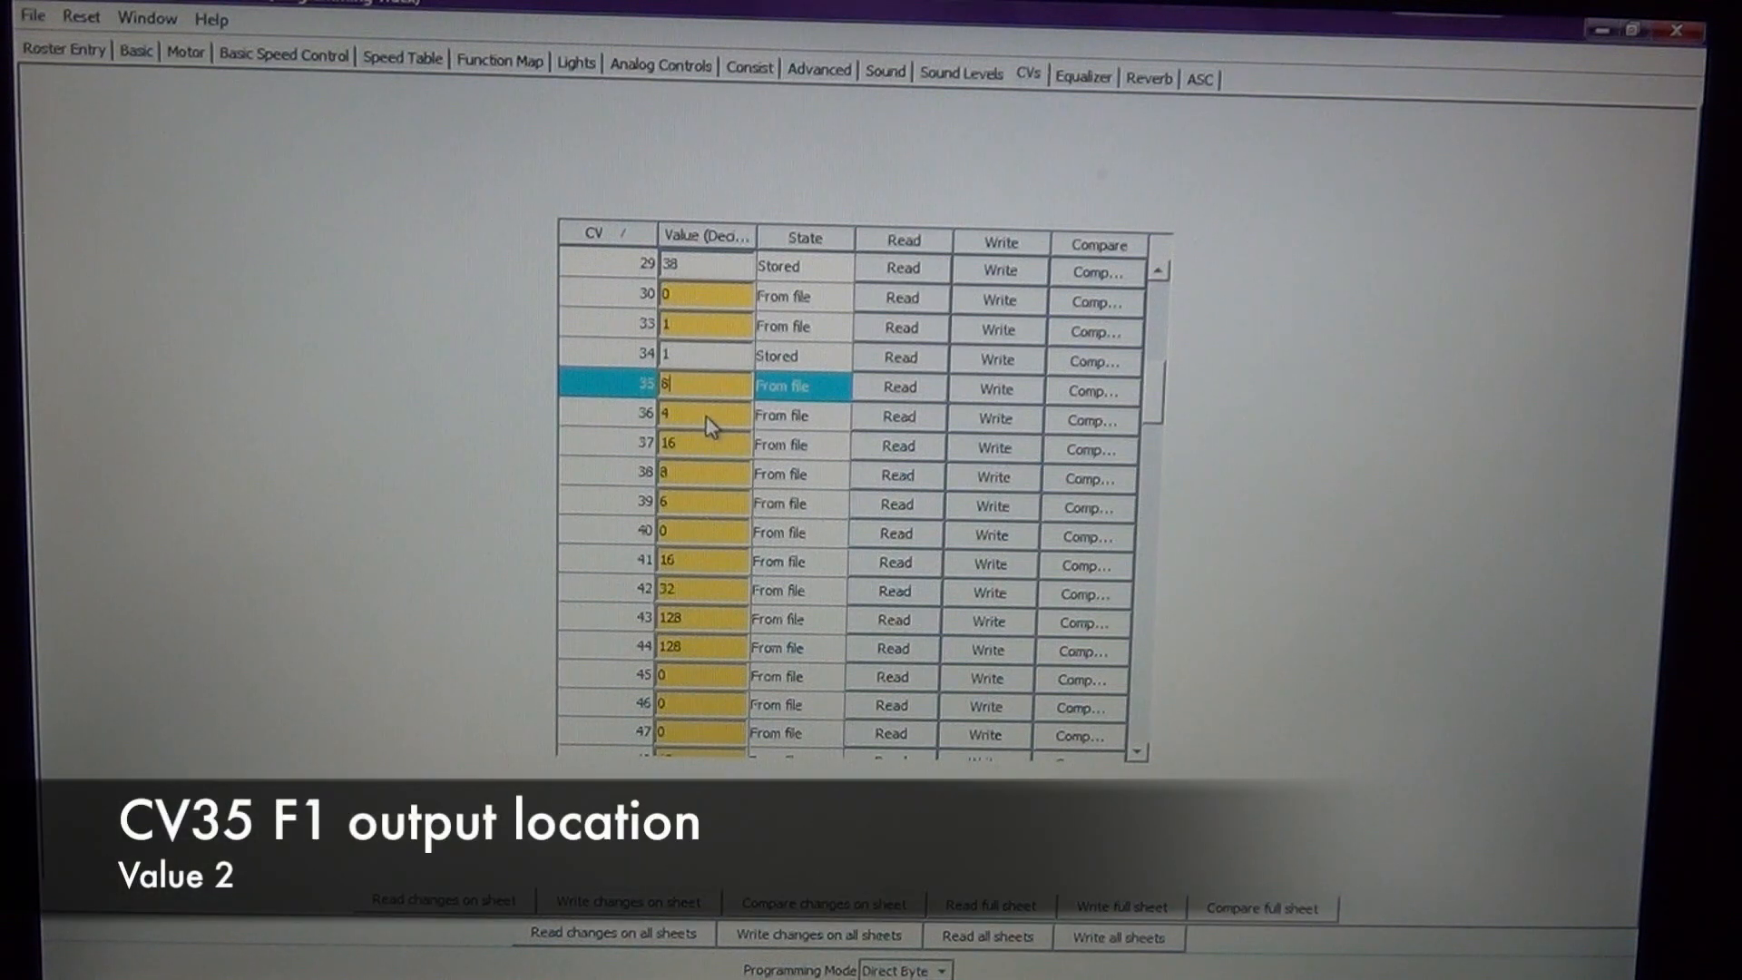
mouse_move(694, 416)
text(2)
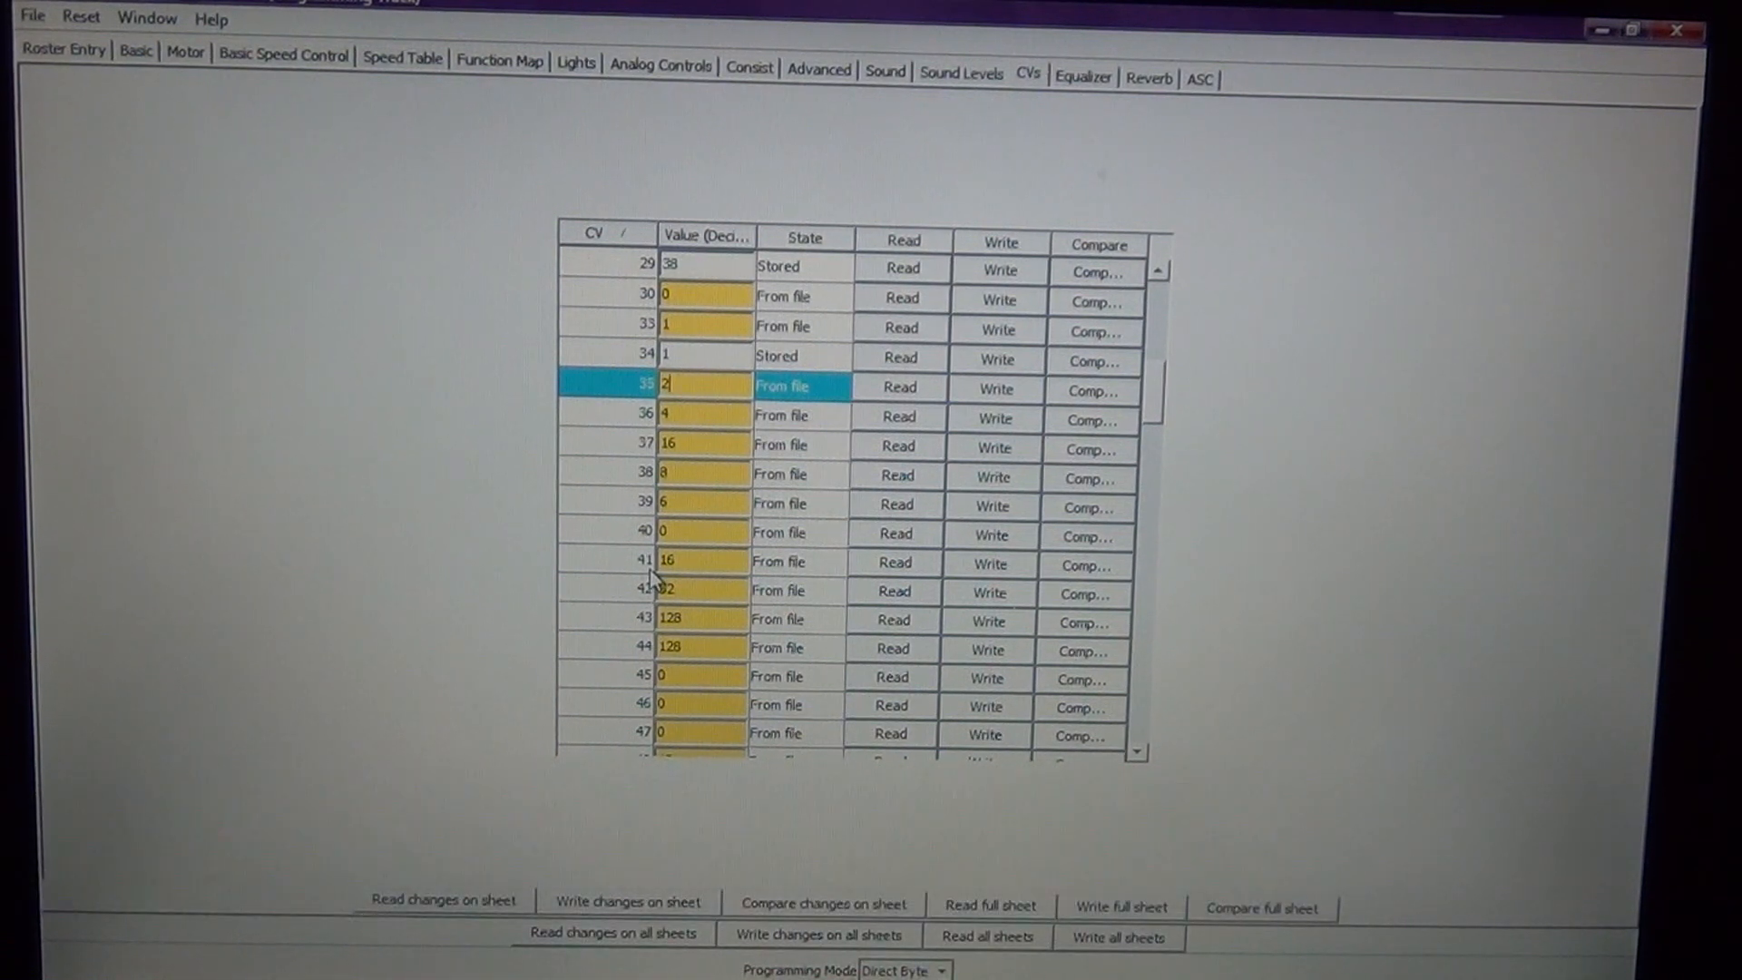
click(996, 390)
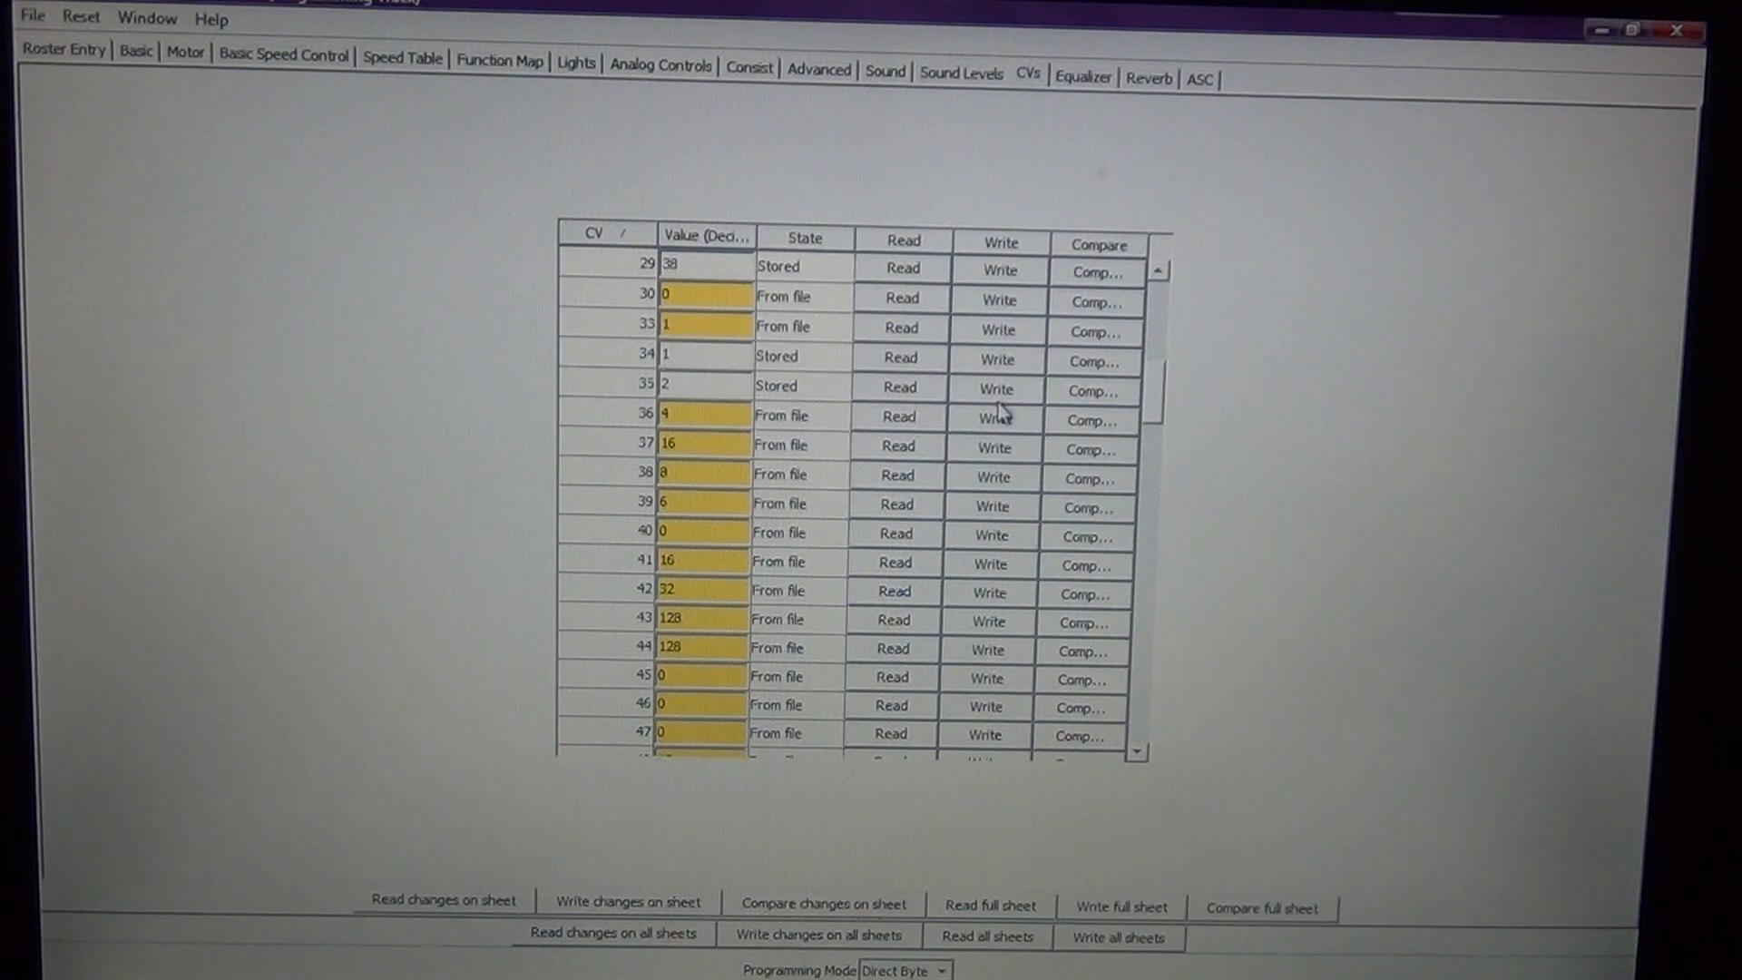
mouse_move(711, 461)
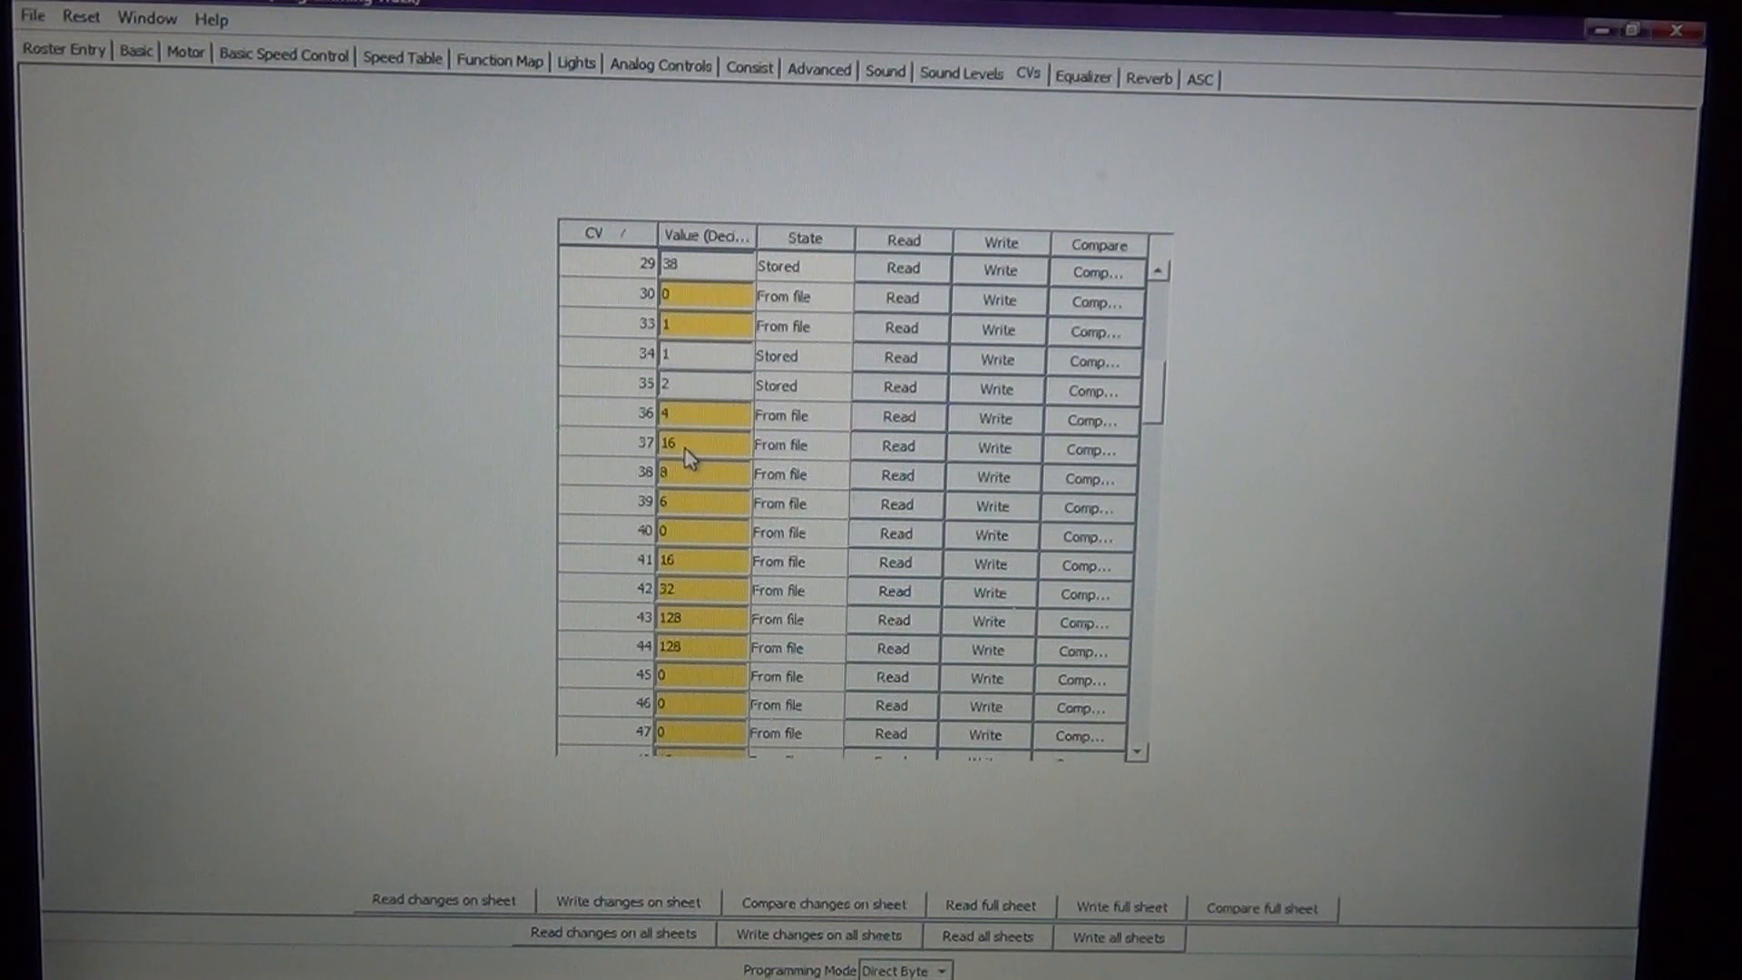
mouse_move(728, 480)
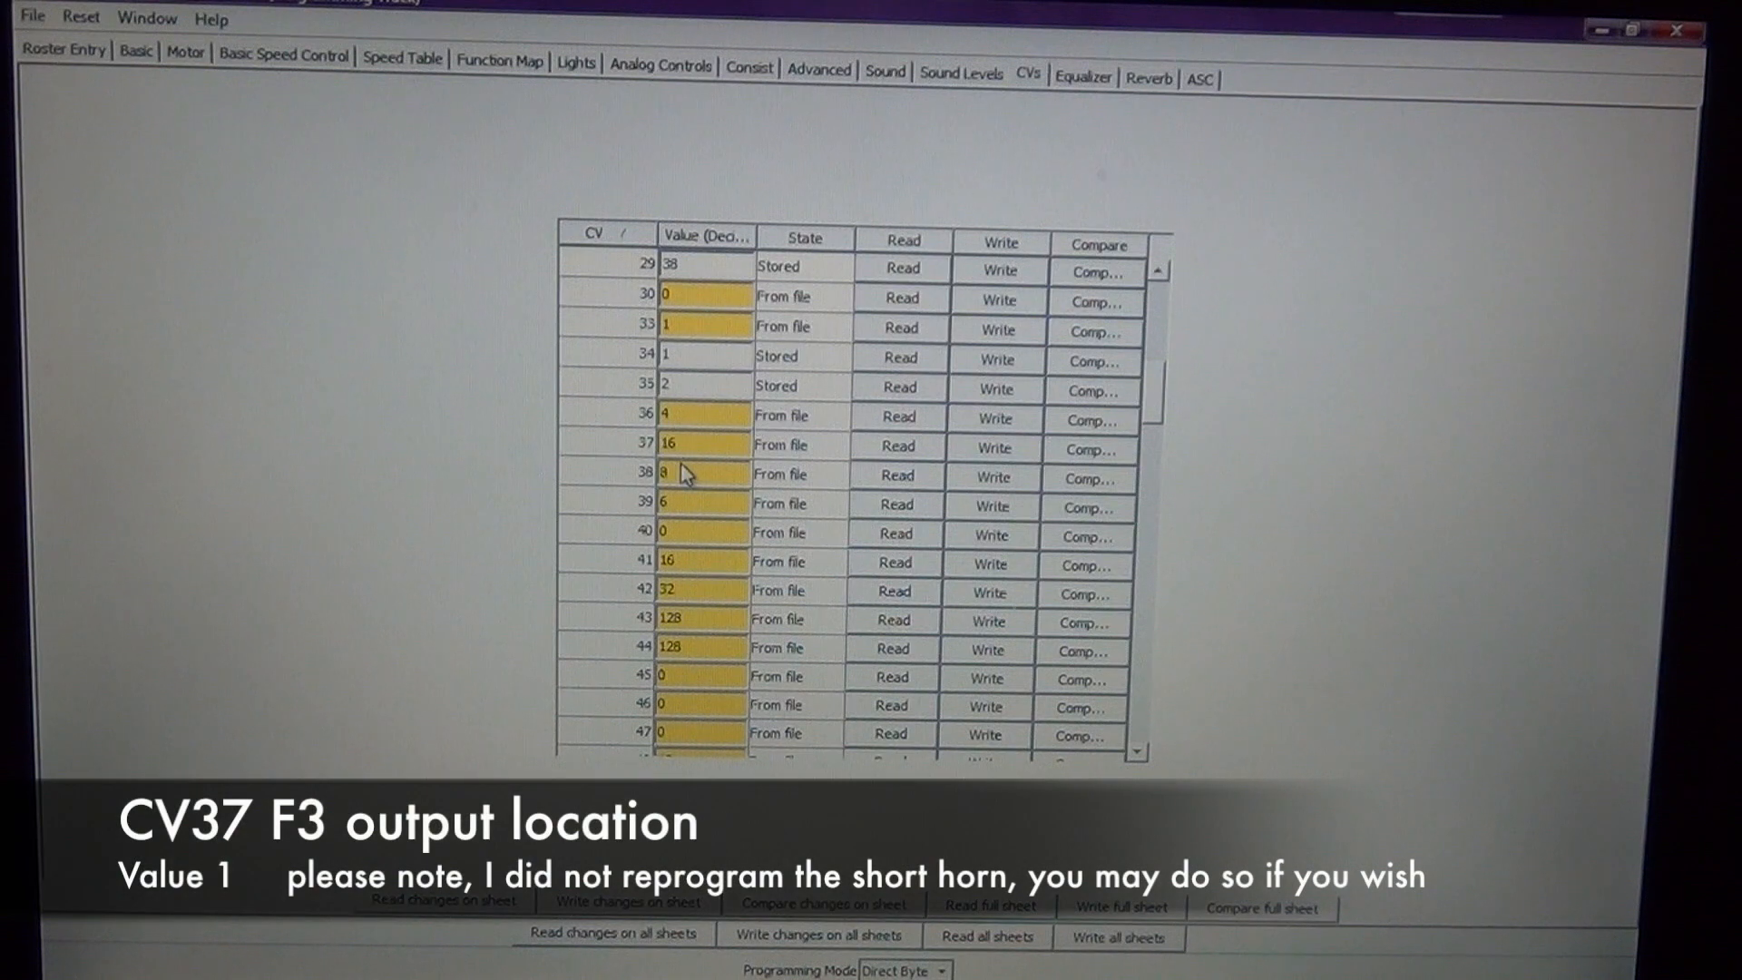
mouse_move(689, 487)
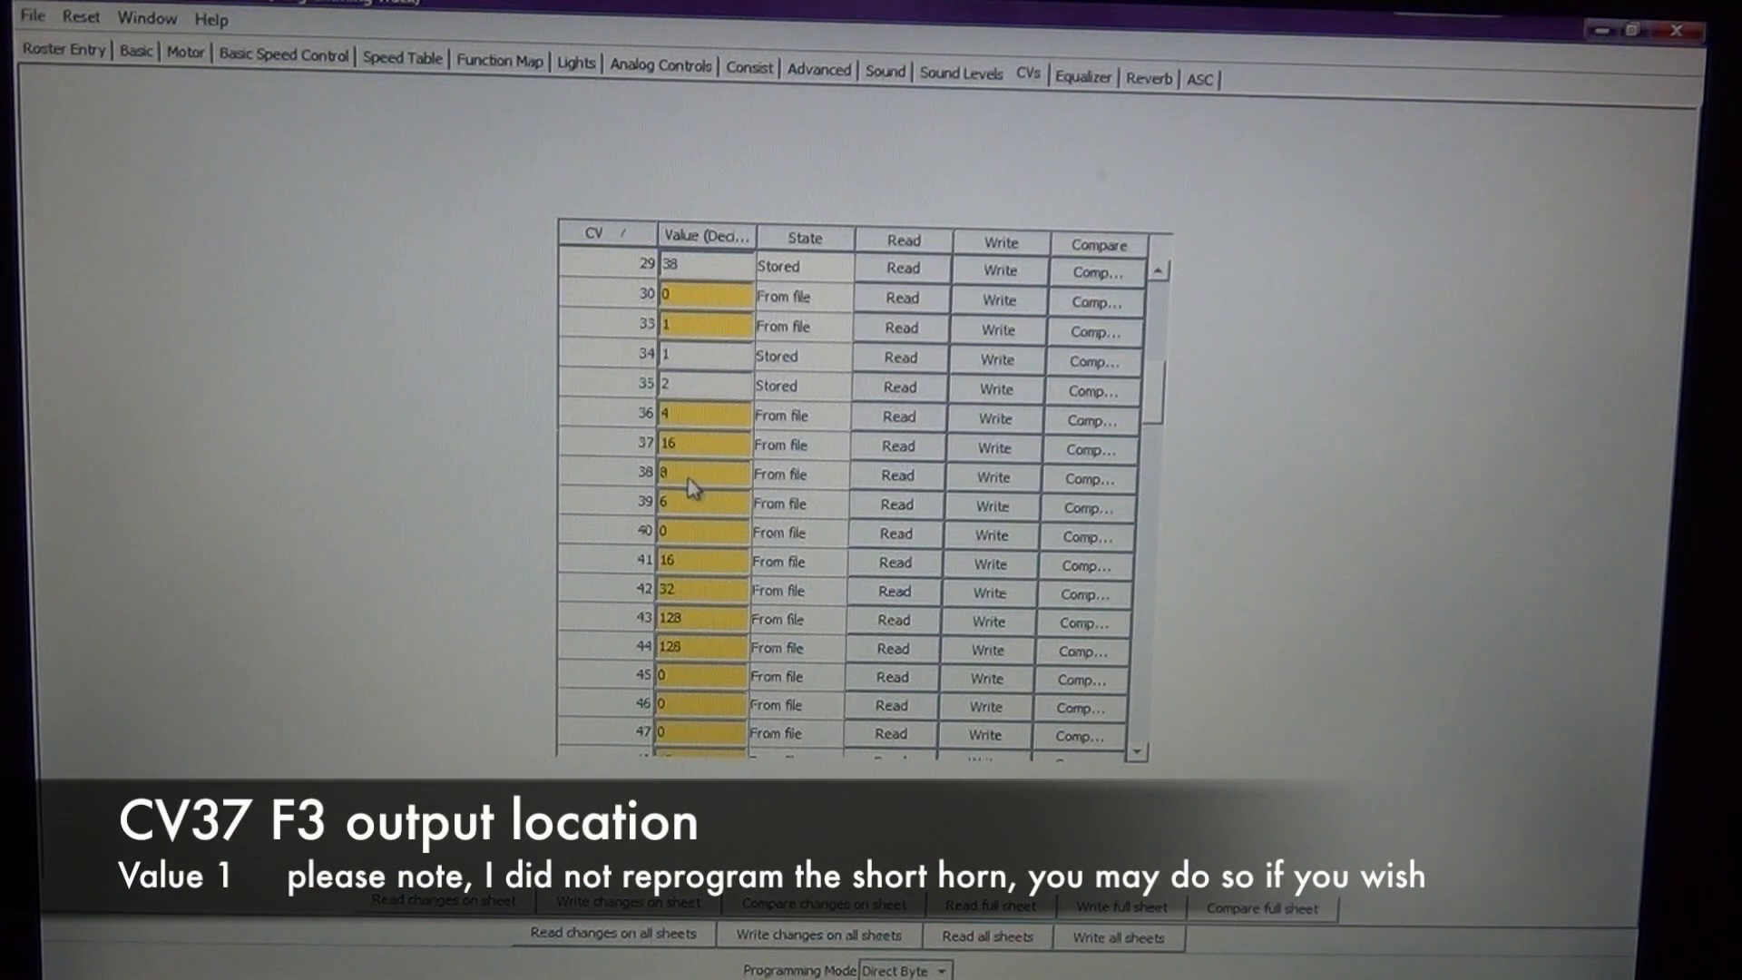
Change CV37's value from 16 to 1
click(667, 445)
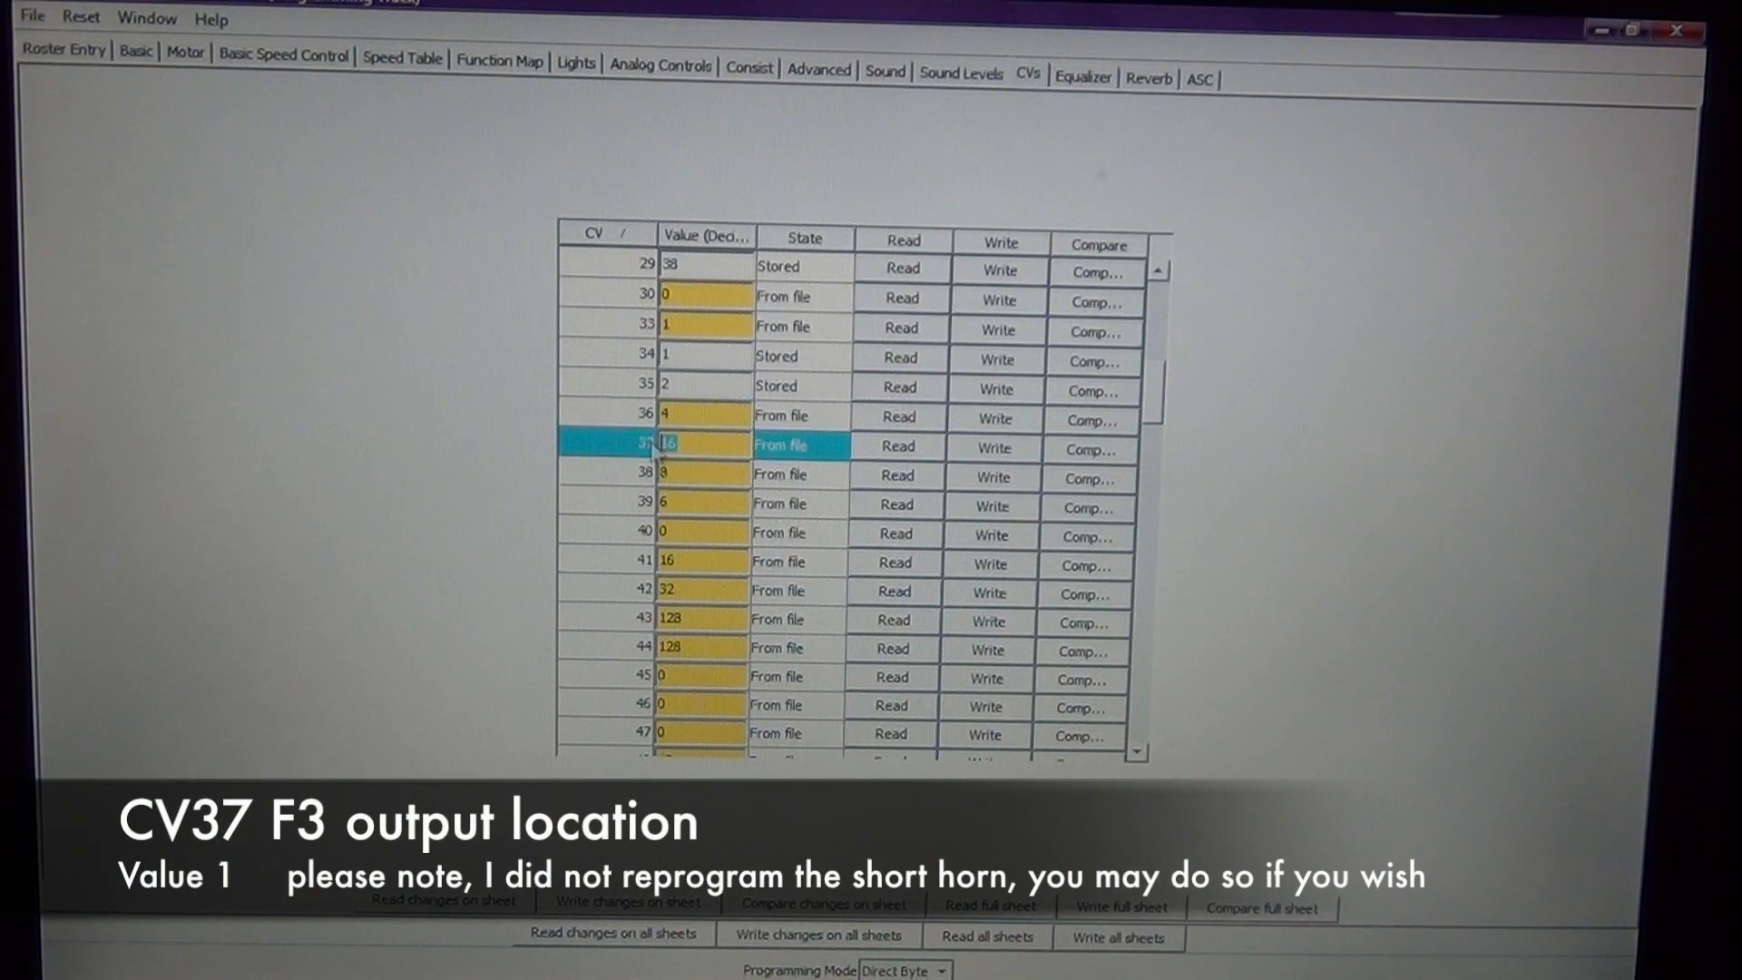
text(1)
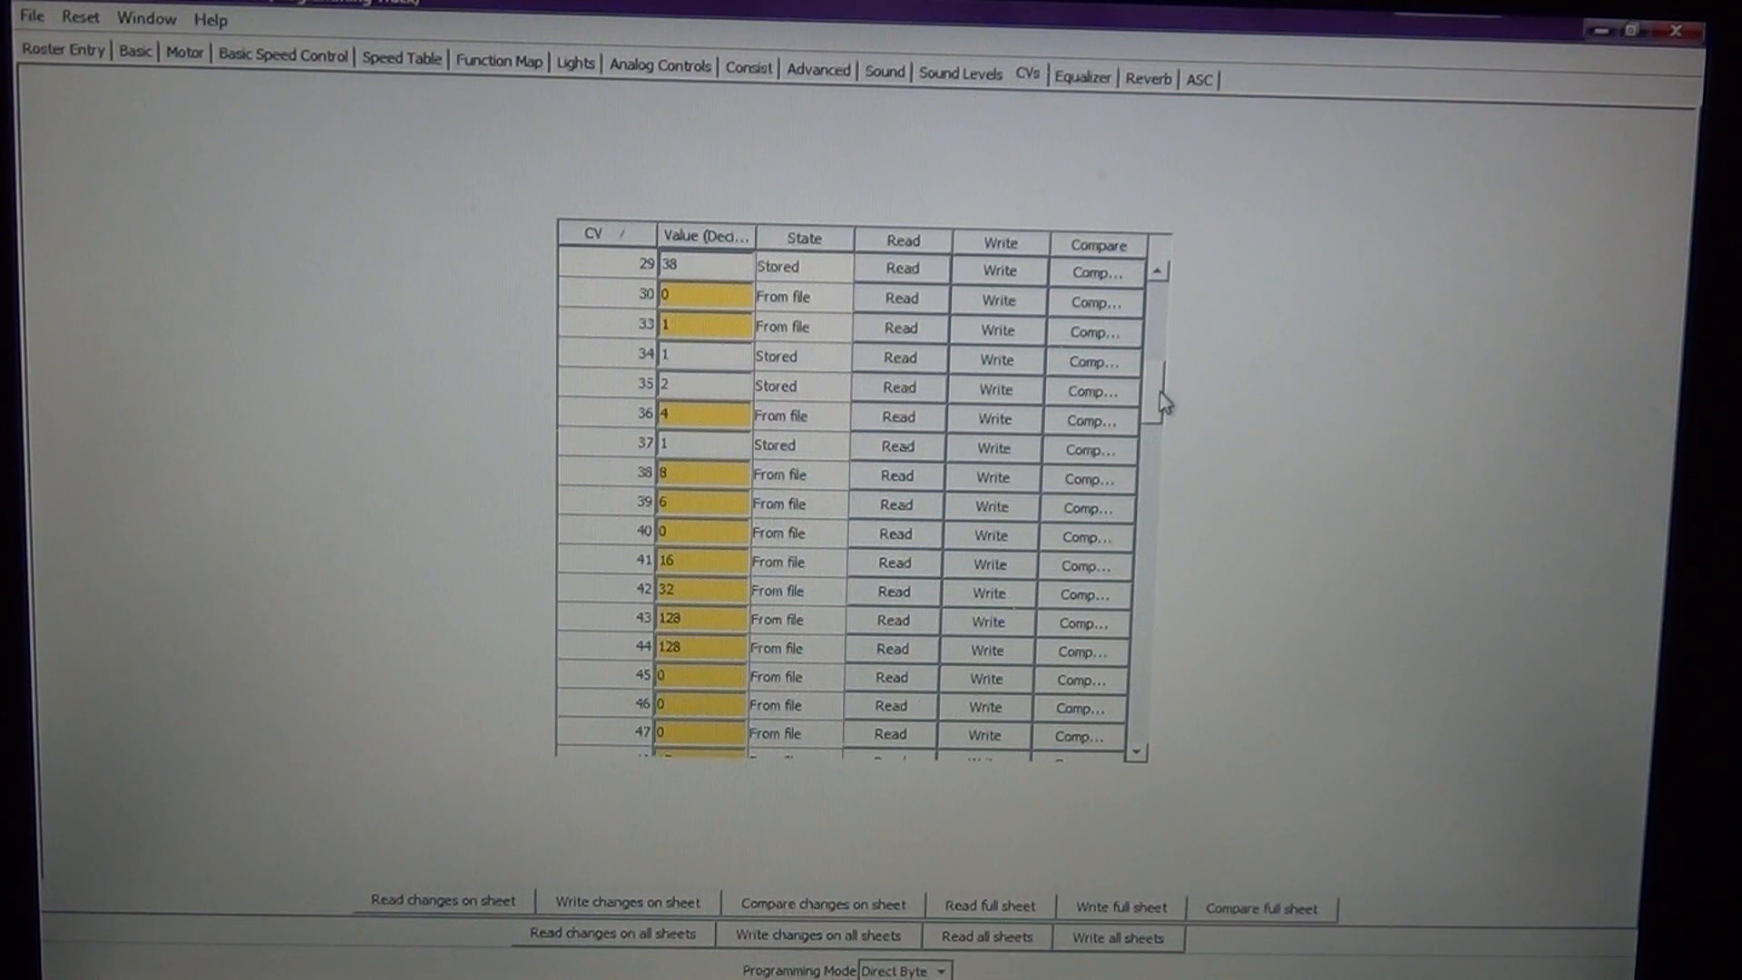
Scroll to CV57 and replace its value of 17 with 63
scroll(down, 3)
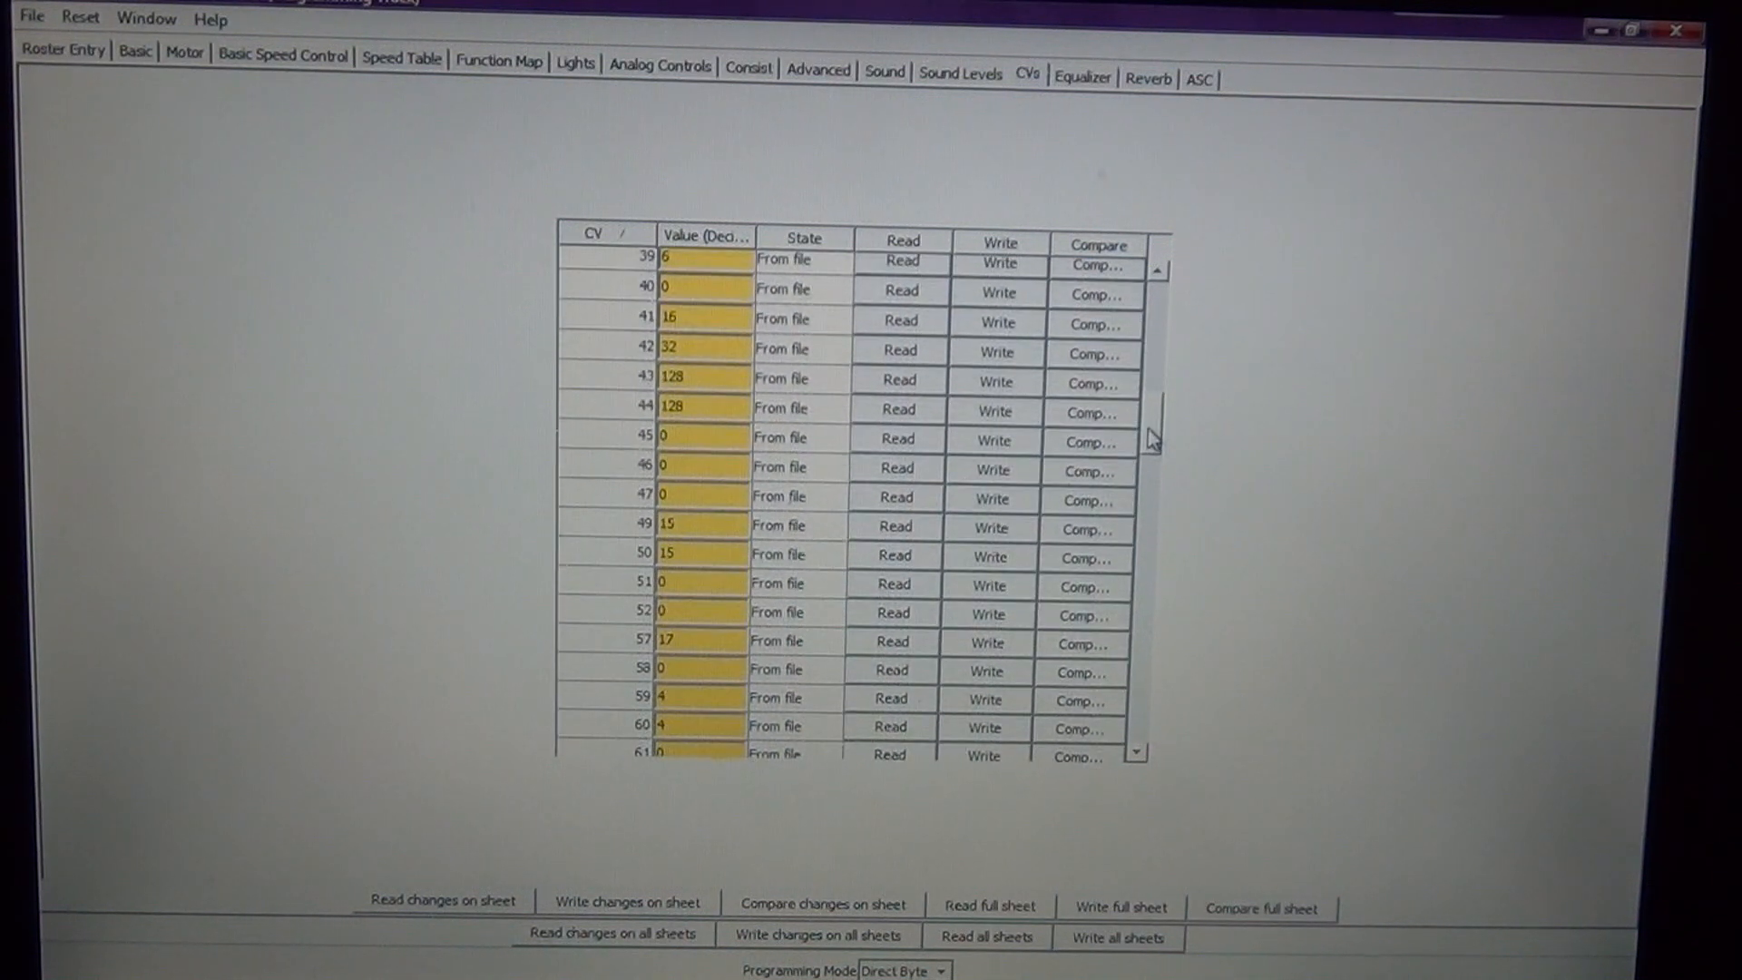
scroll(down, 3)
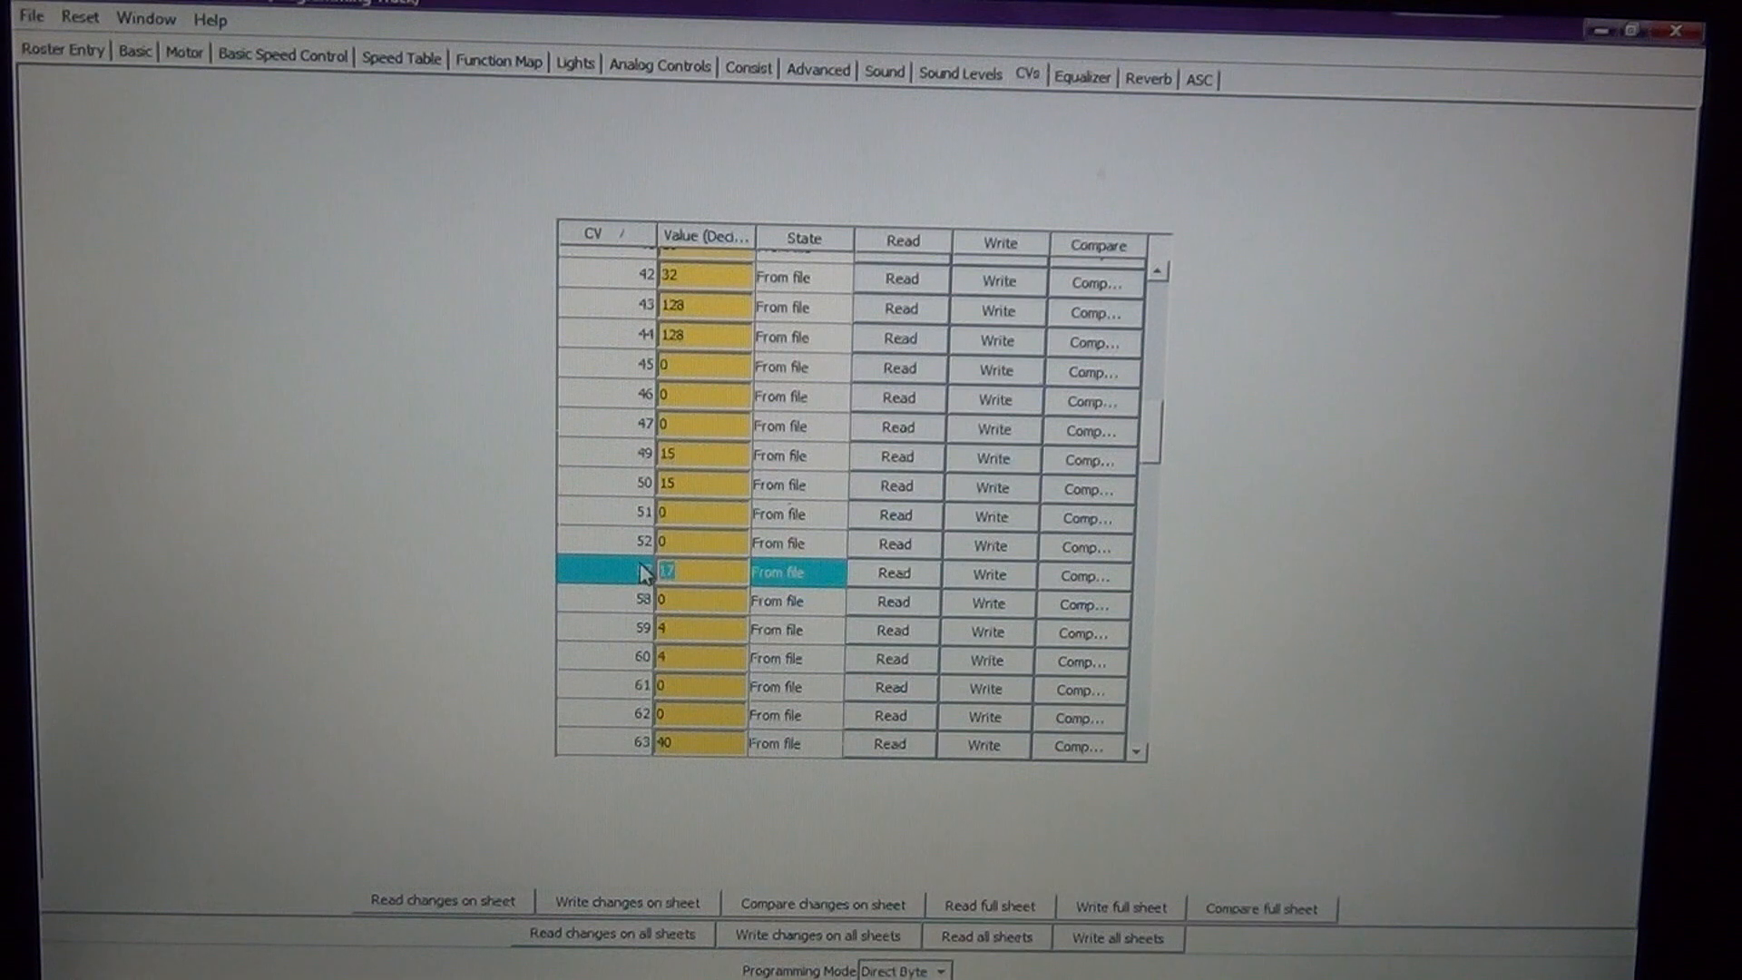
text(63)
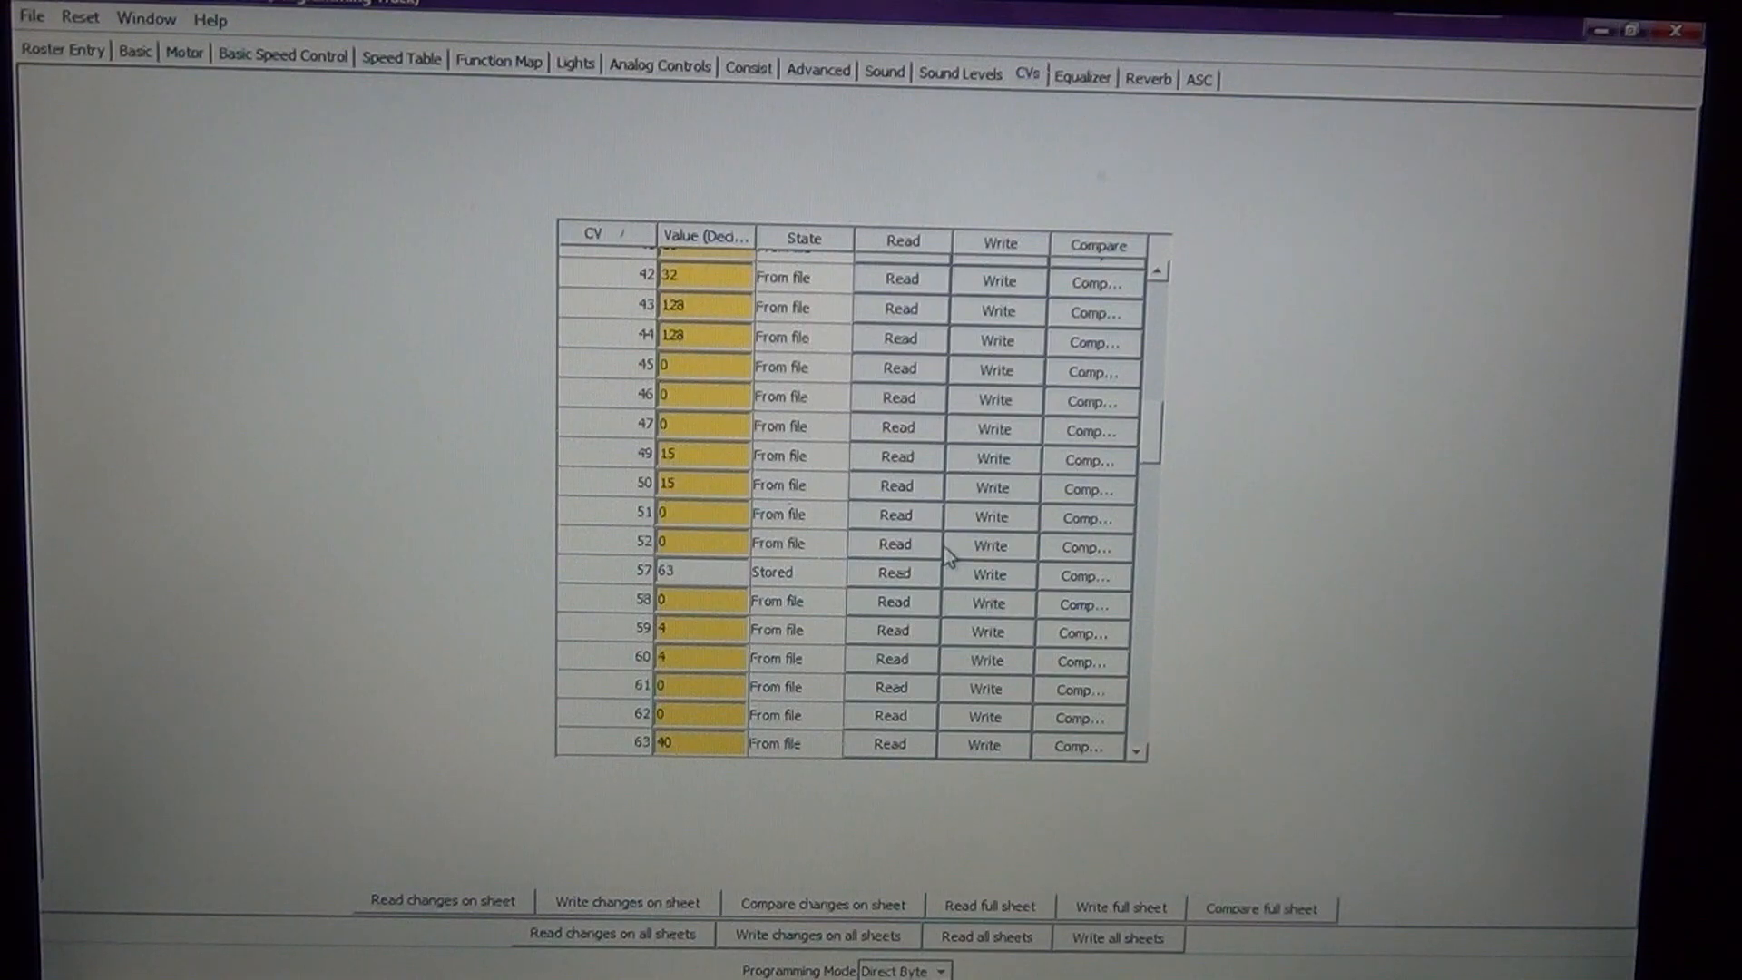
Scroll to the top and enter 200 for CV3 acceleration rate
scroll(up, 3)
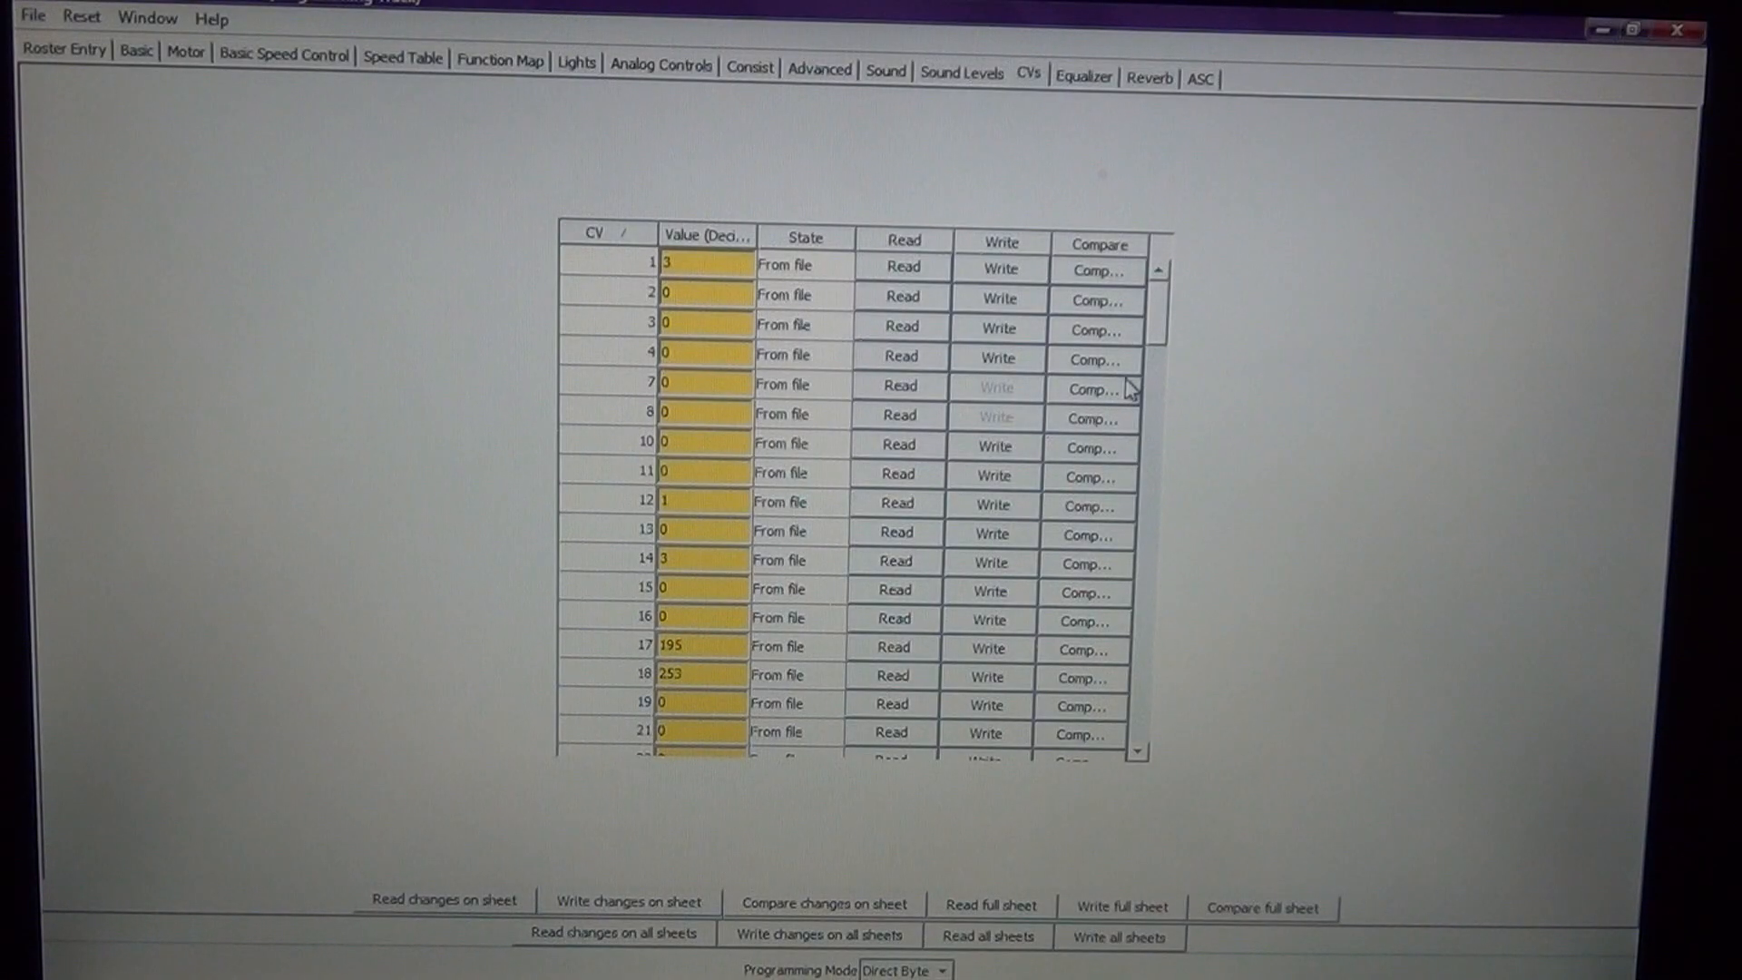
mouse_move(972, 355)
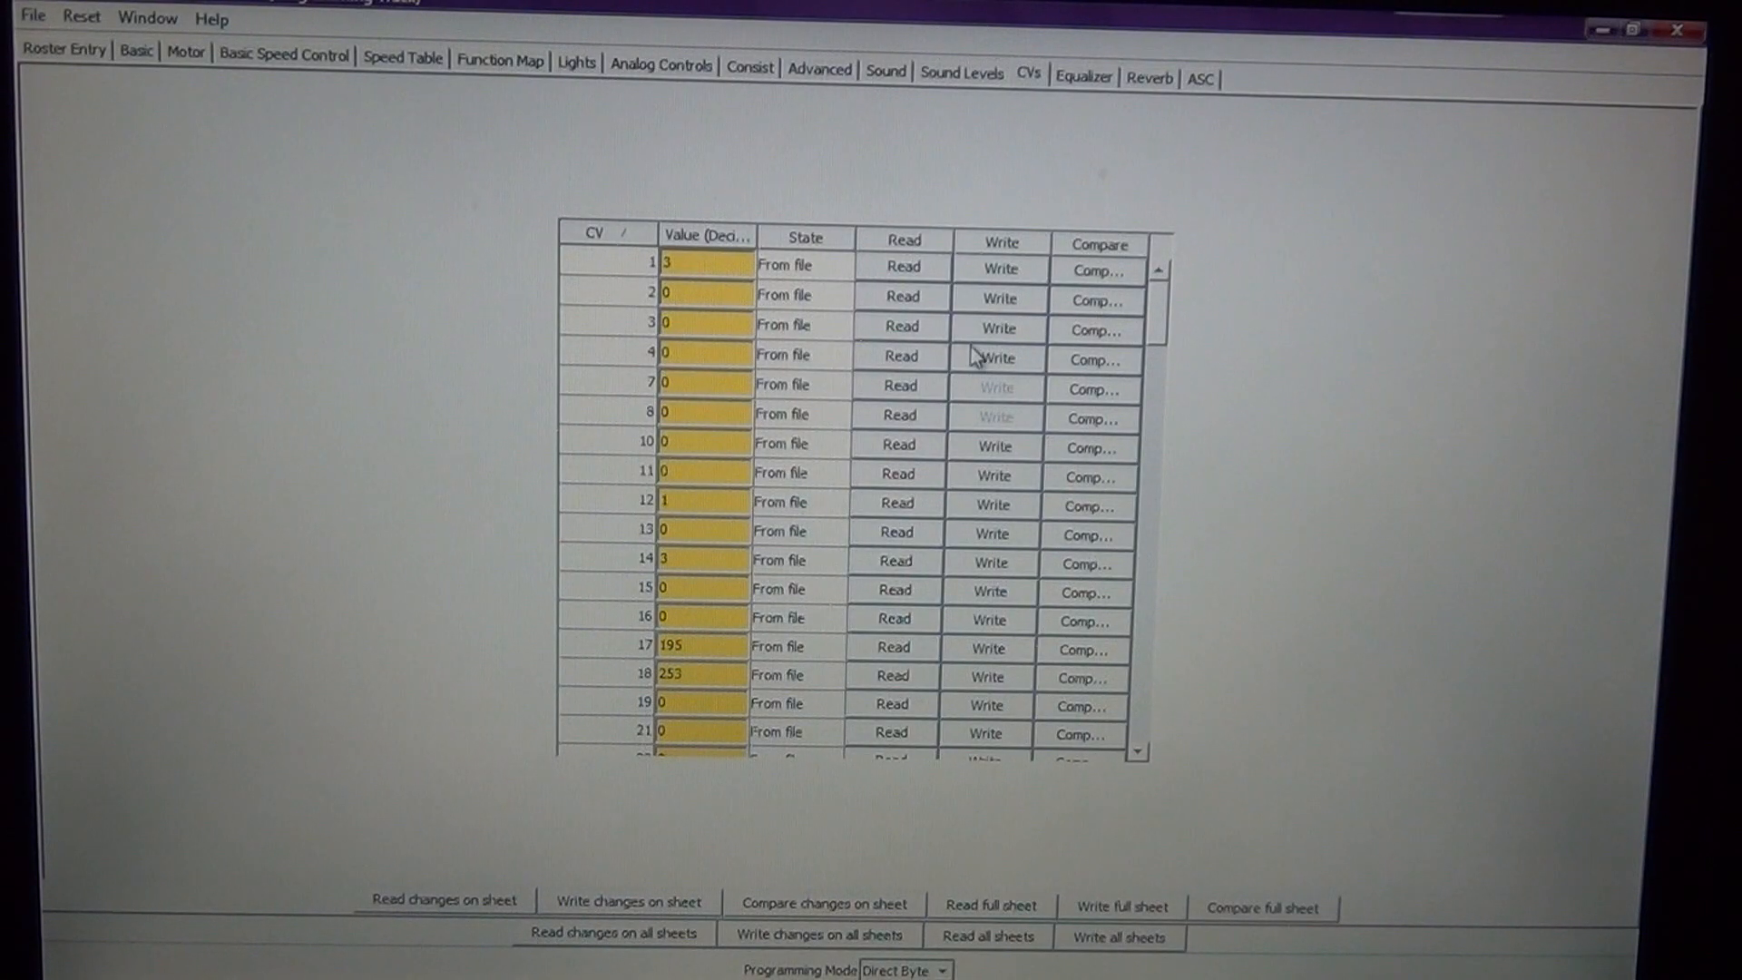
click(706, 326)
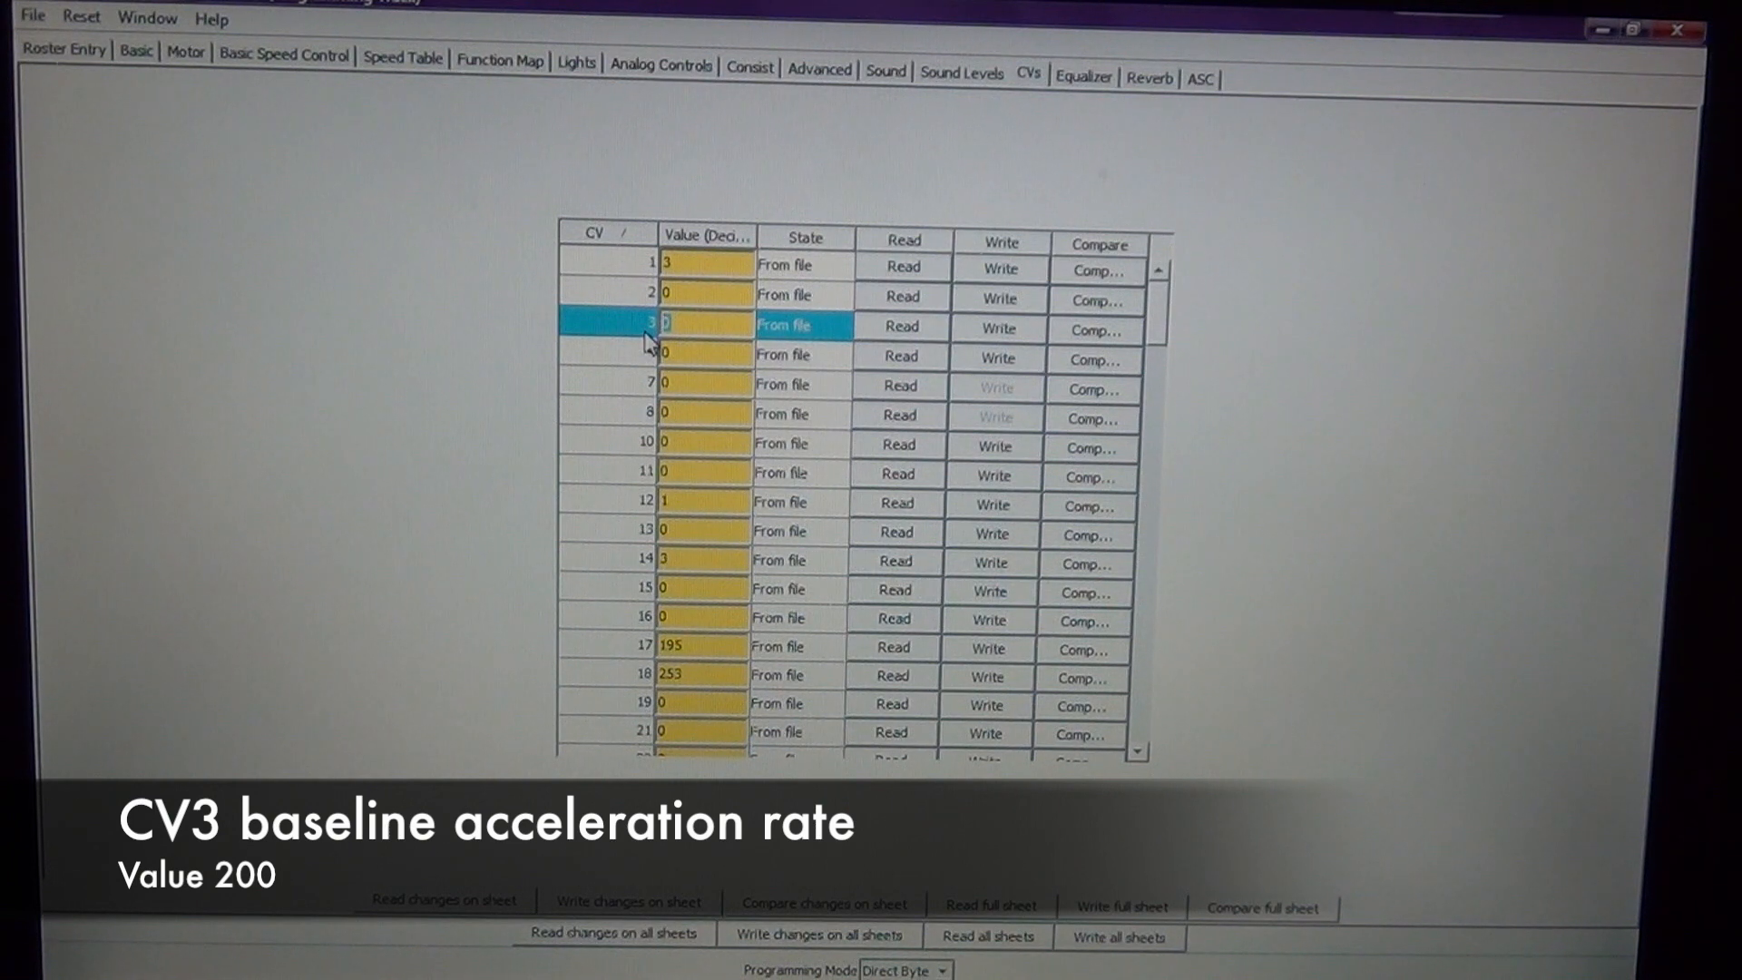
text(200)
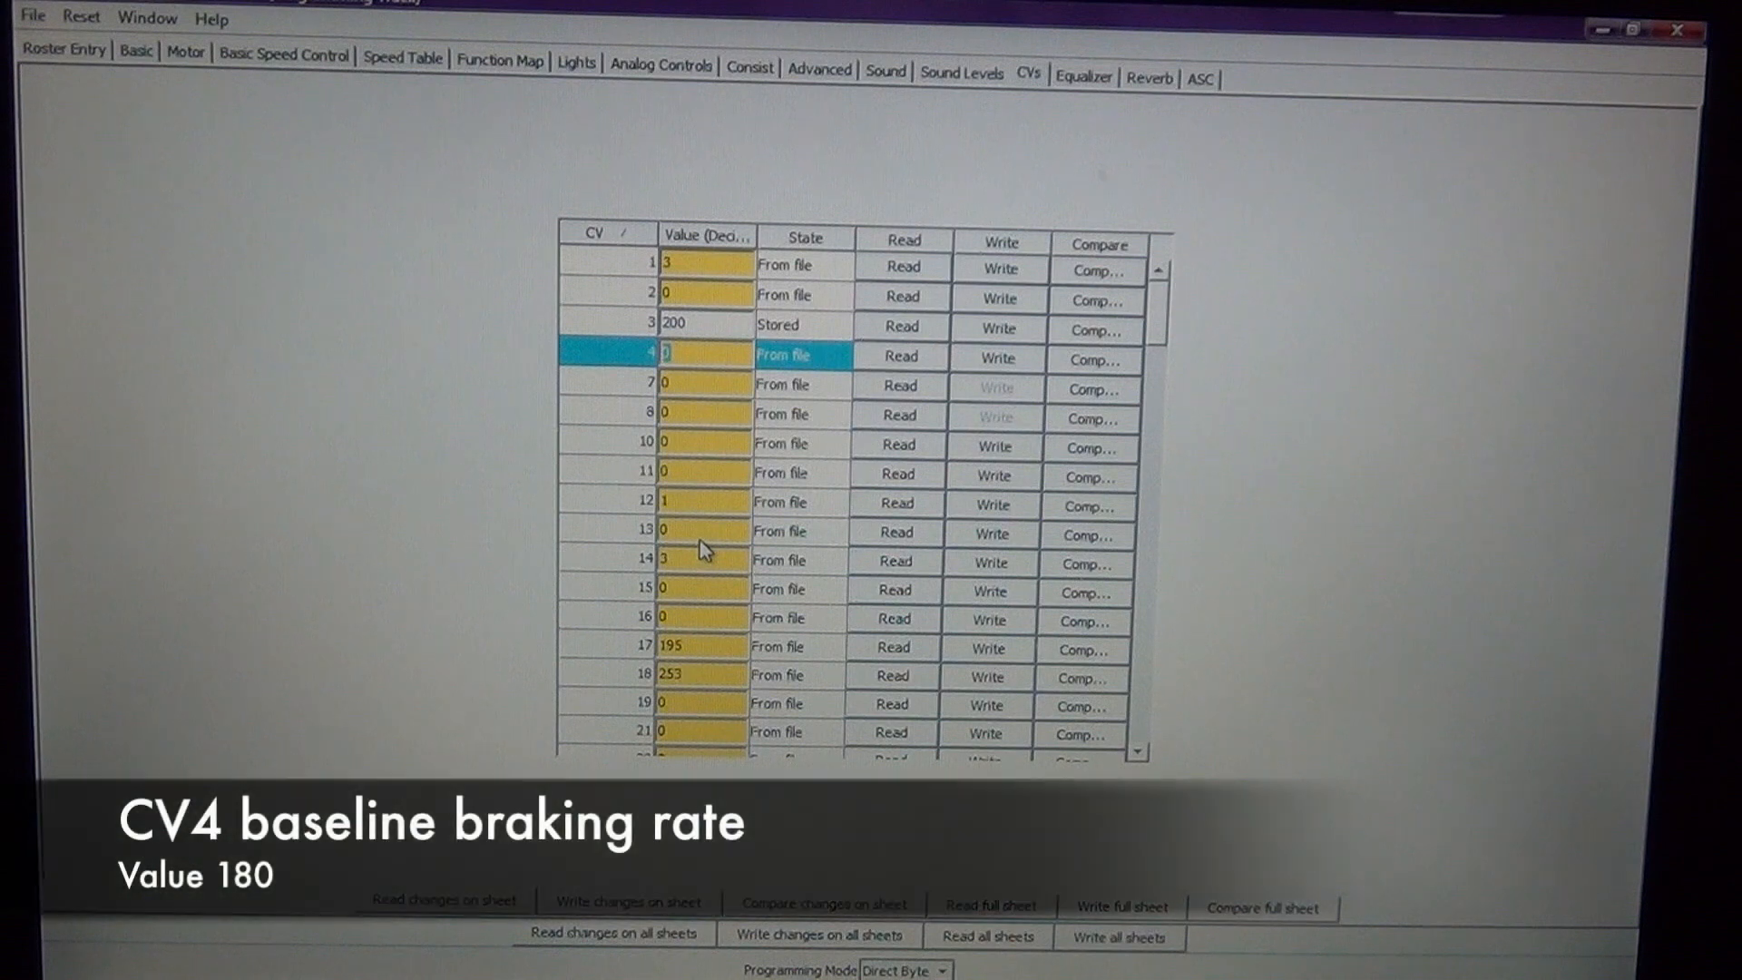
Enter 180 for CV4 braking rate and write it to the decoder
text(180)
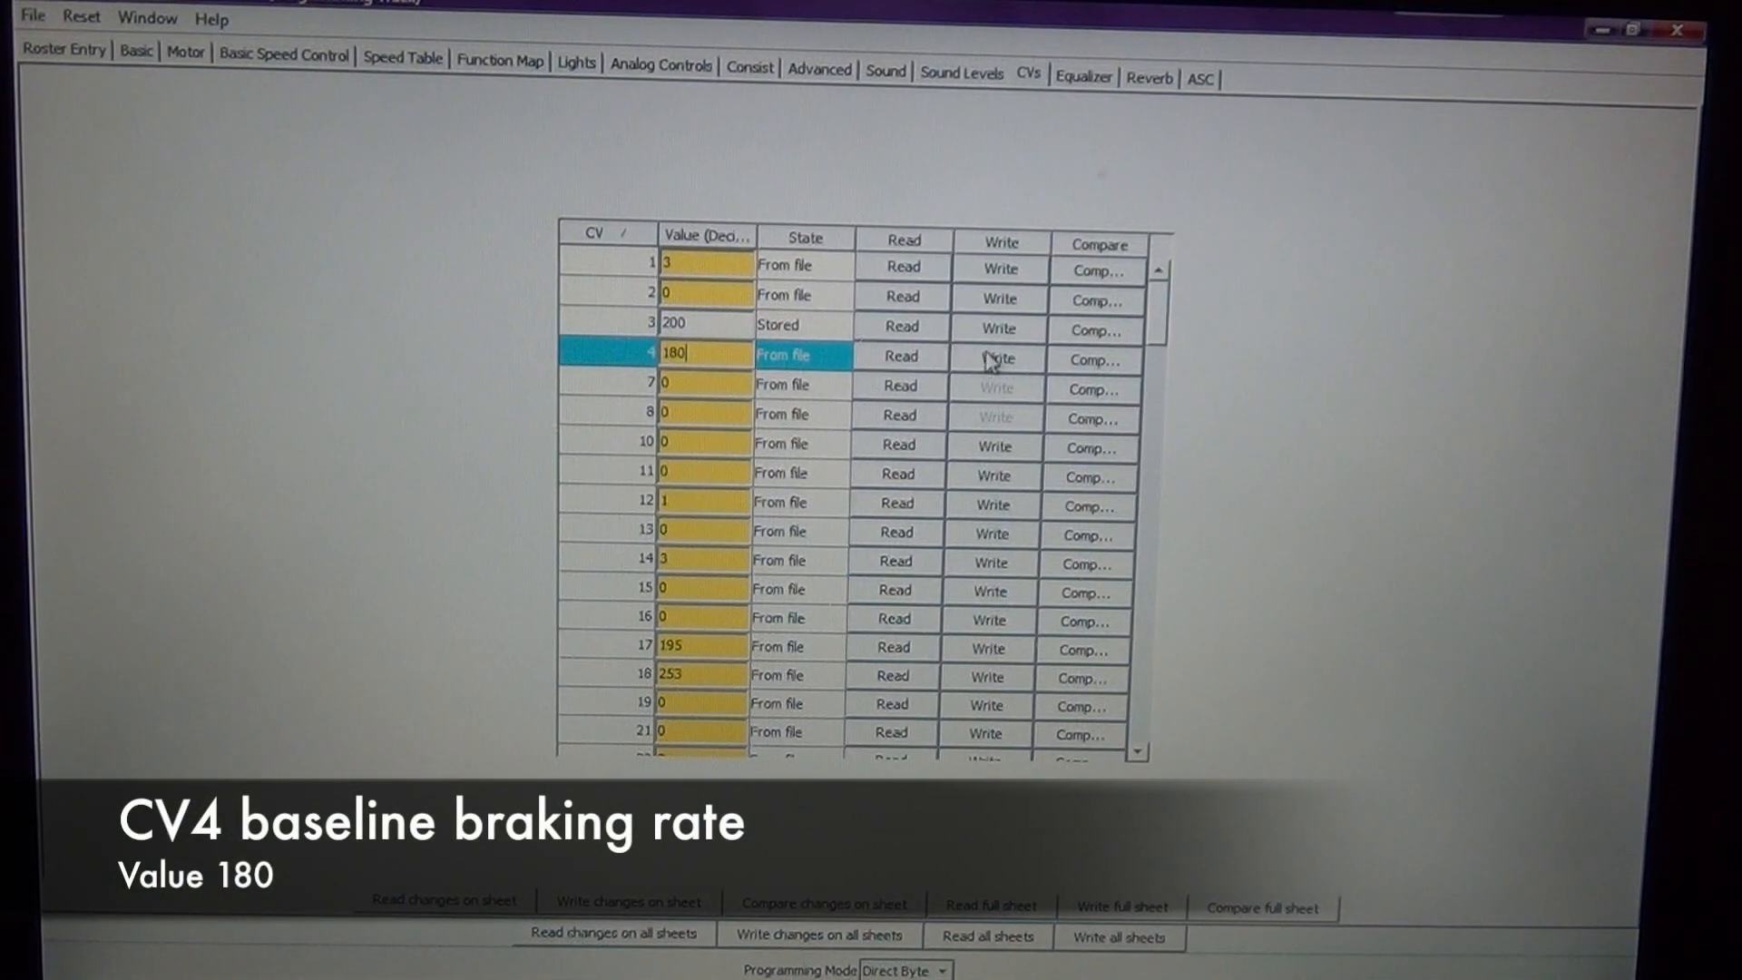
click(997, 357)
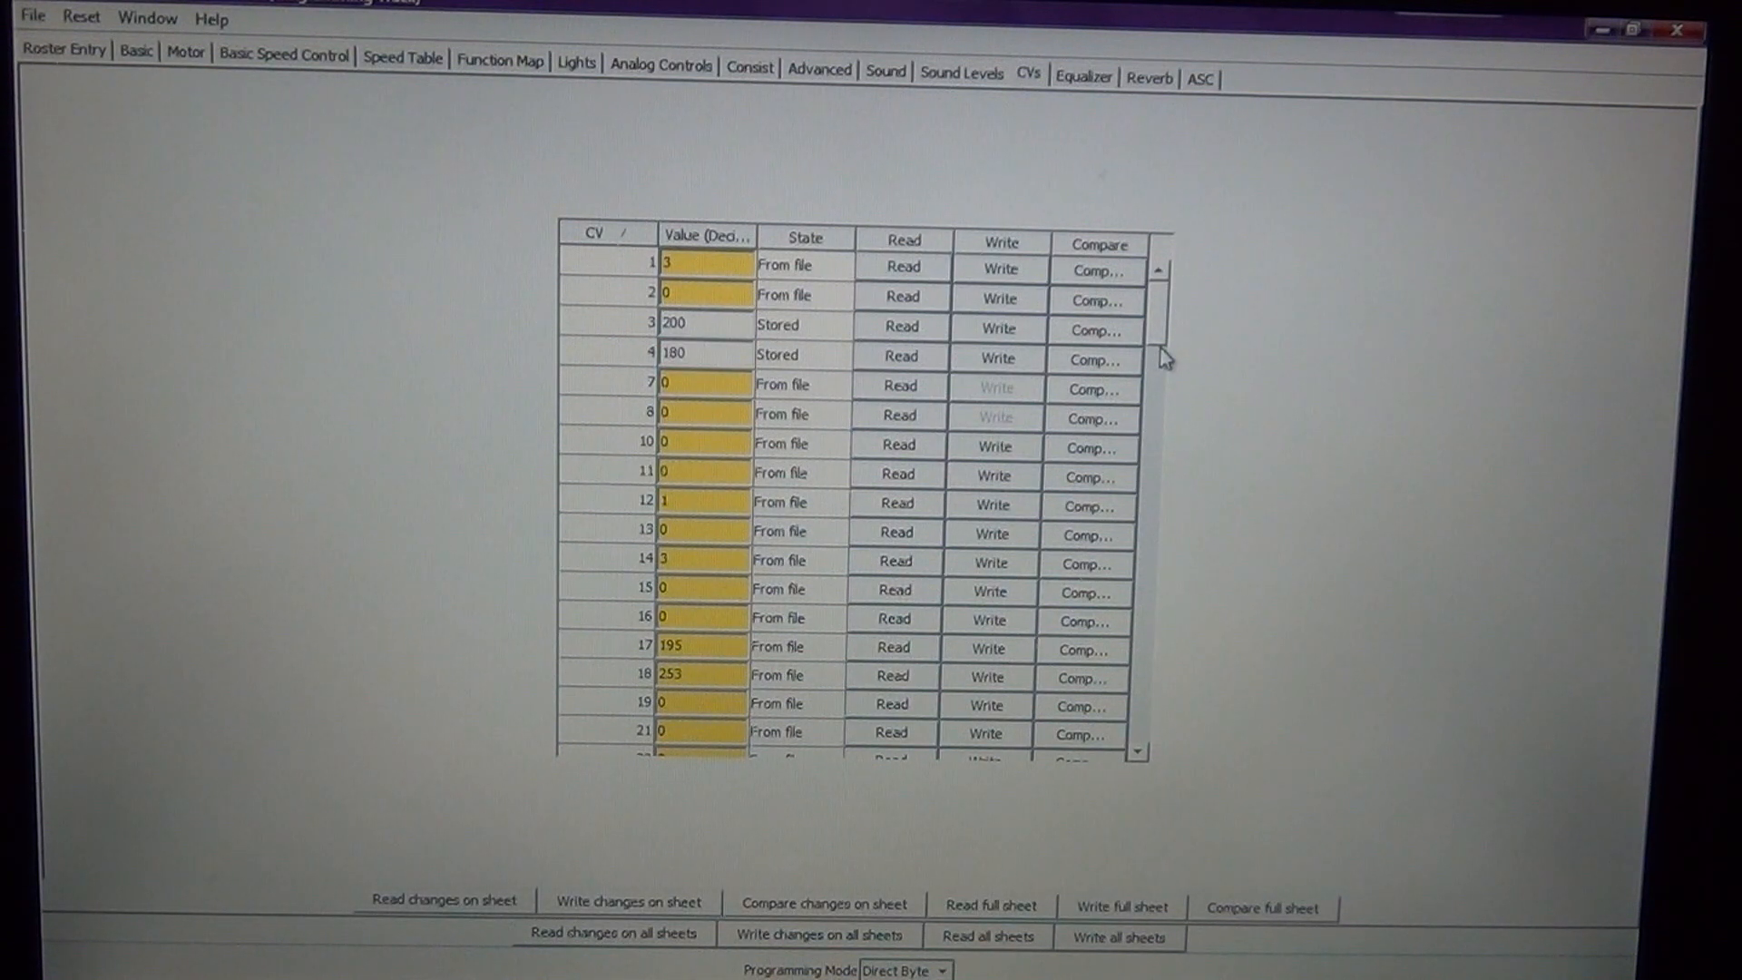
mouse_move(1163, 353)
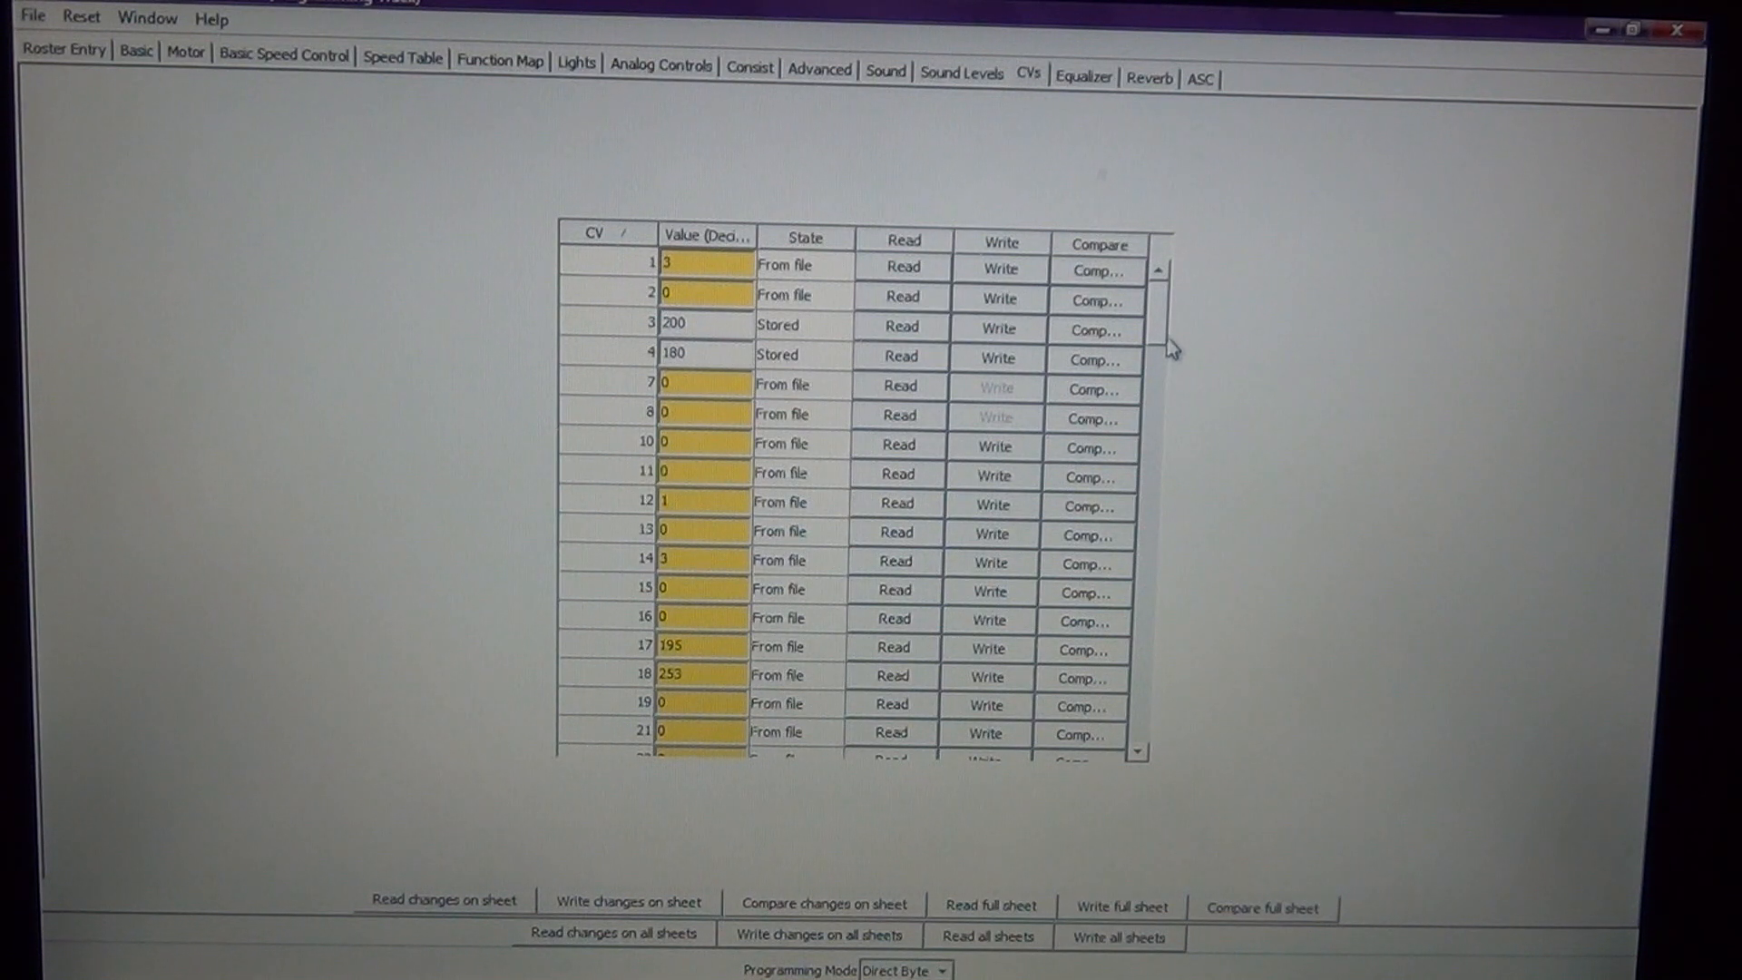
mouse_move(1155, 325)
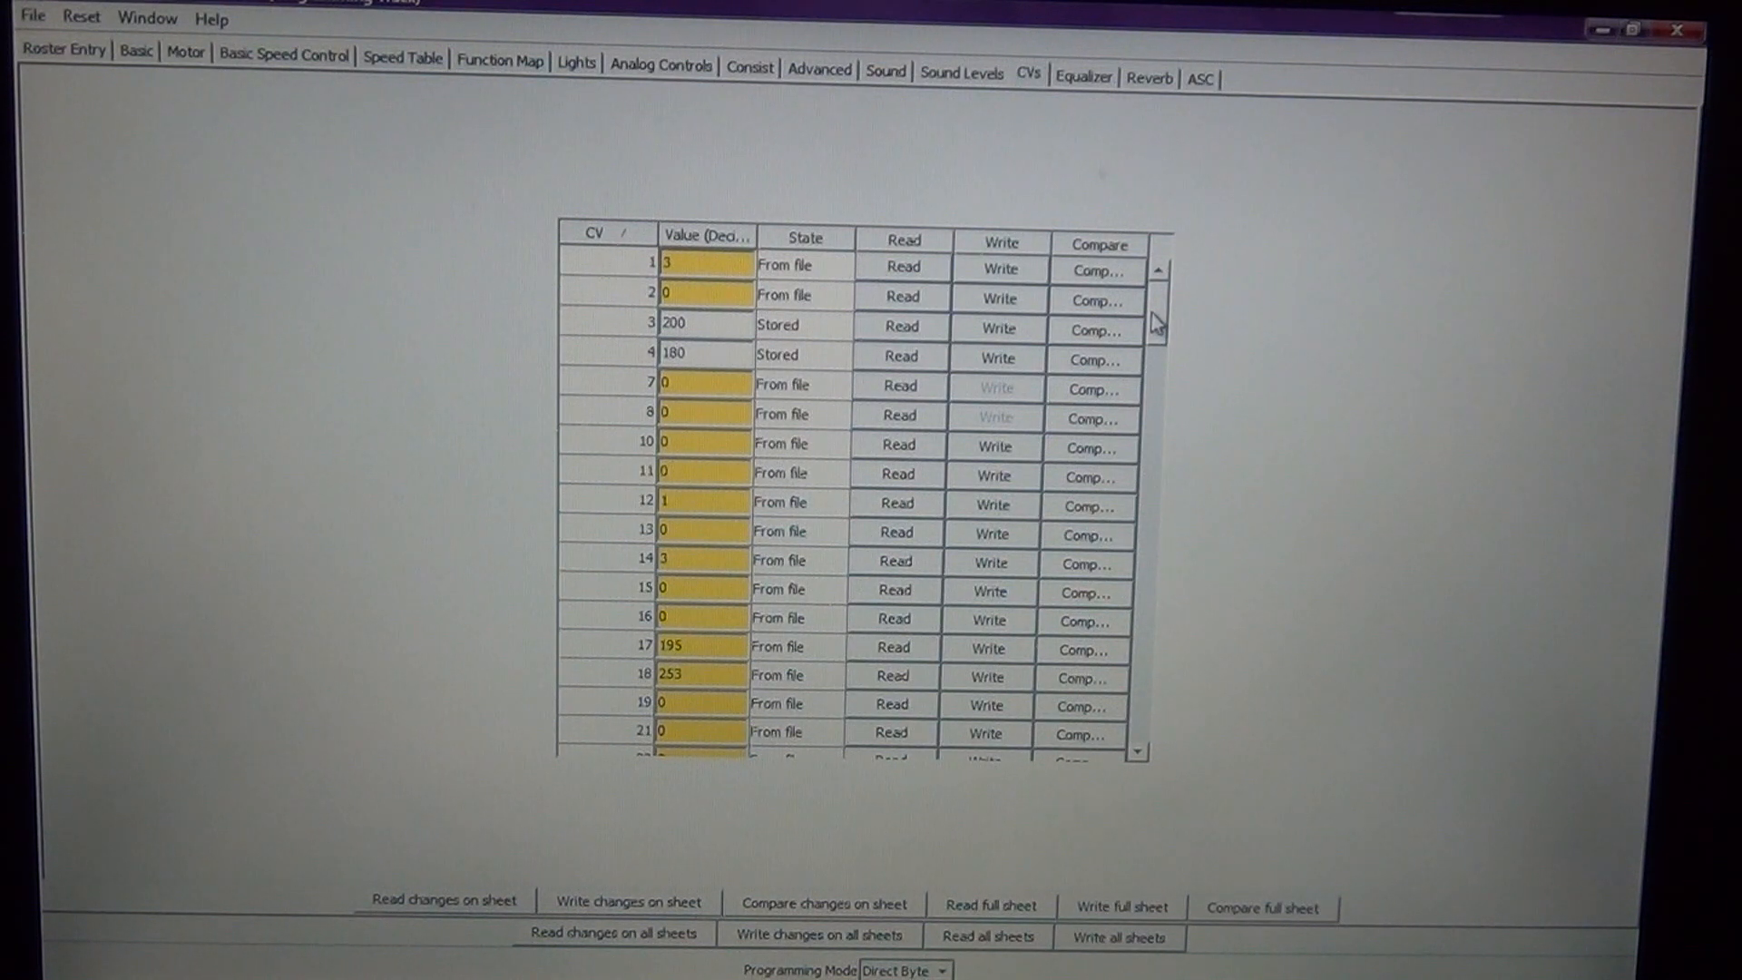
Scroll to CV196 brake squeal, set it to 0 and write it
scroll(down, 3)
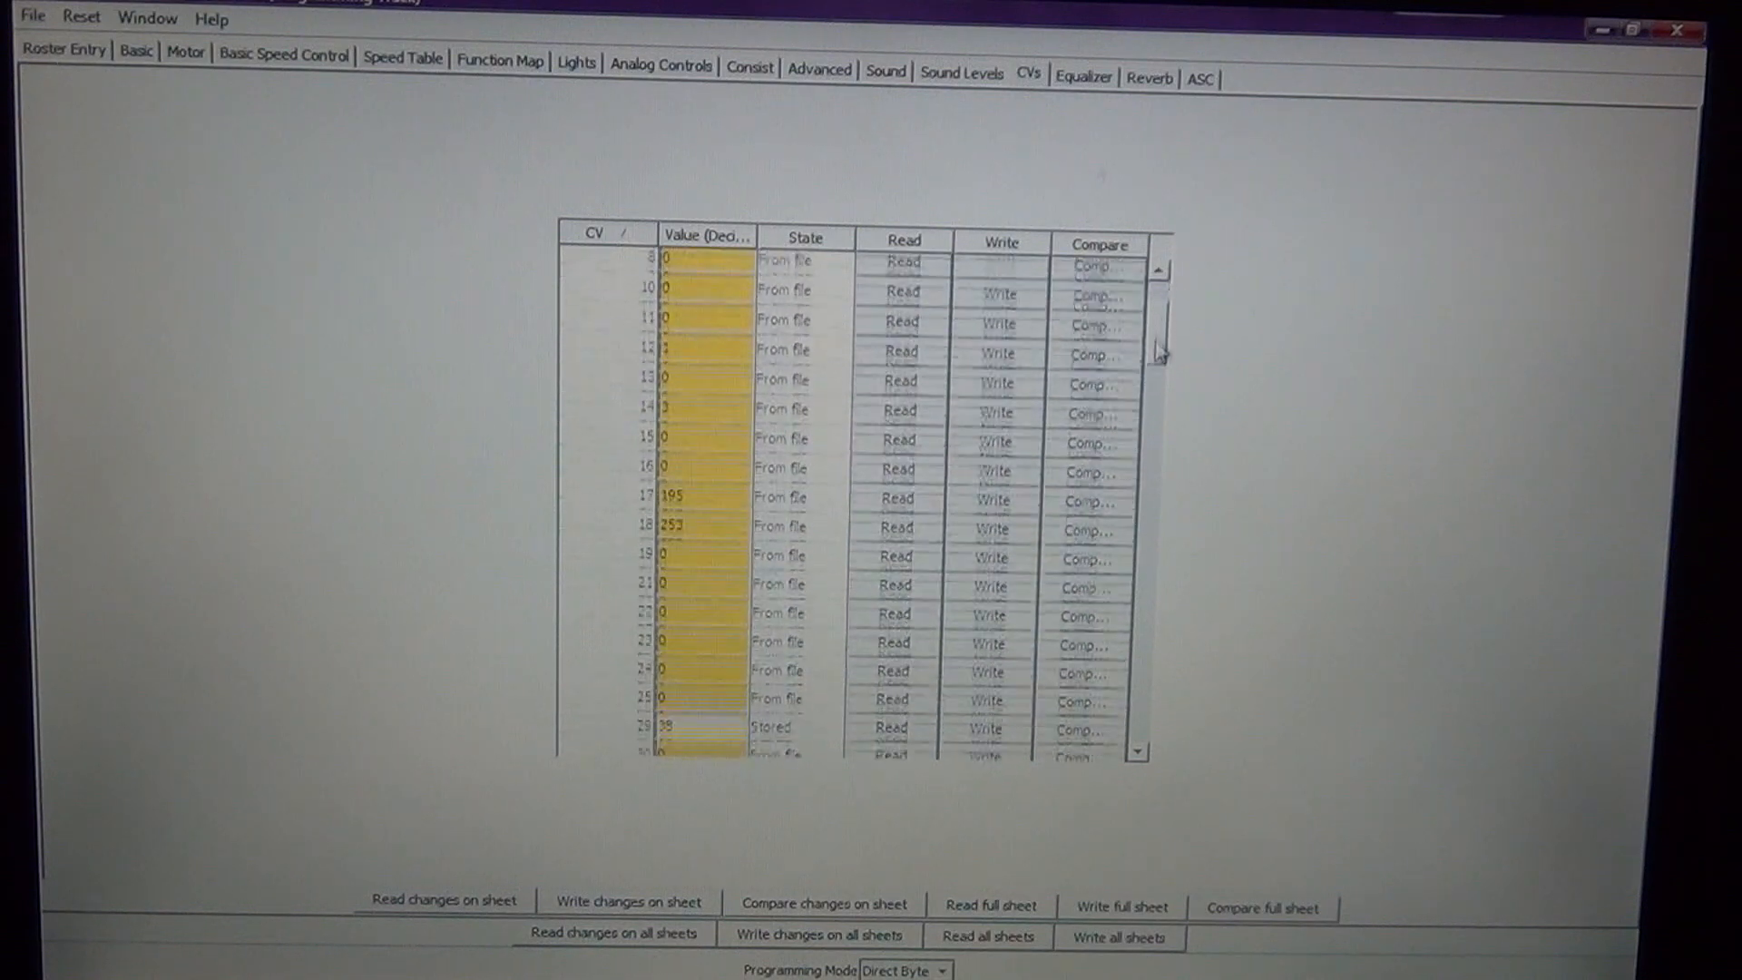
scroll(down, 3)
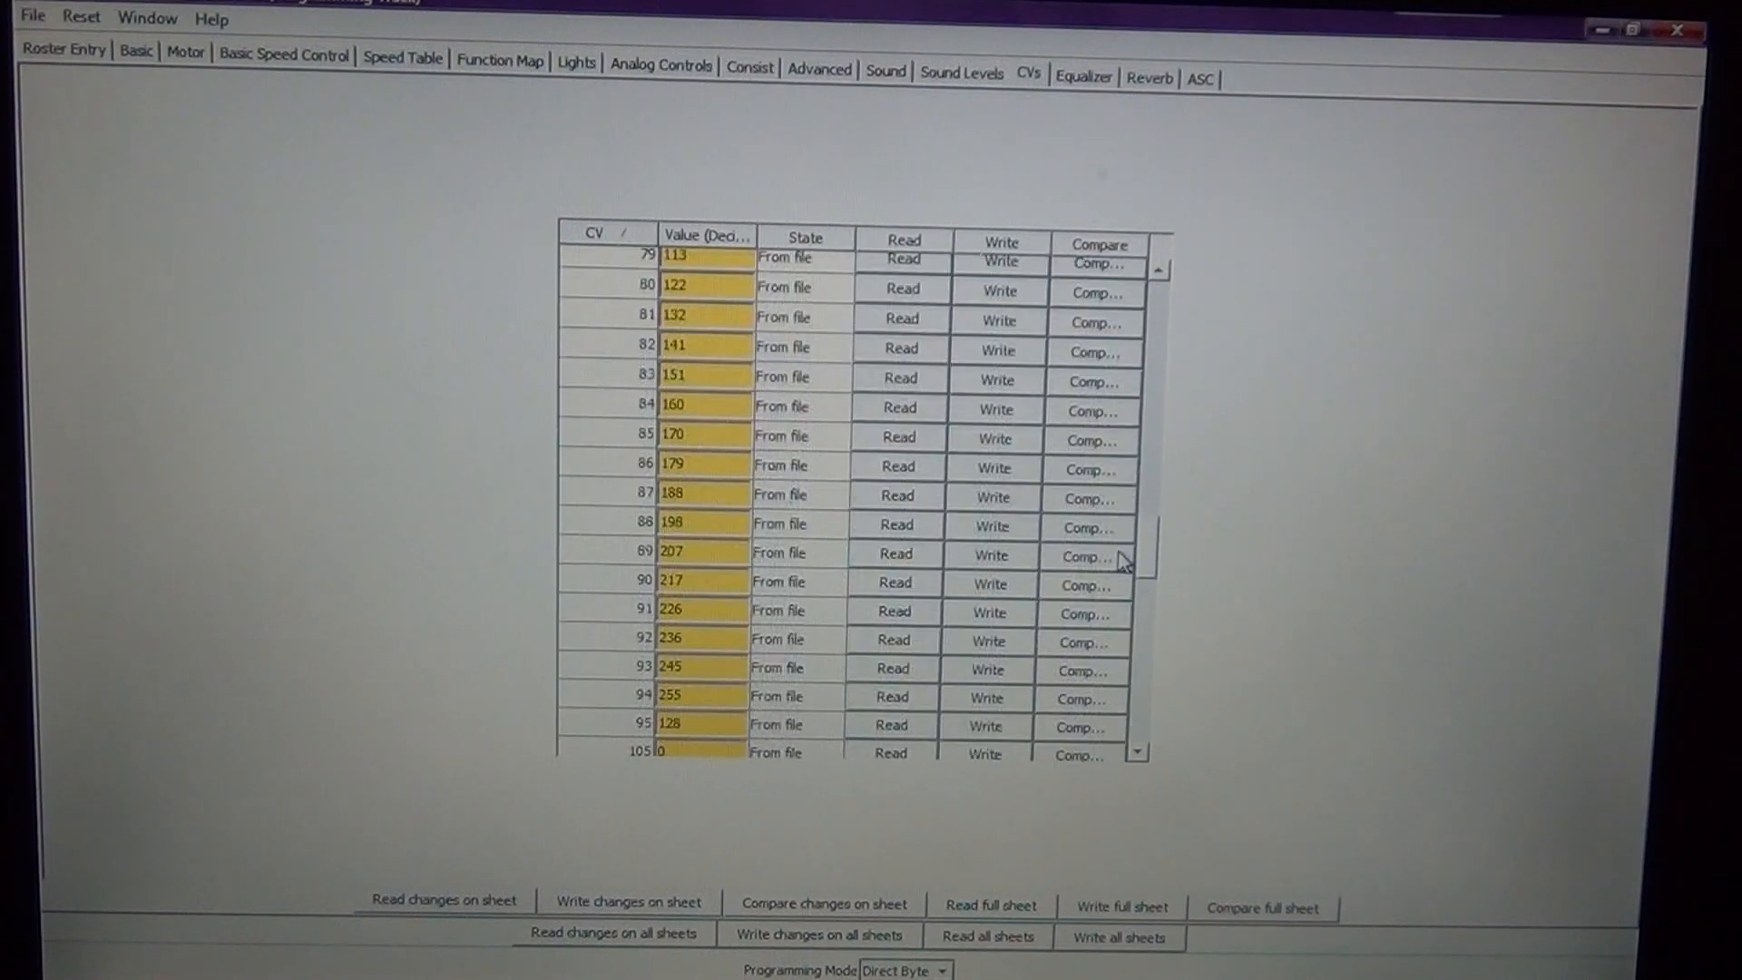
scroll(down, 3)
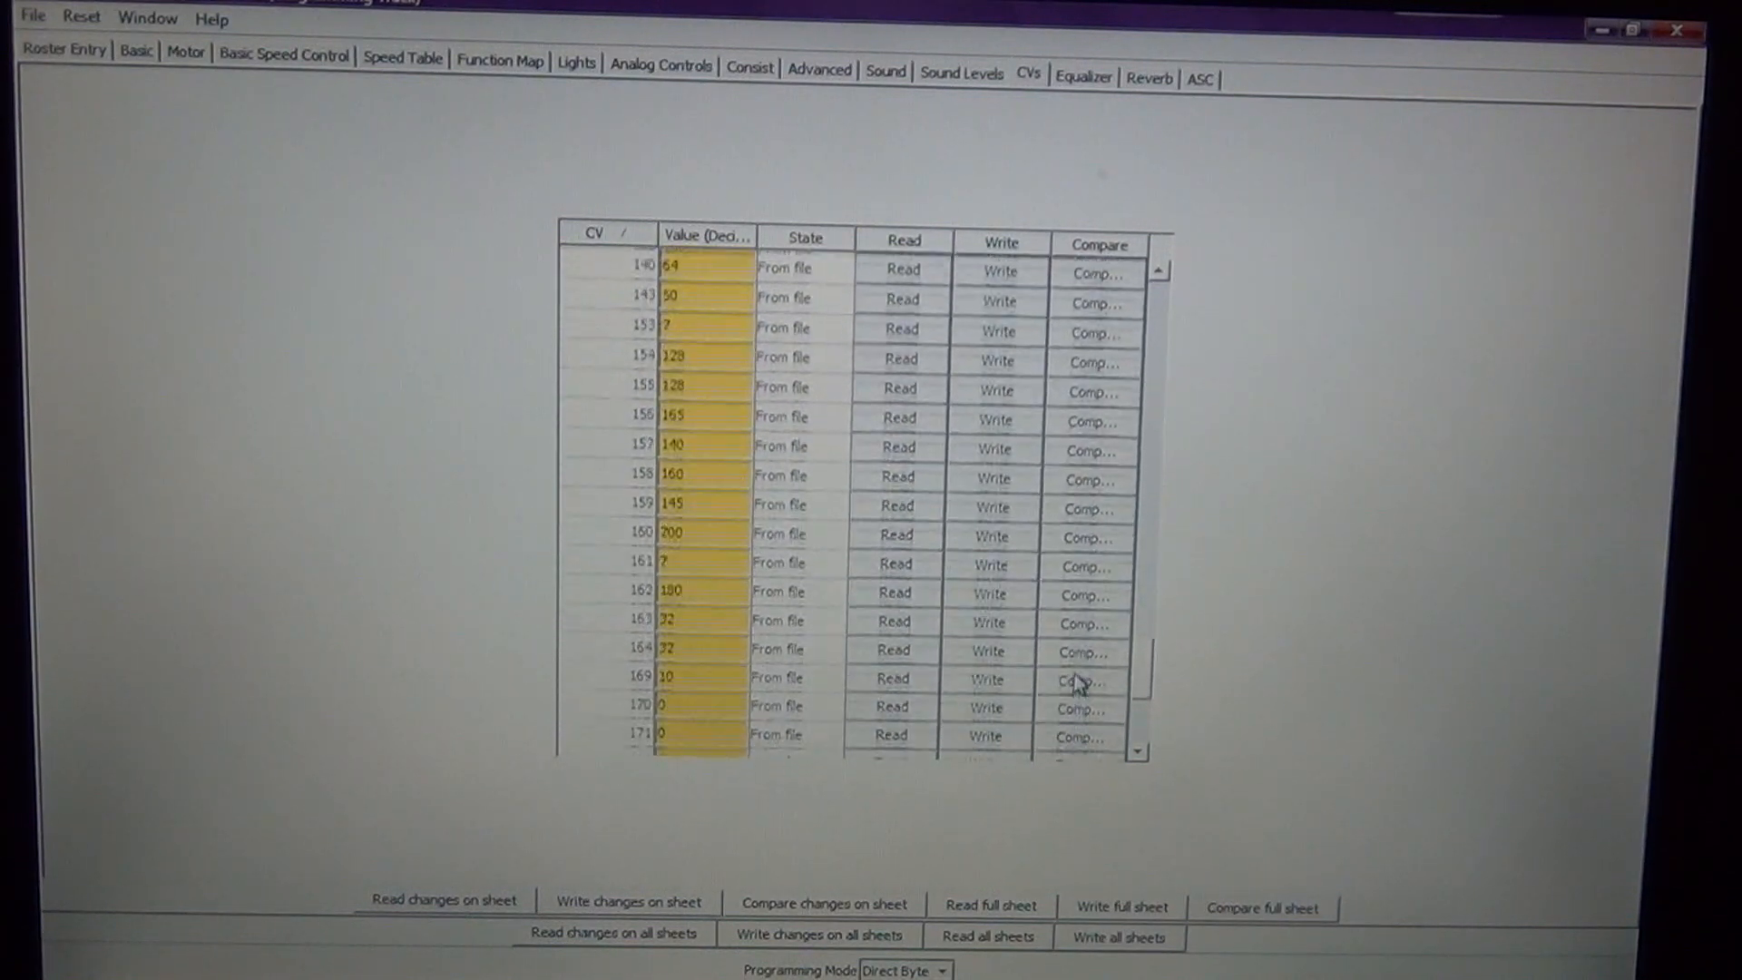
scroll(down, 3)
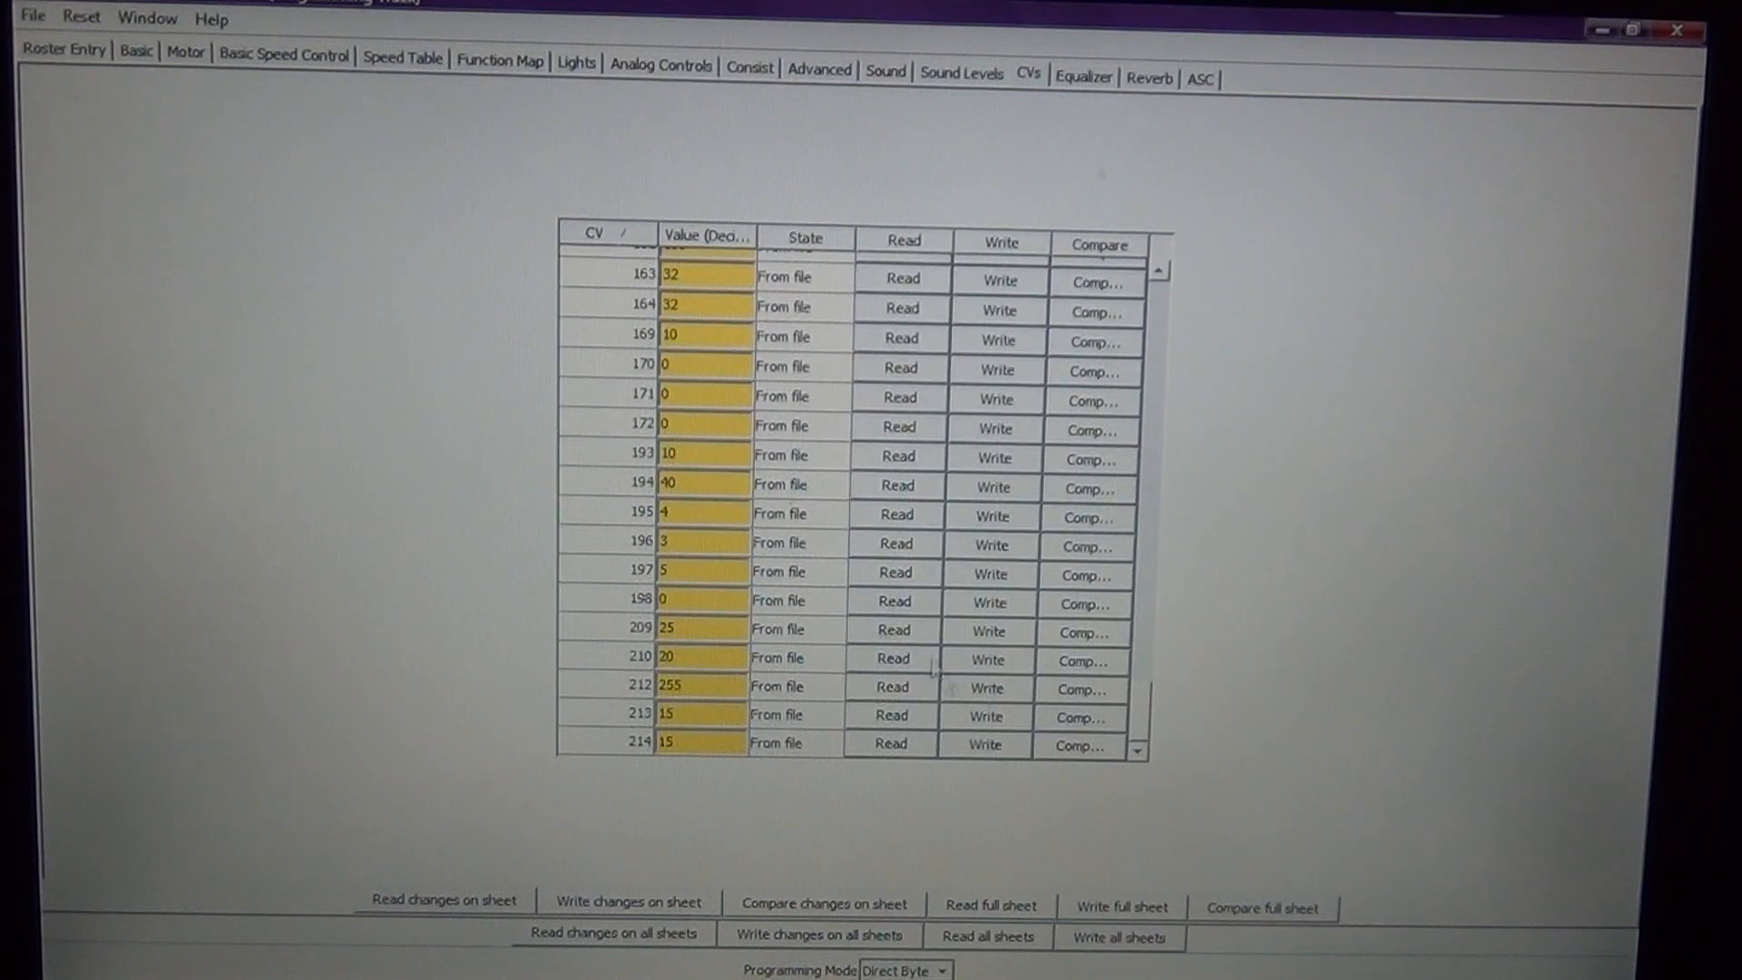
click(700, 541)
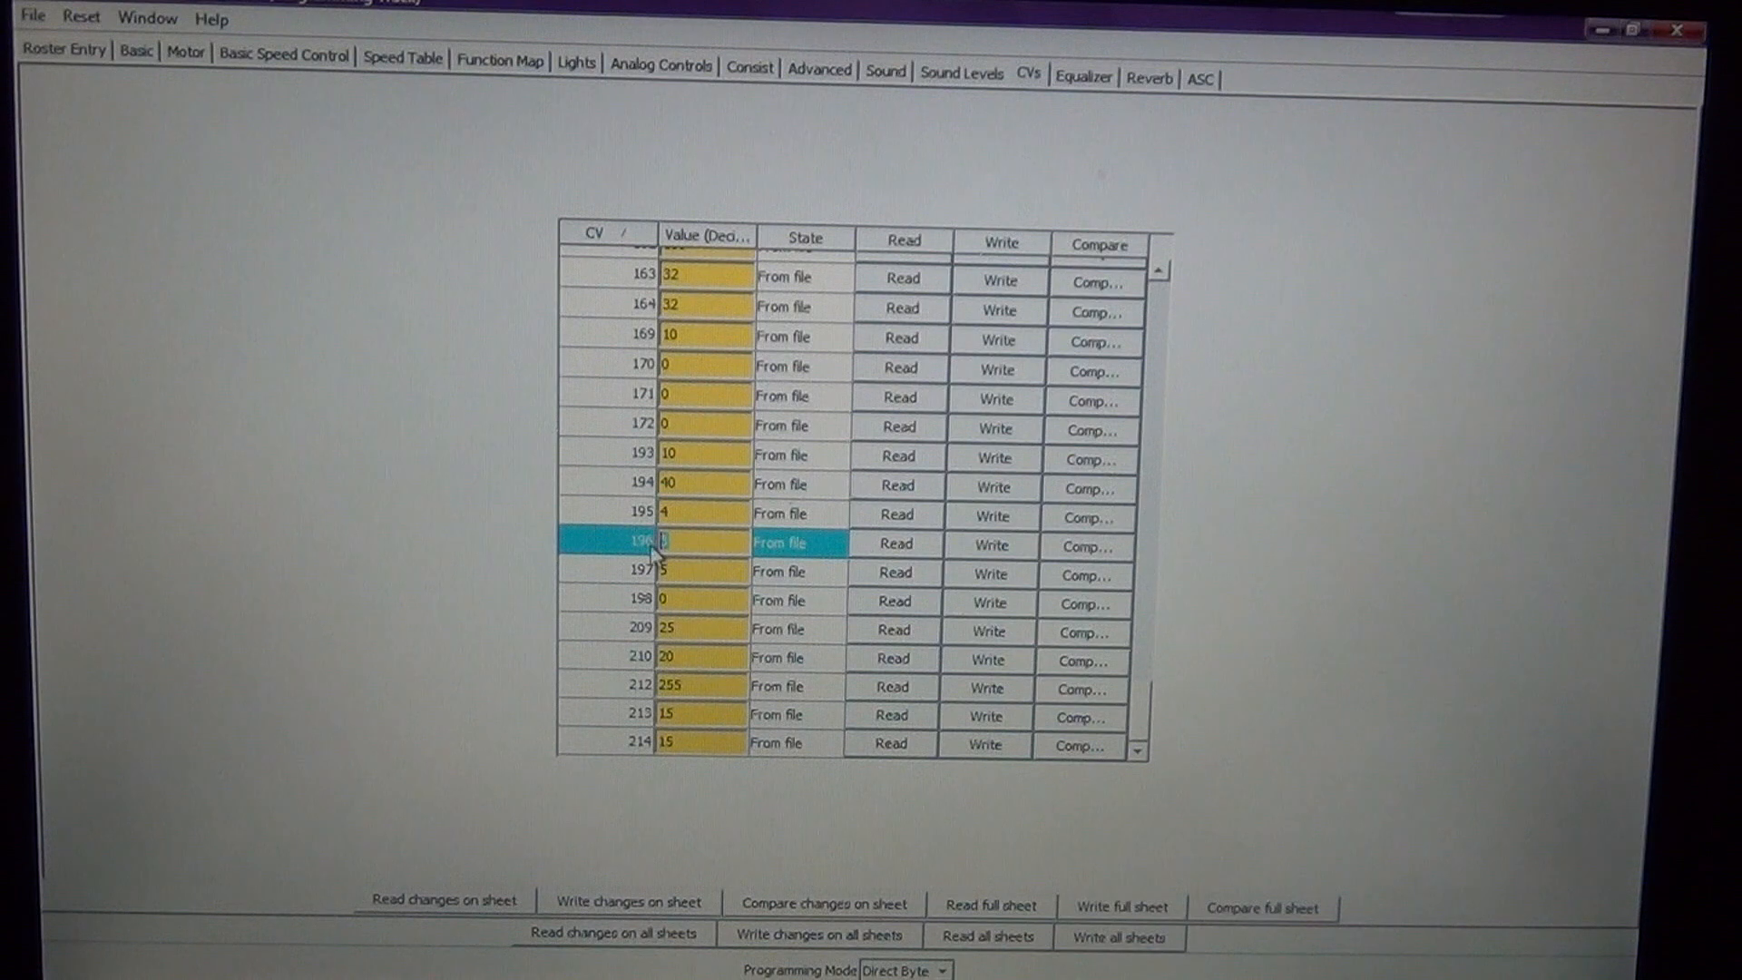
mouse_move(748, 744)
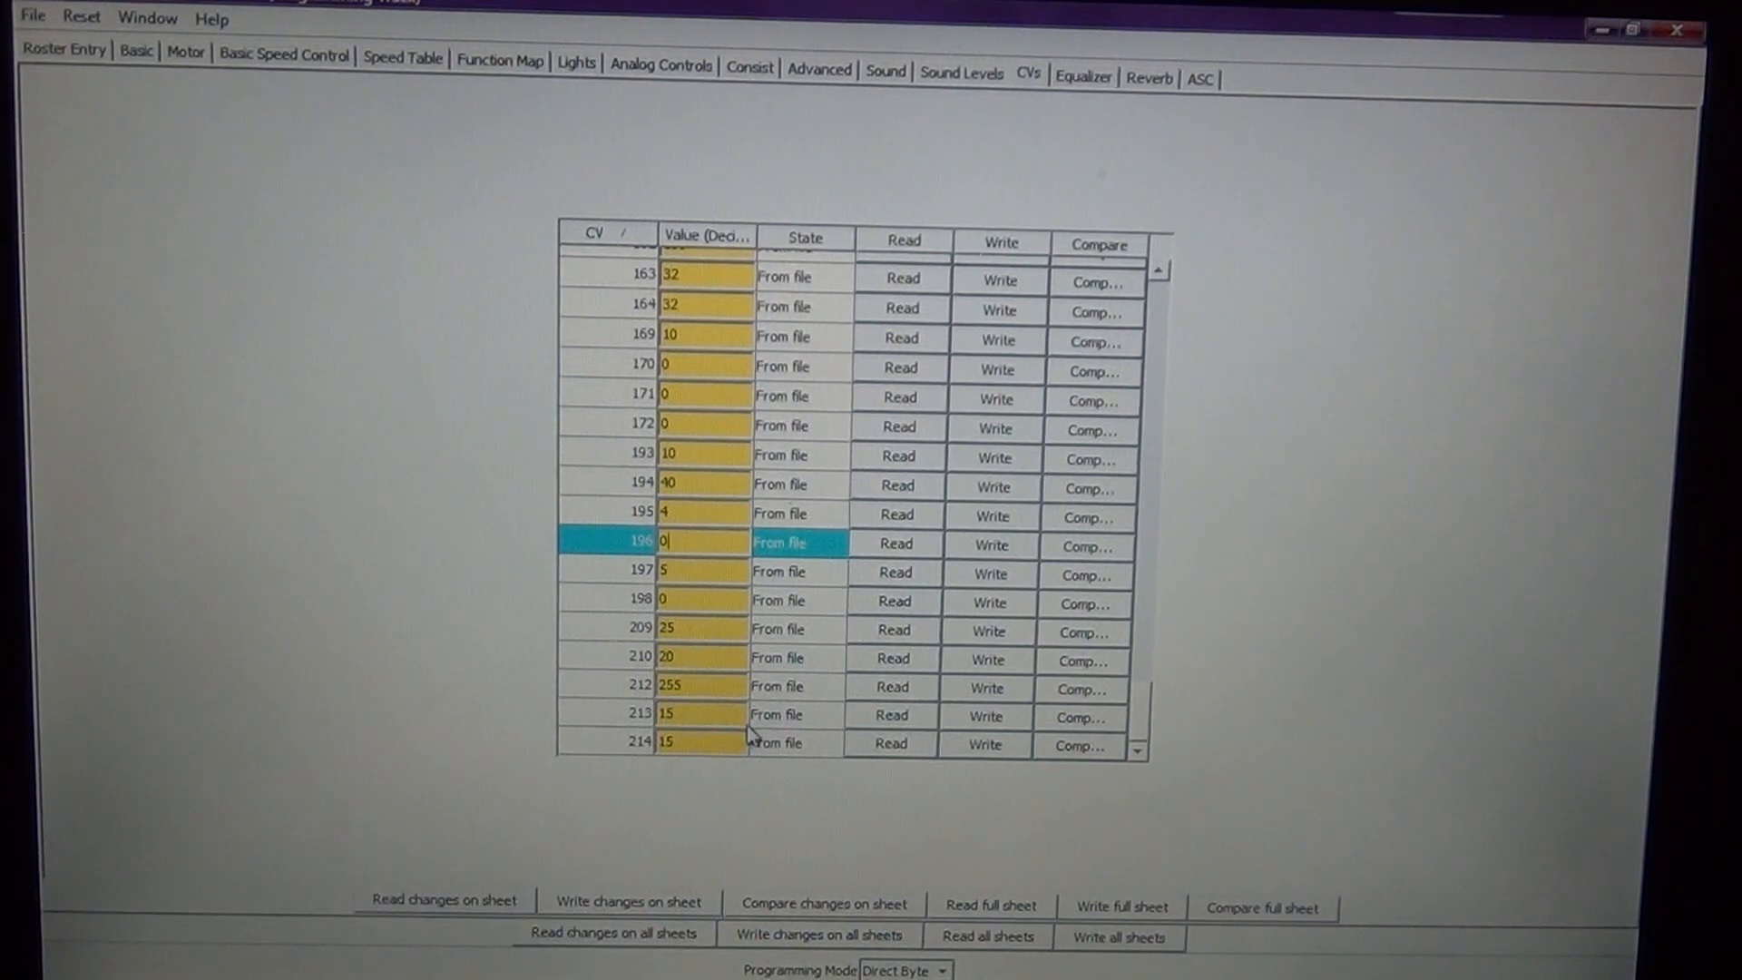
mouse_move(860, 820)
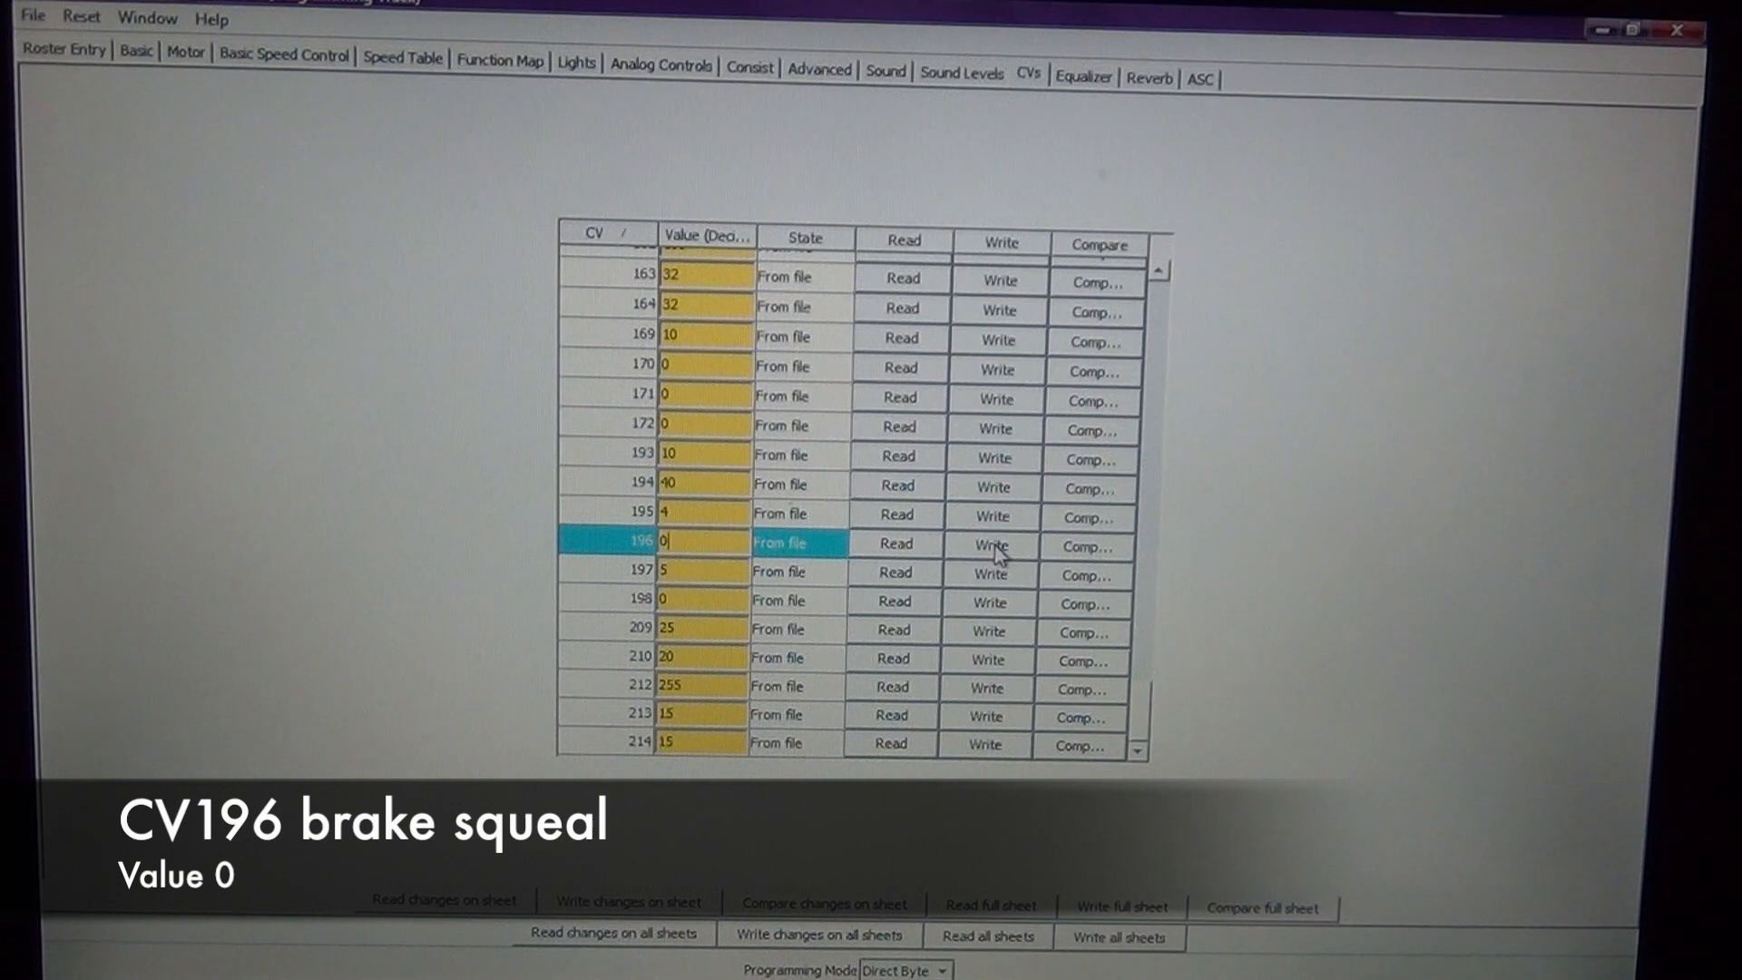
click(992, 544)
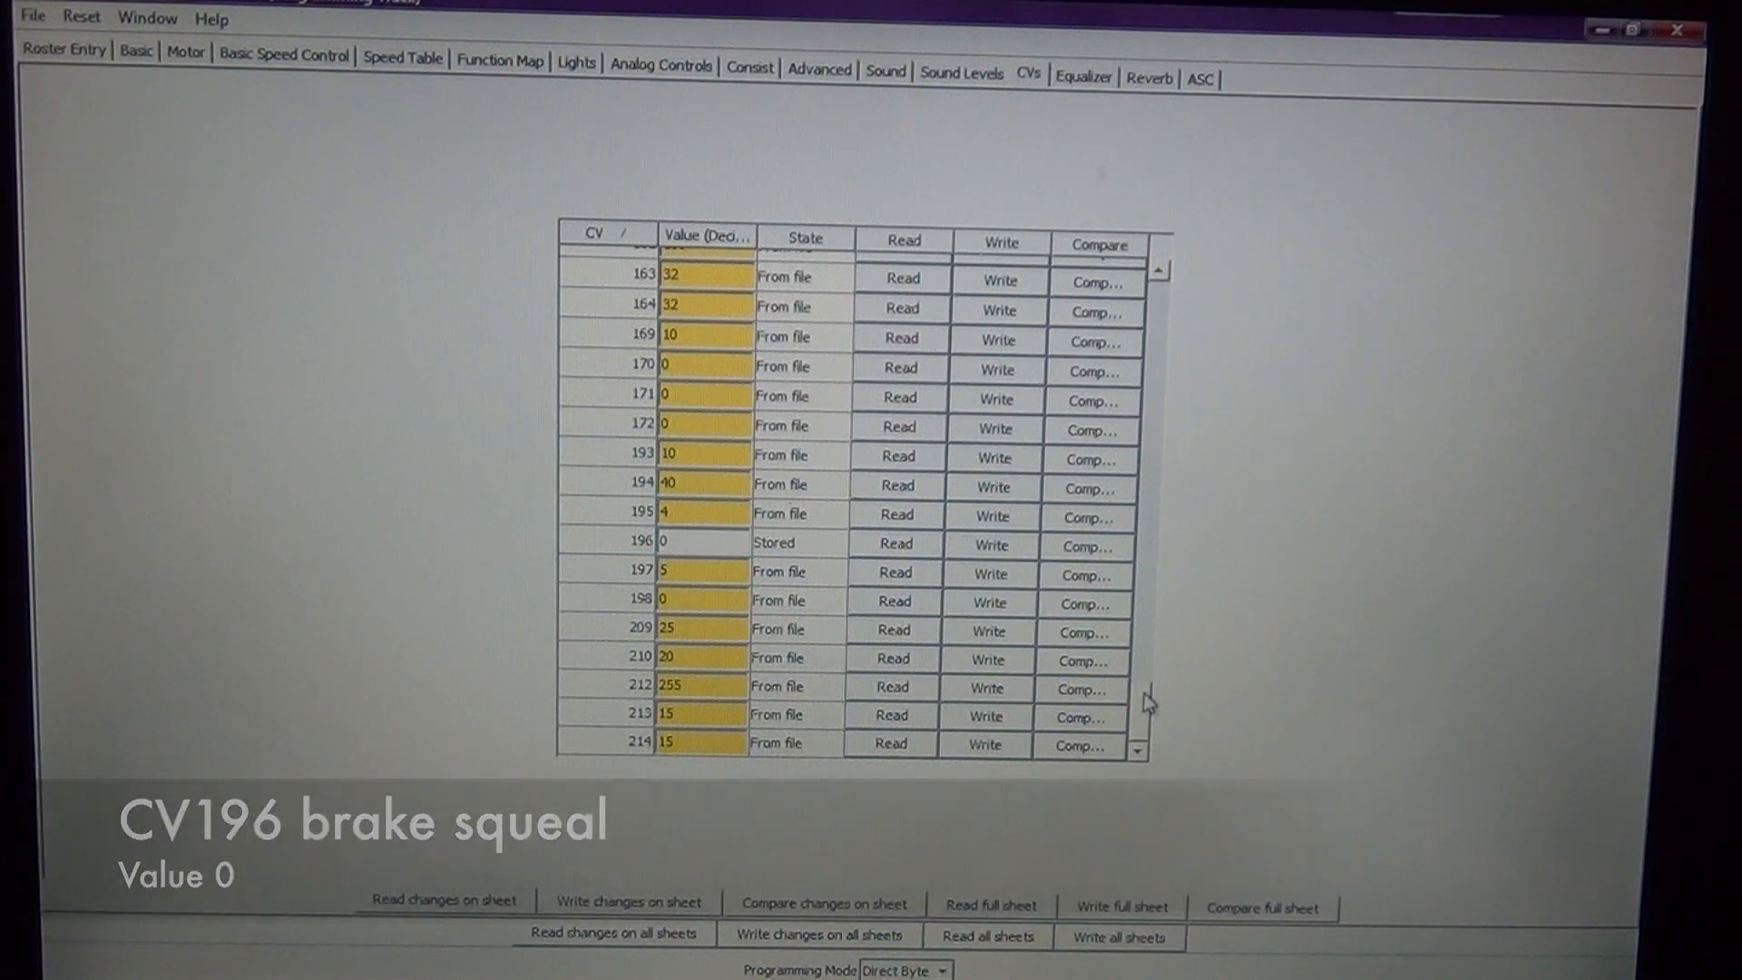
scroll(up, 3)
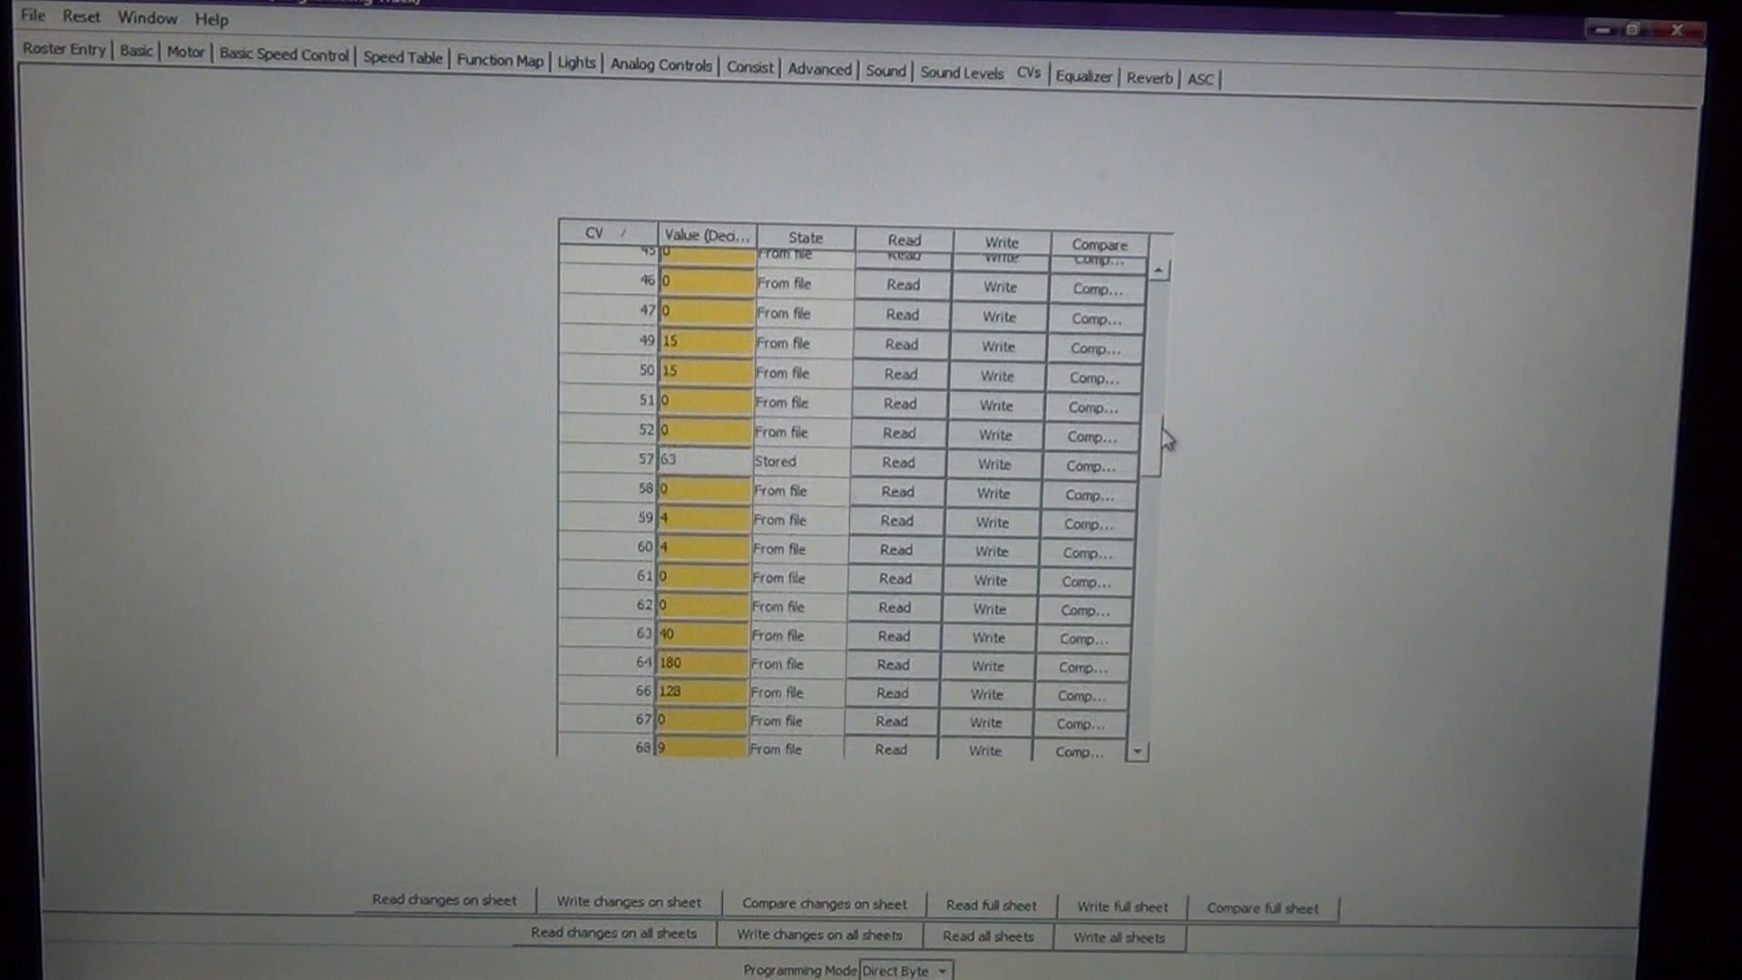
scroll(up, 3)
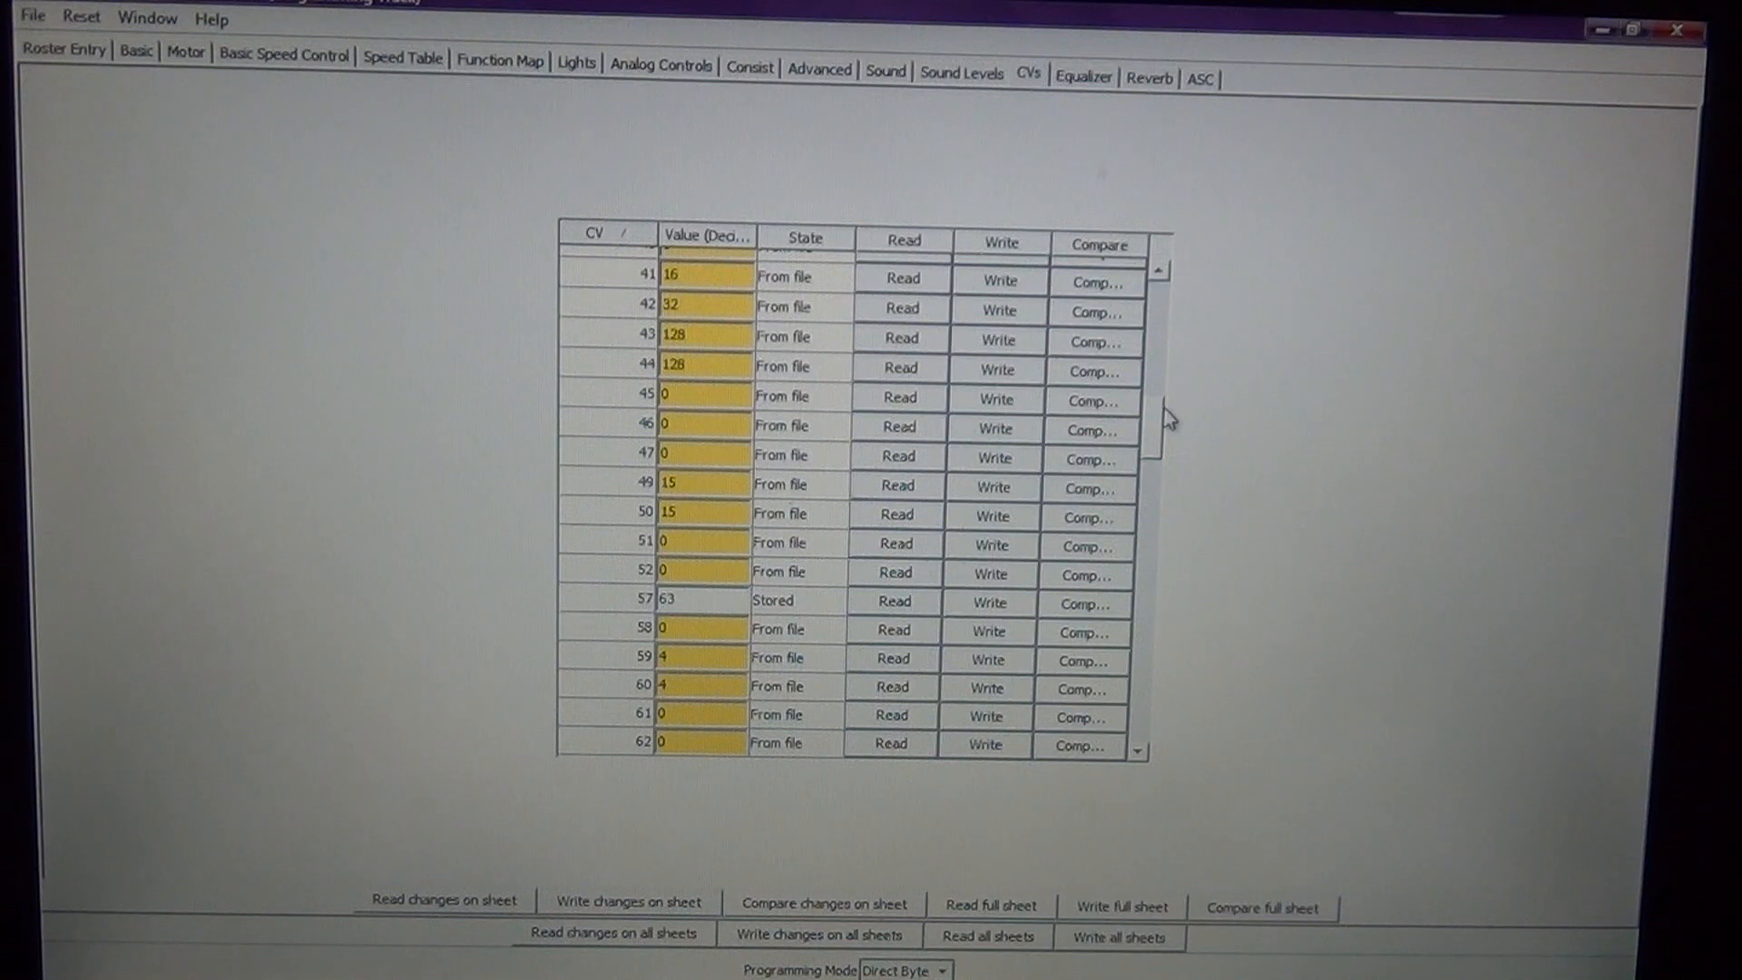
scroll(up, 3)
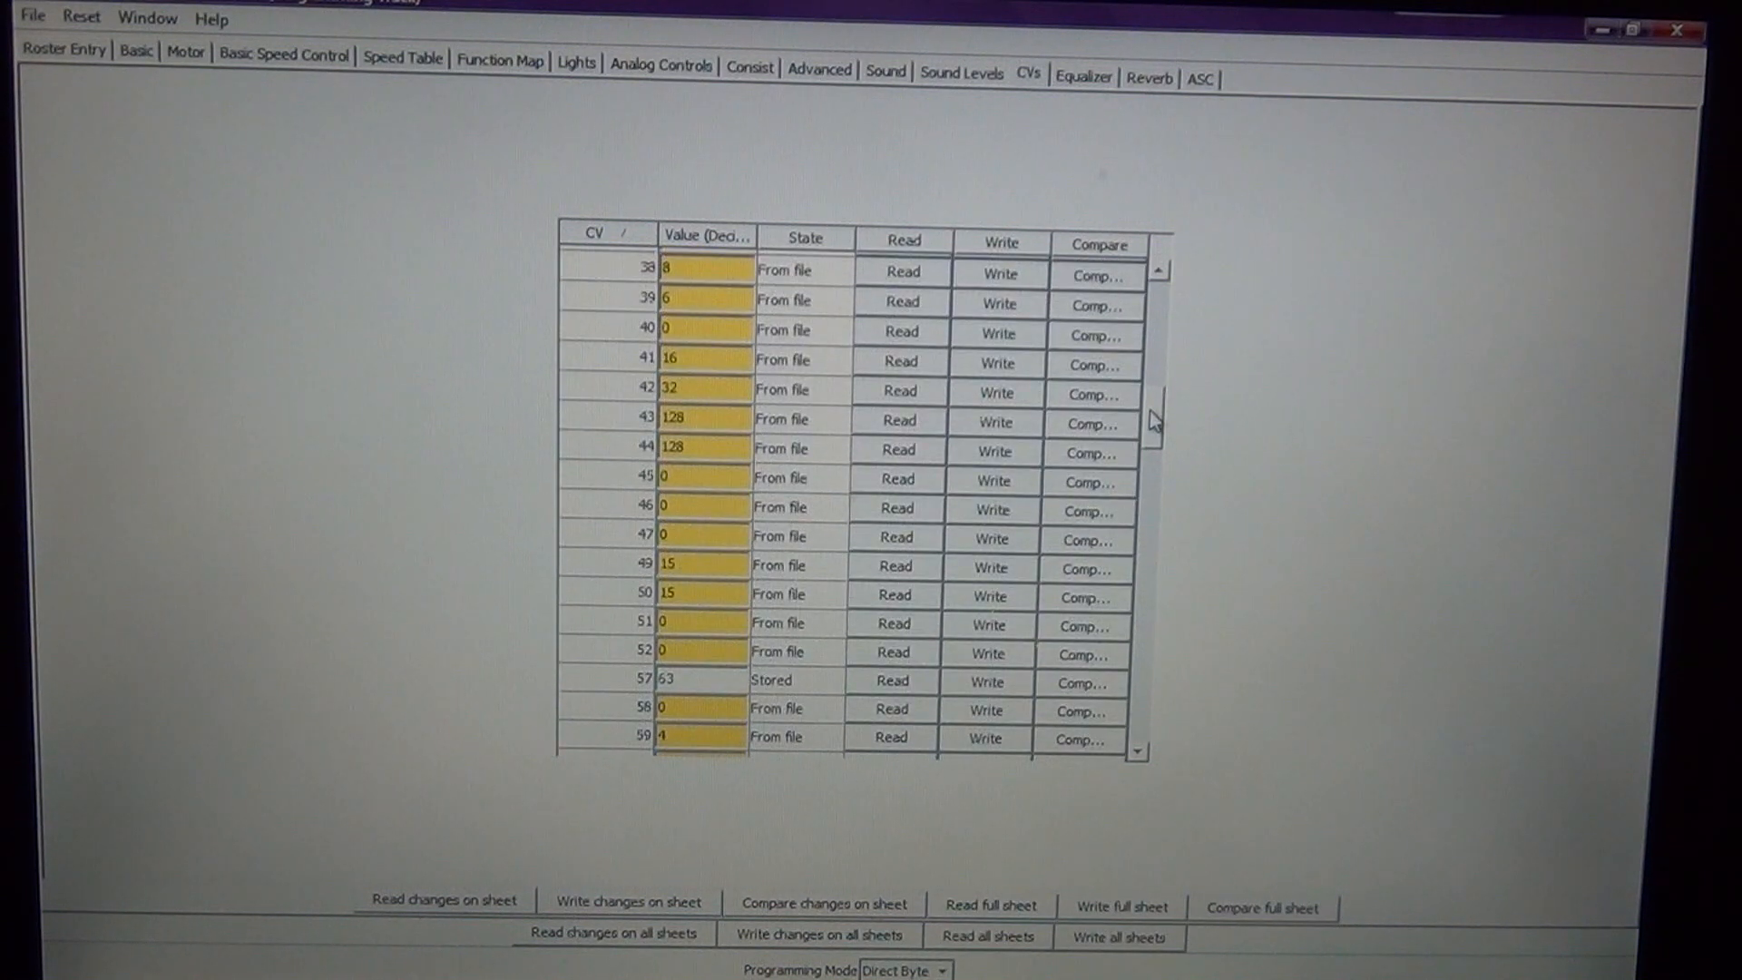
scroll(down, 3)
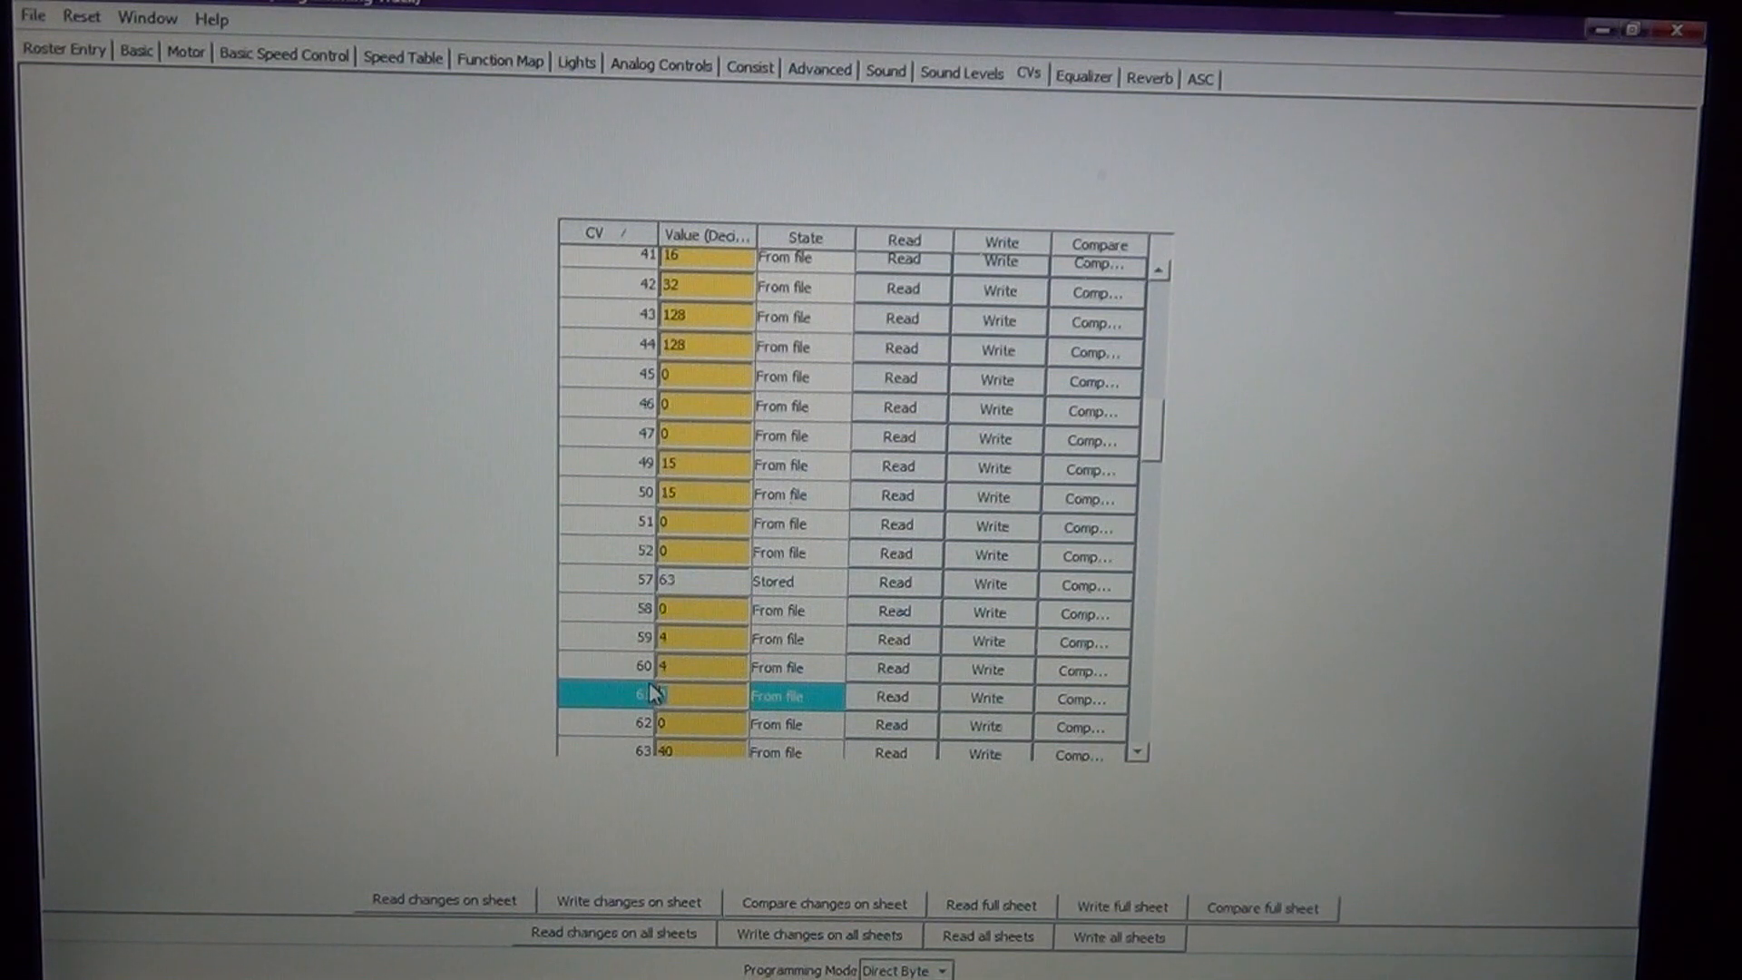
click(700, 694)
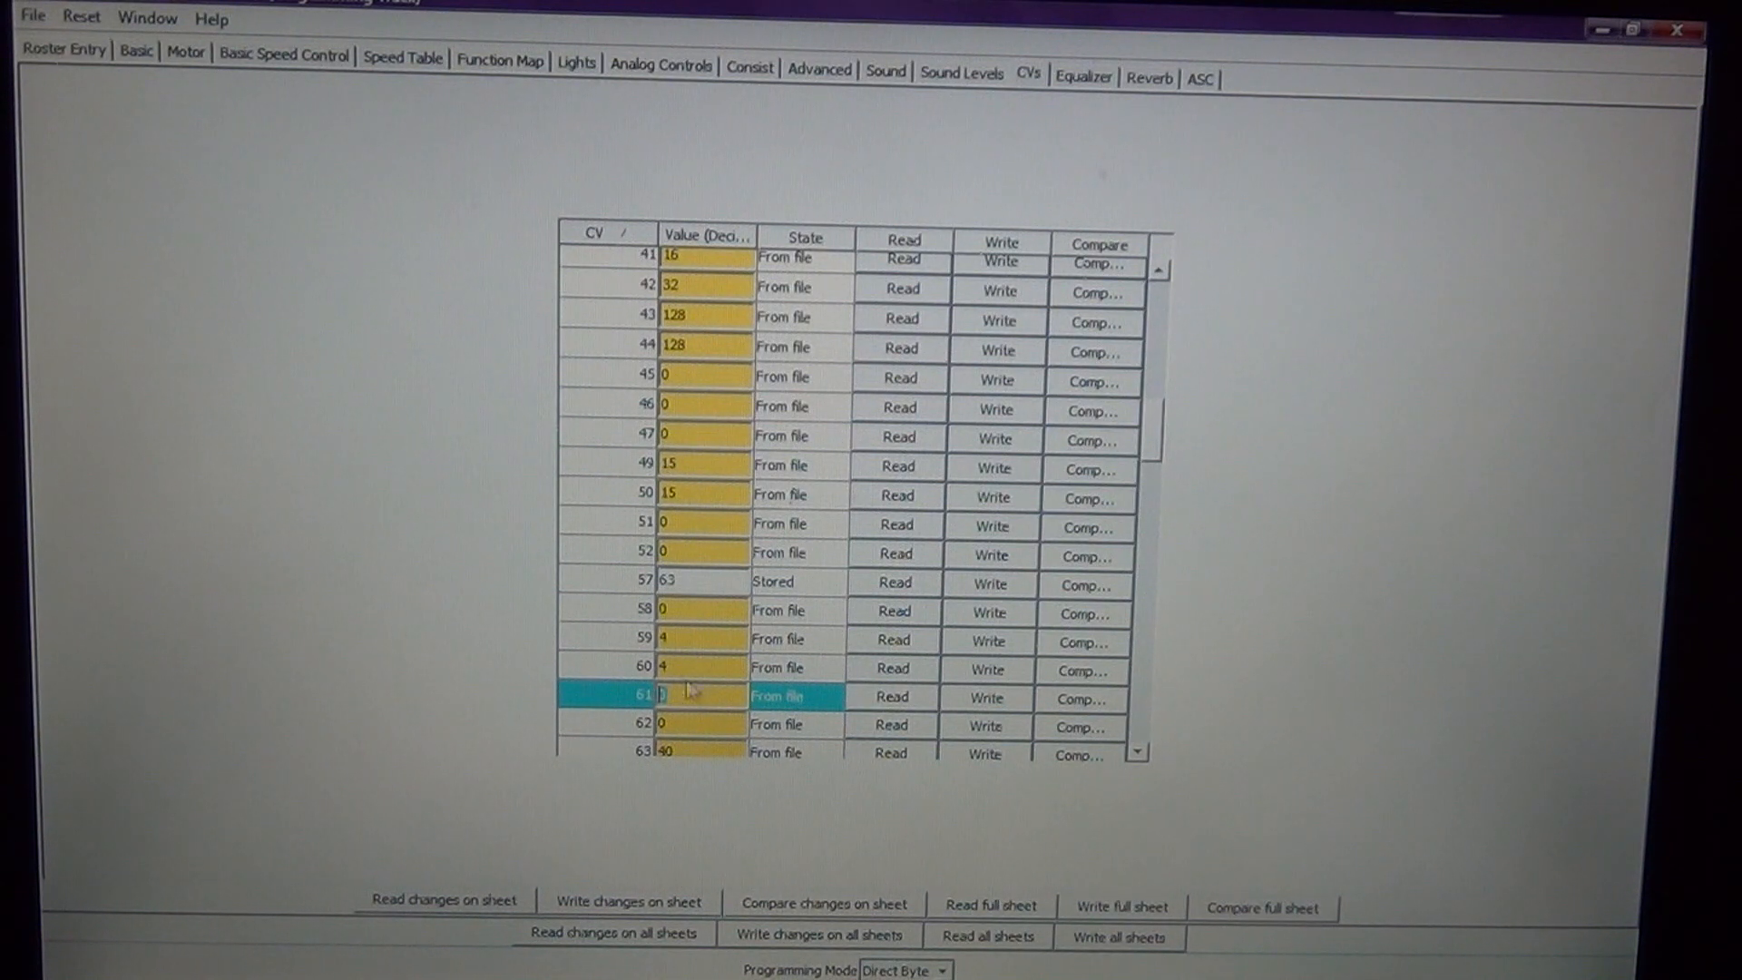
mouse_move(997, 119)
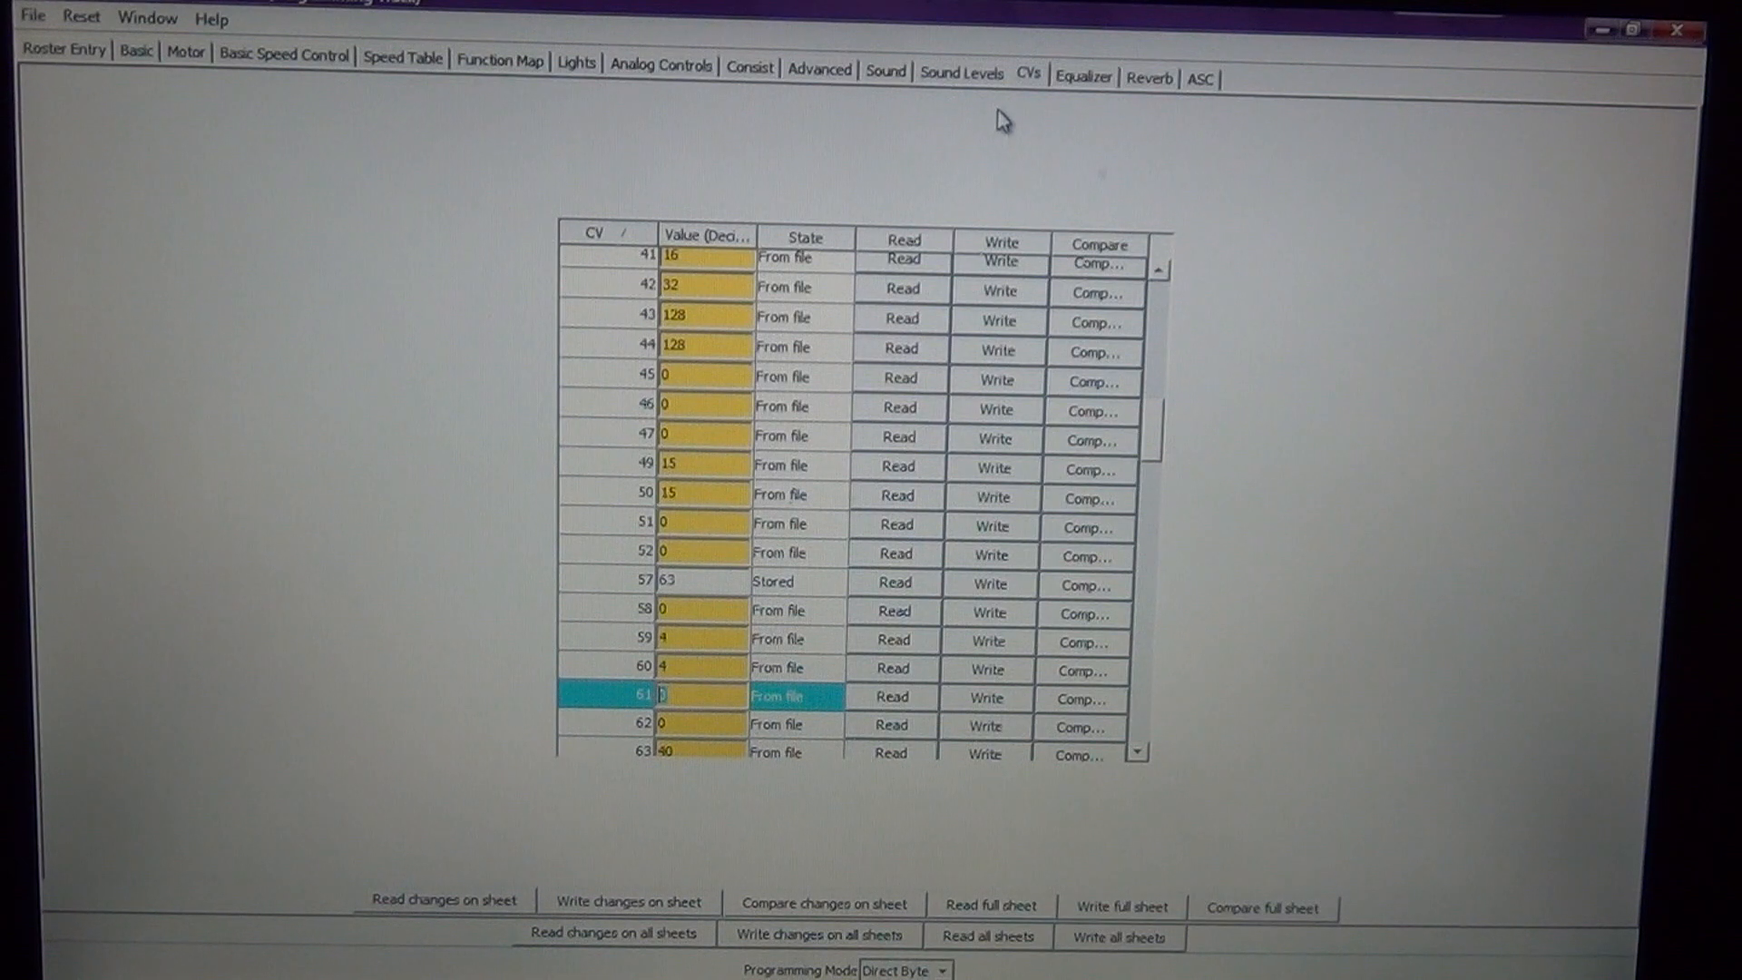
mouse_move(1102, 141)
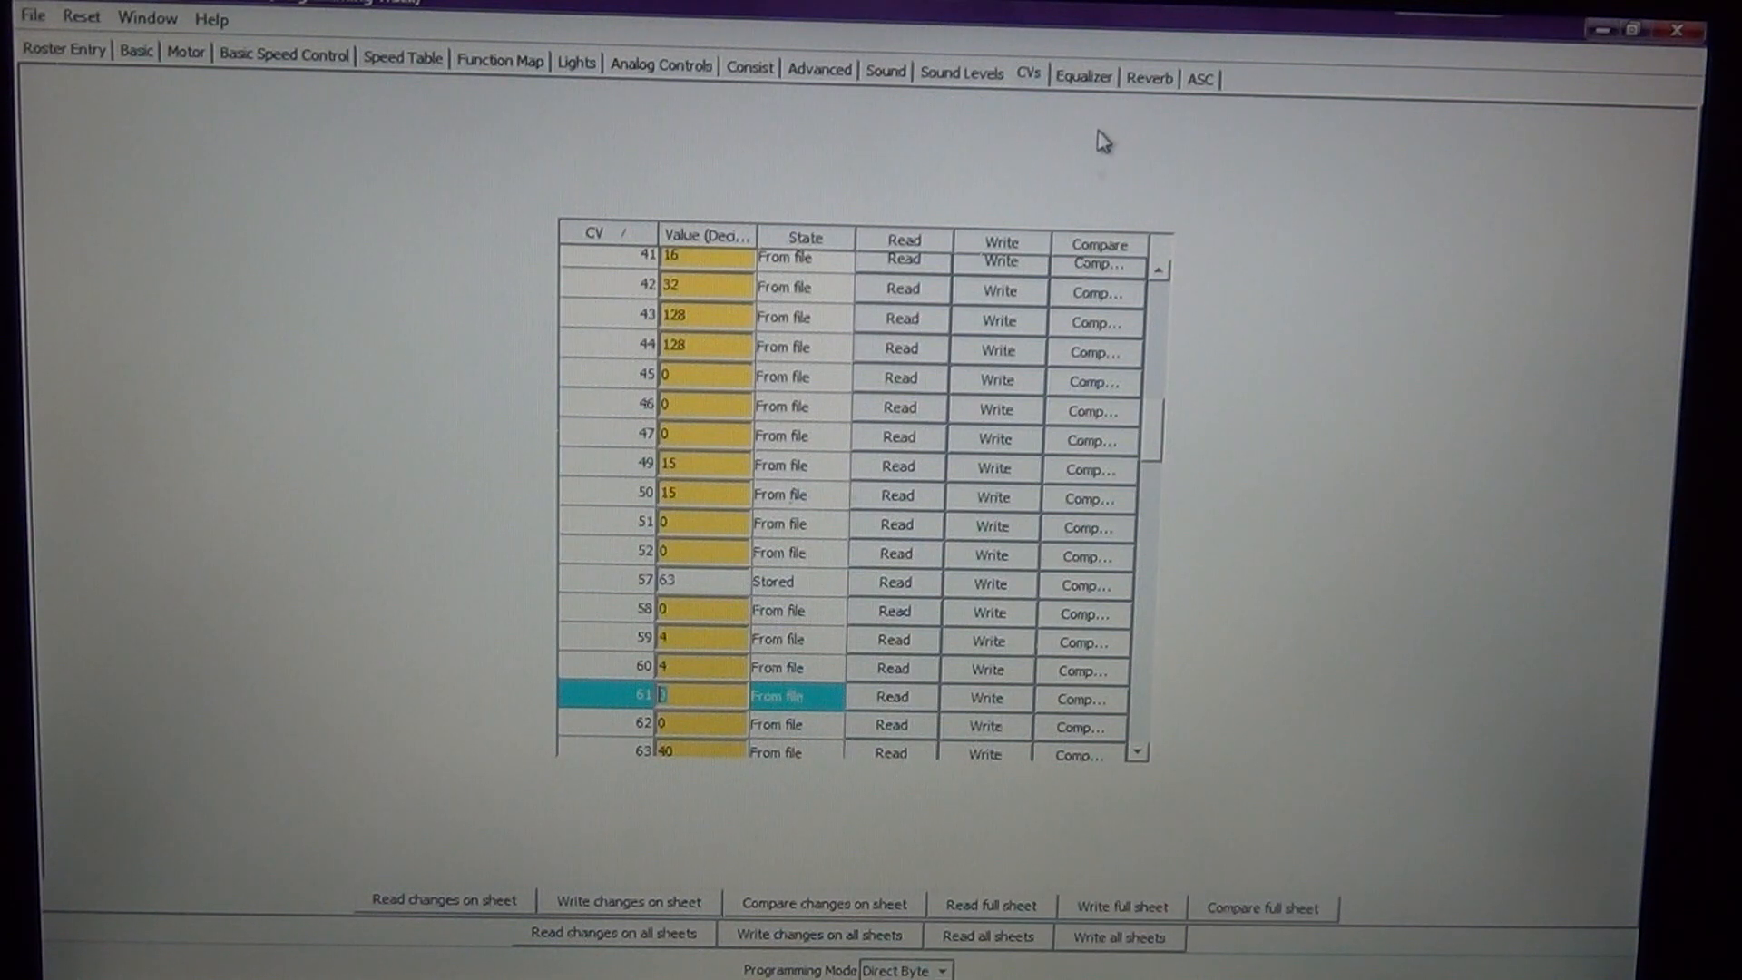
mouse_move(655, 100)
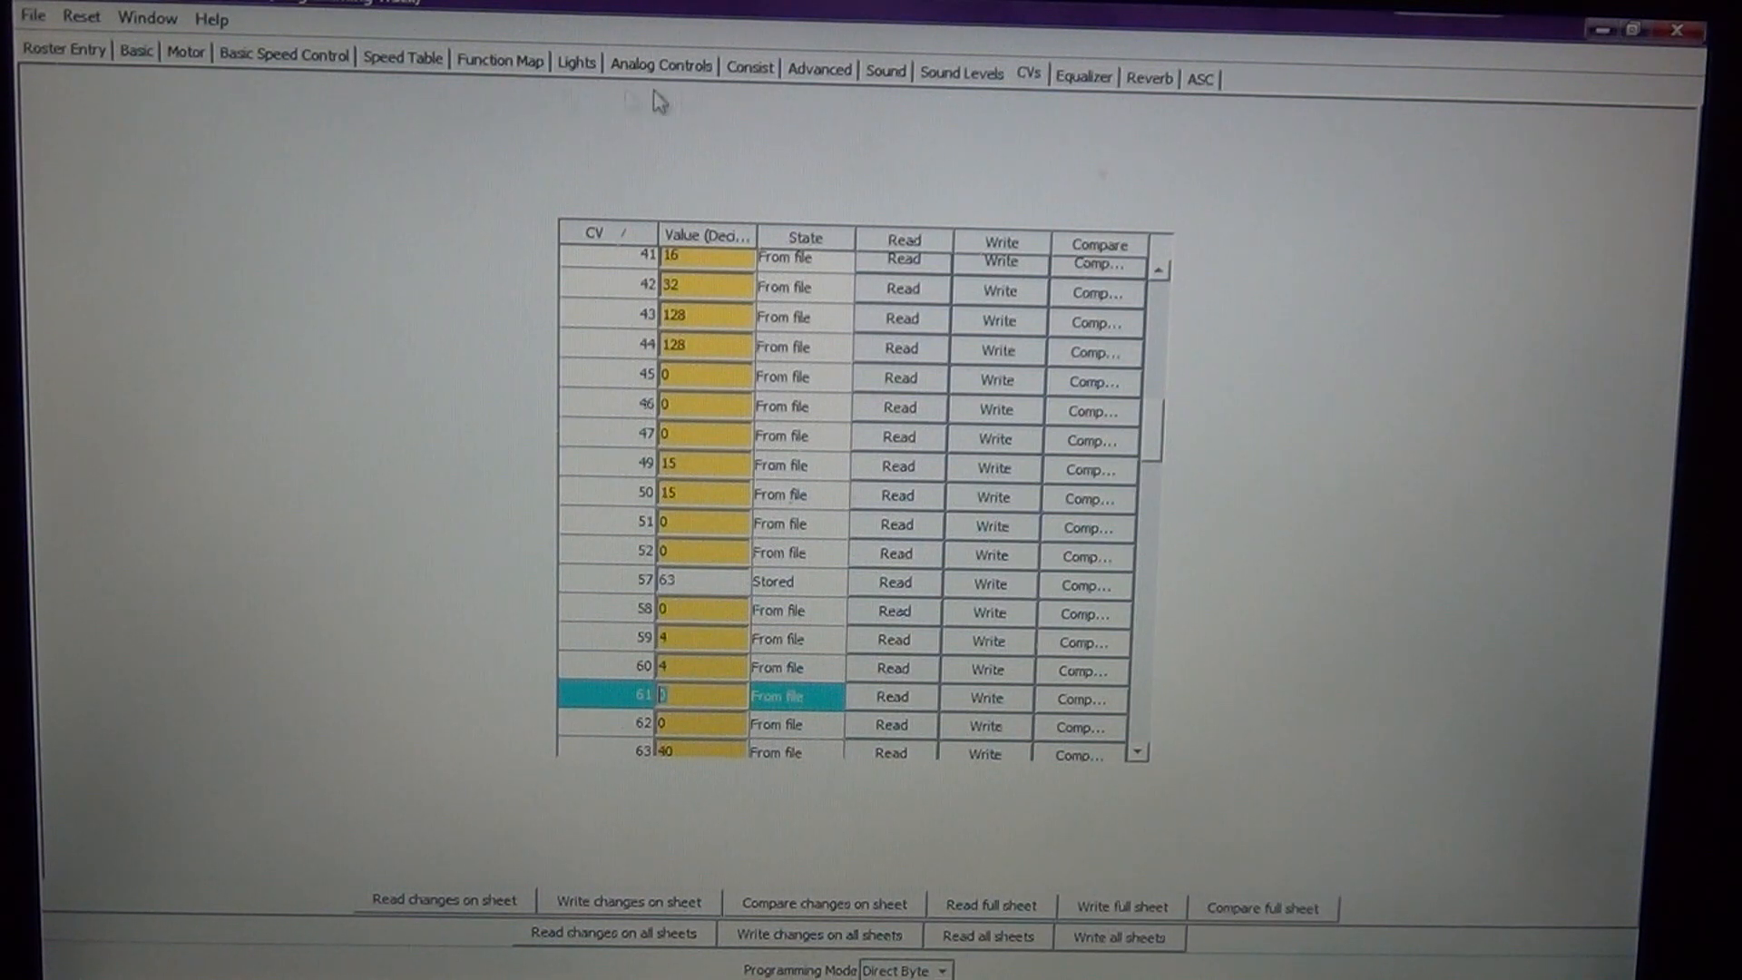
On the Advanced tab, set F11 Braking Rate 125 subtracting from baseline braking
click(817, 69)
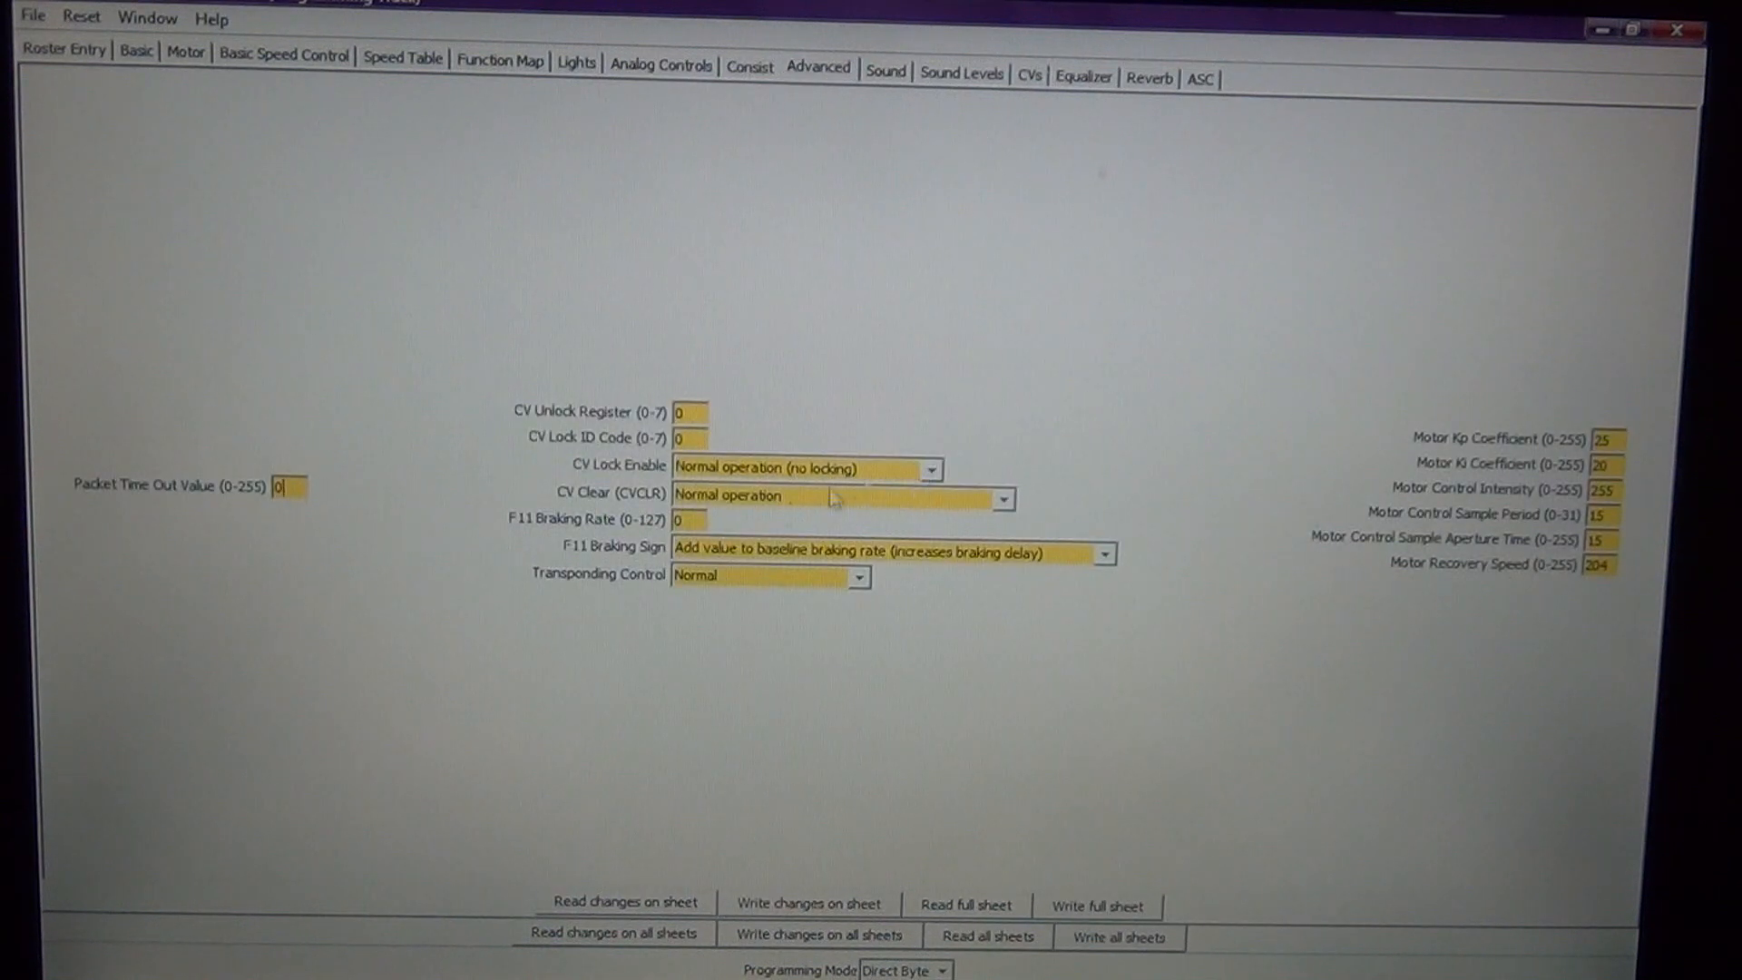
mouse_move(650, 544)
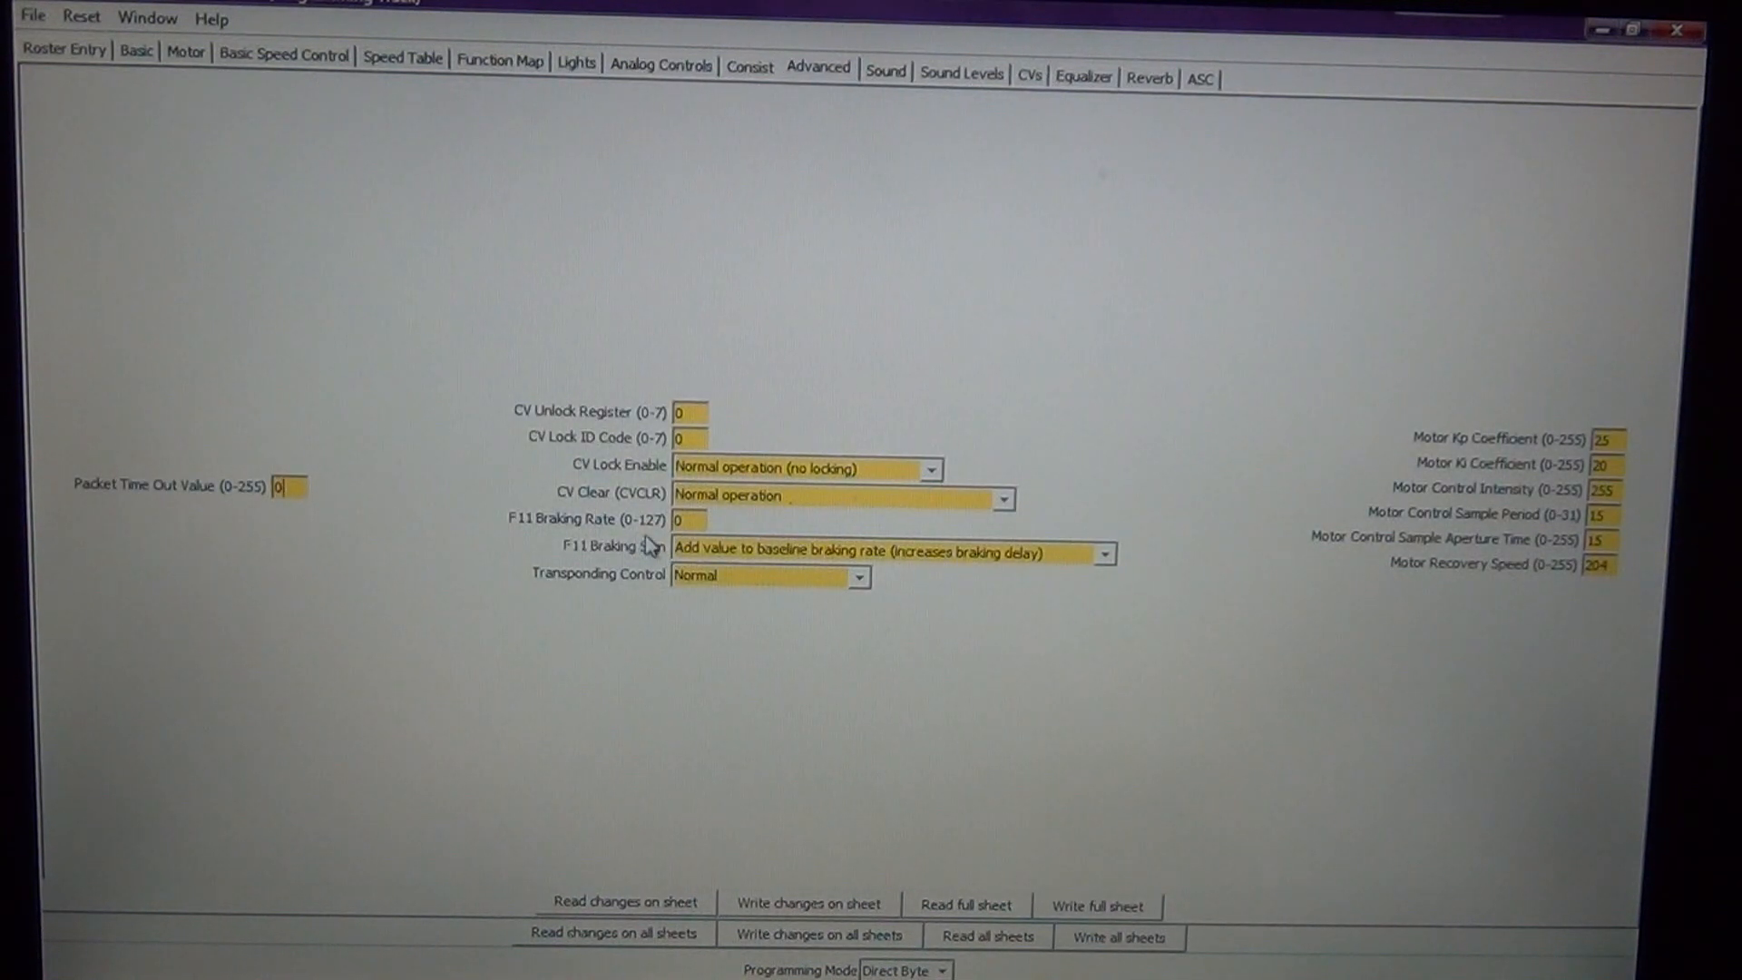
mouse_move(577, 541)
text(125)
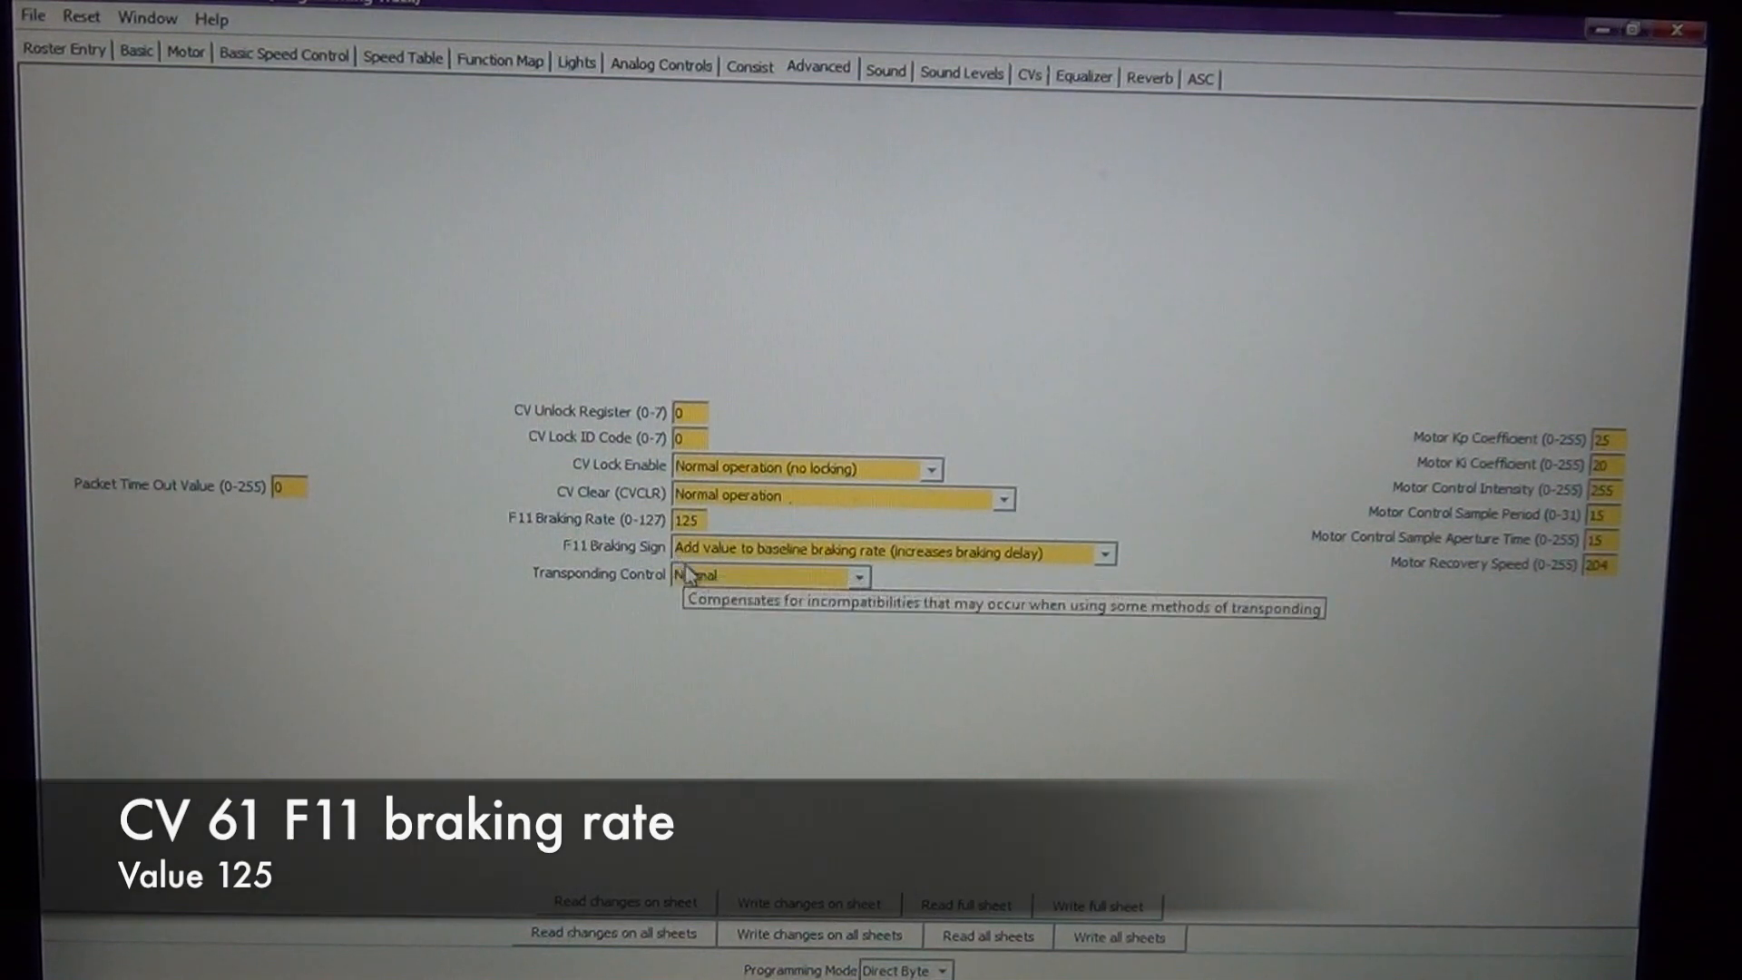
mouse_move(606, 561)
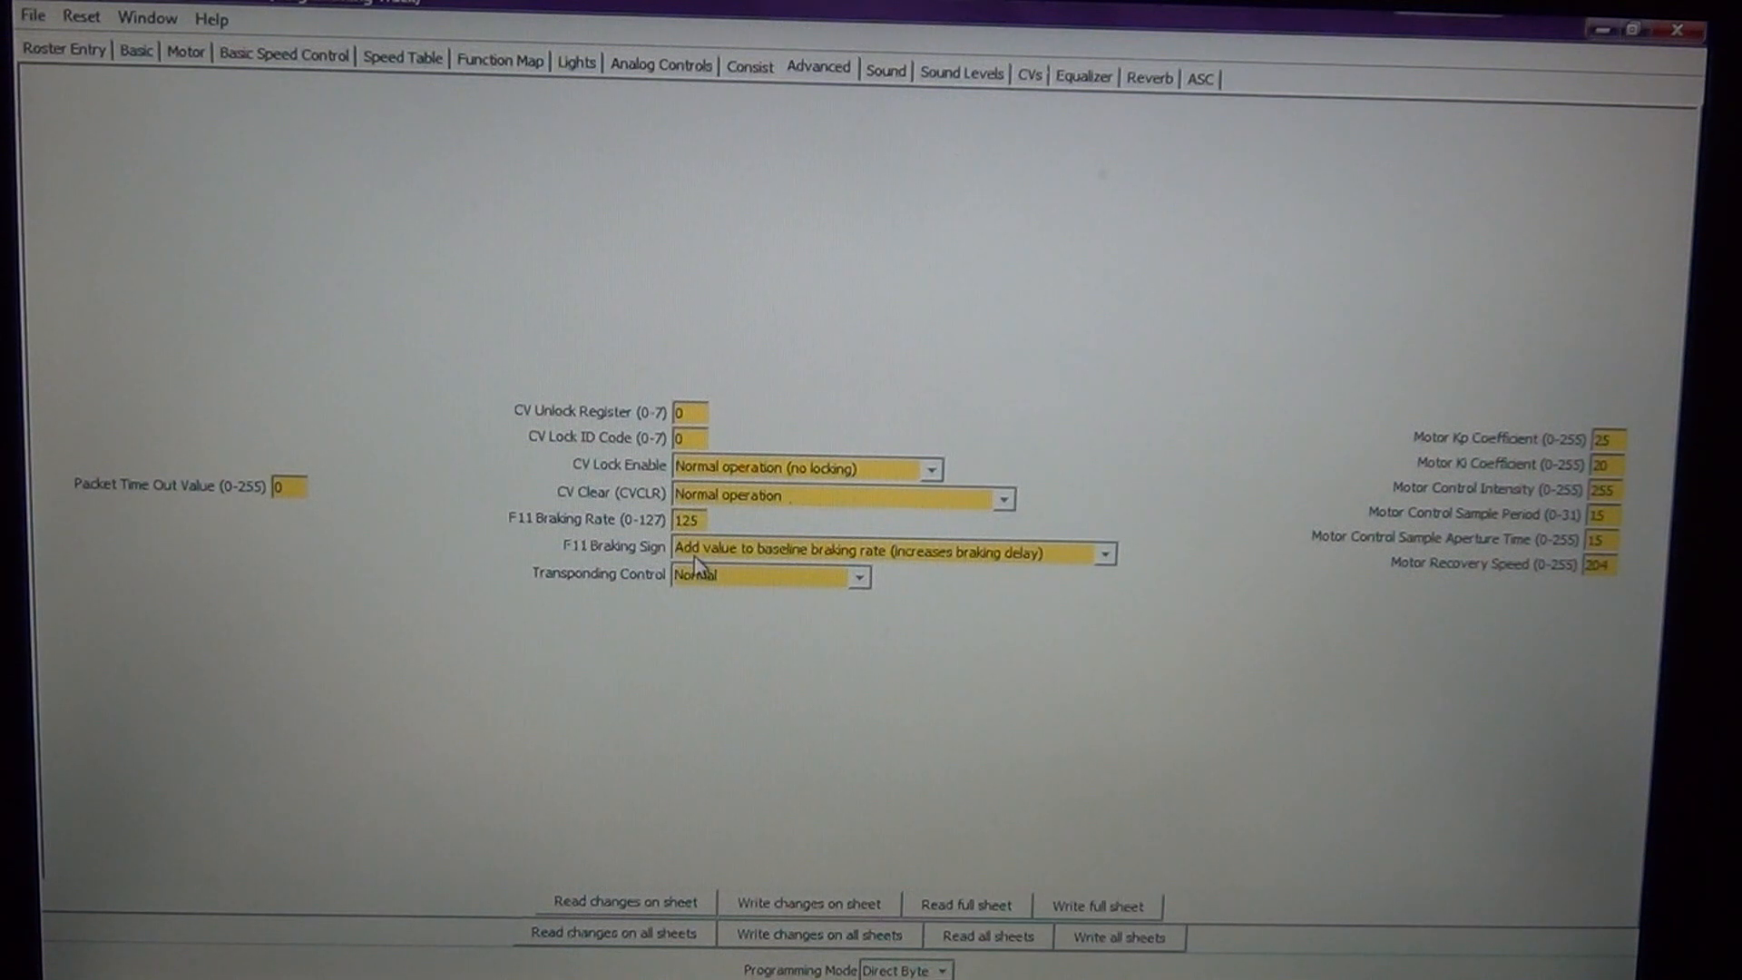
mouse_move(944, 611)
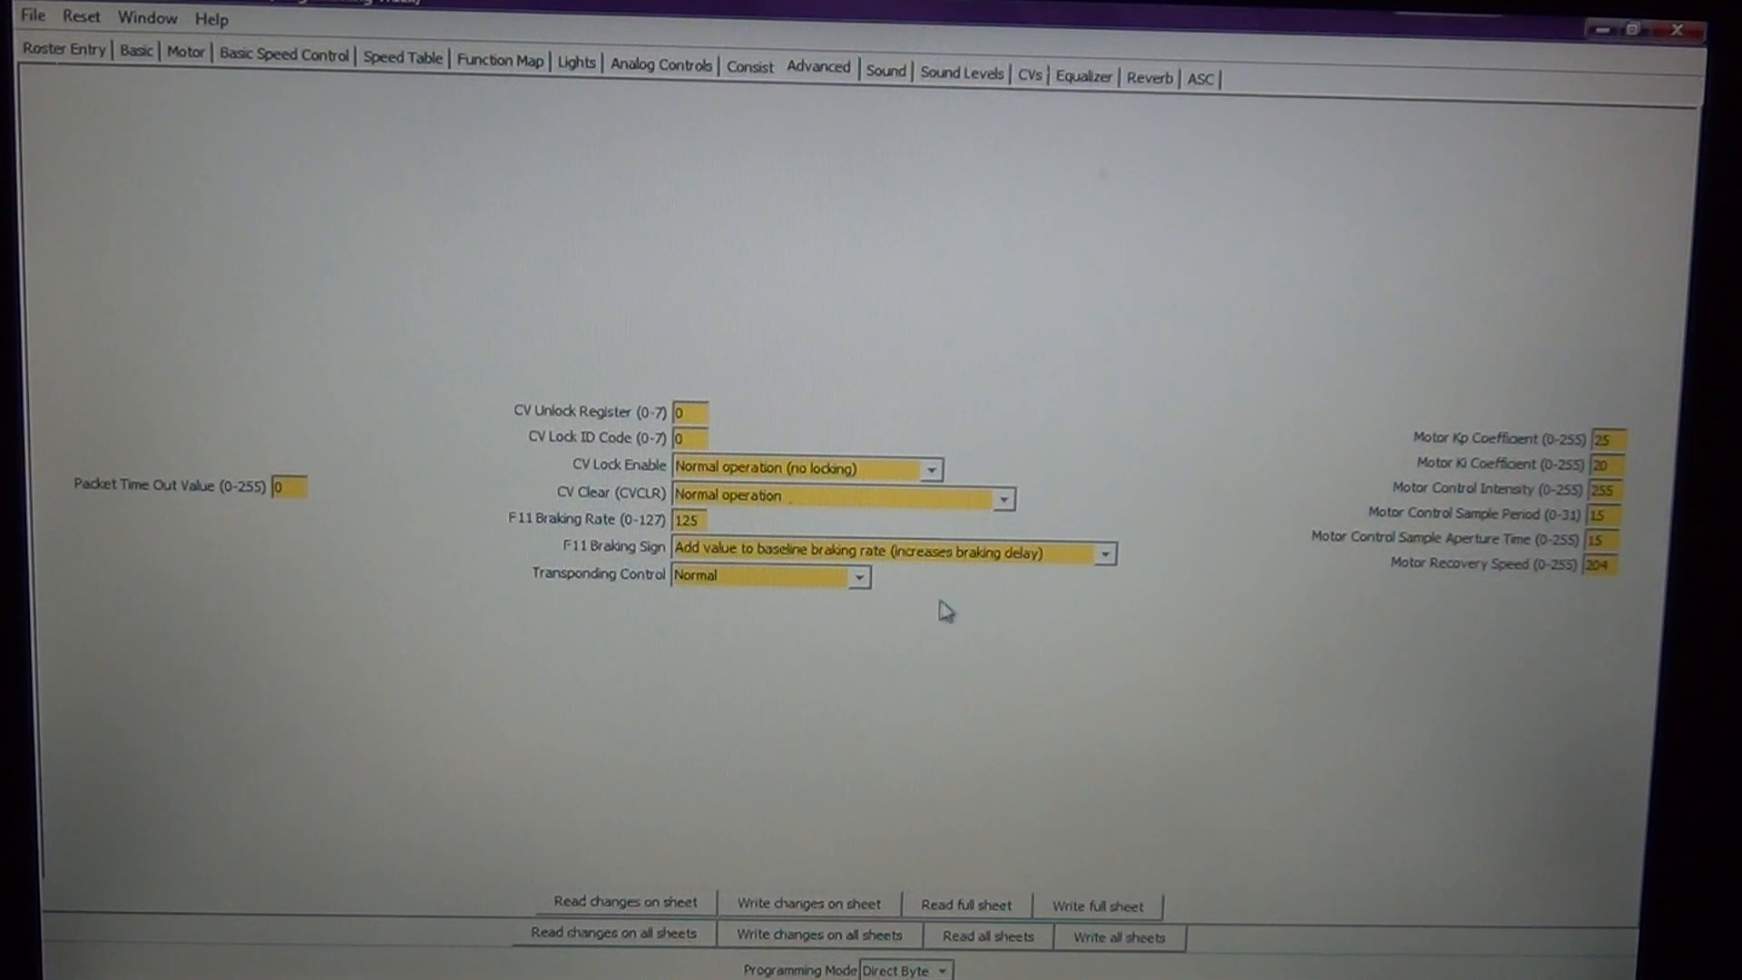
click(1104, 553)
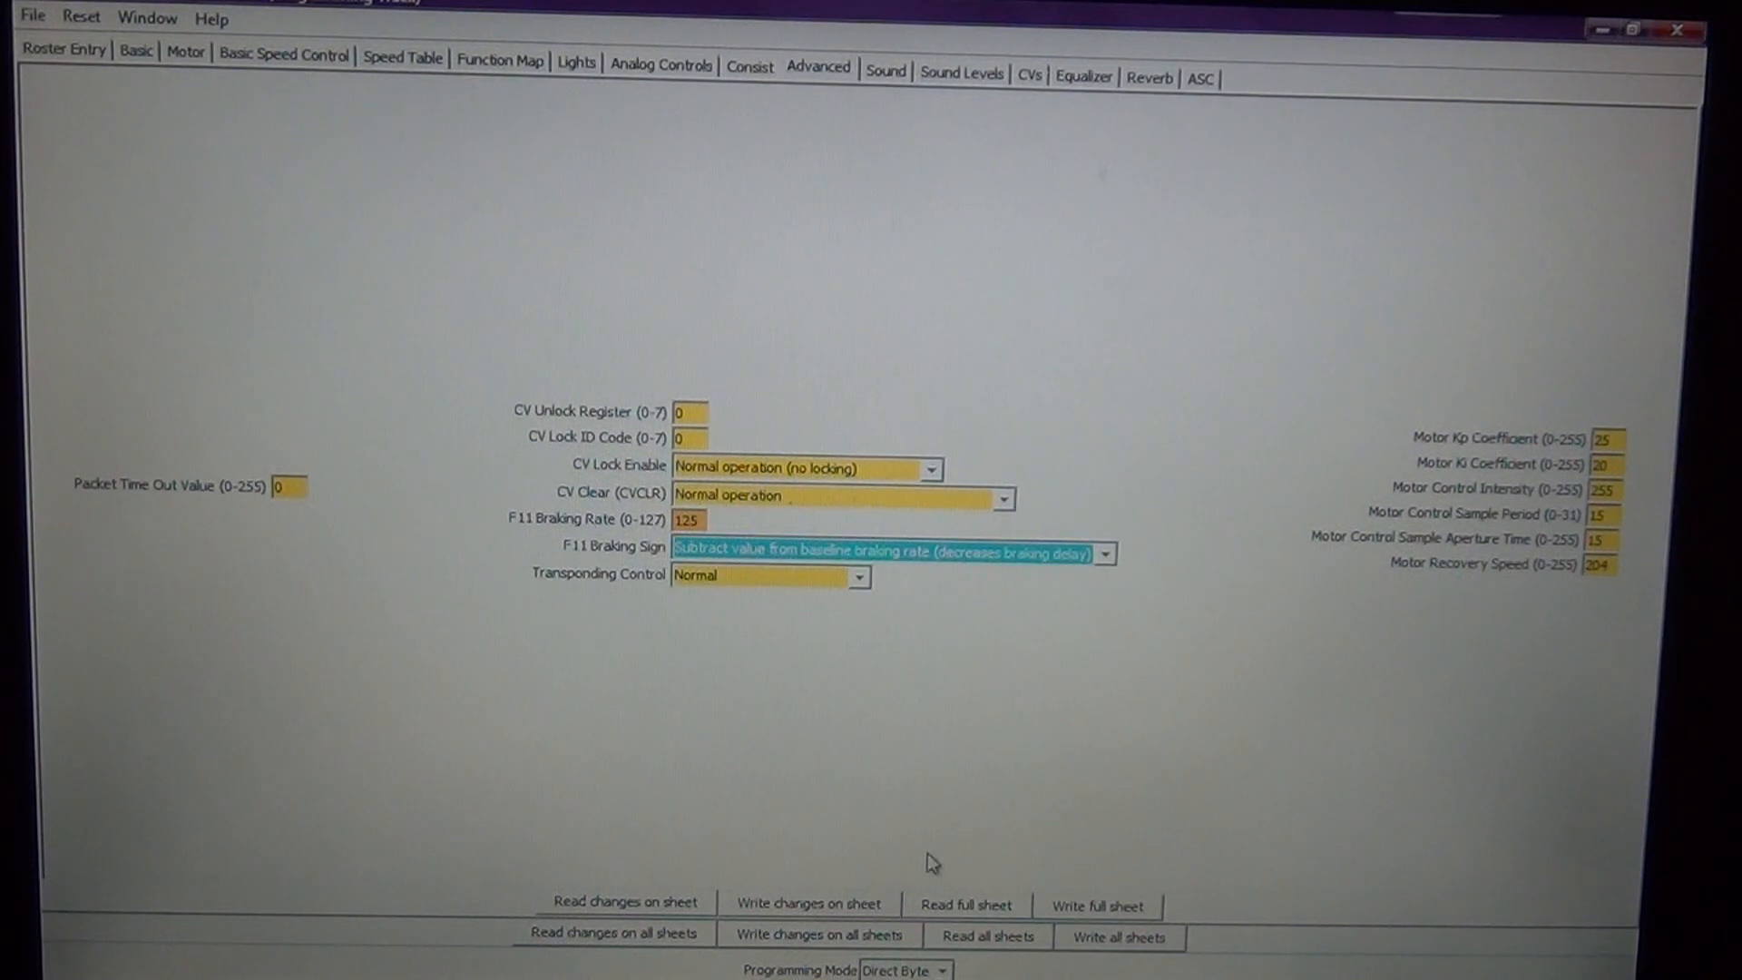
mouse_move(885, 881)
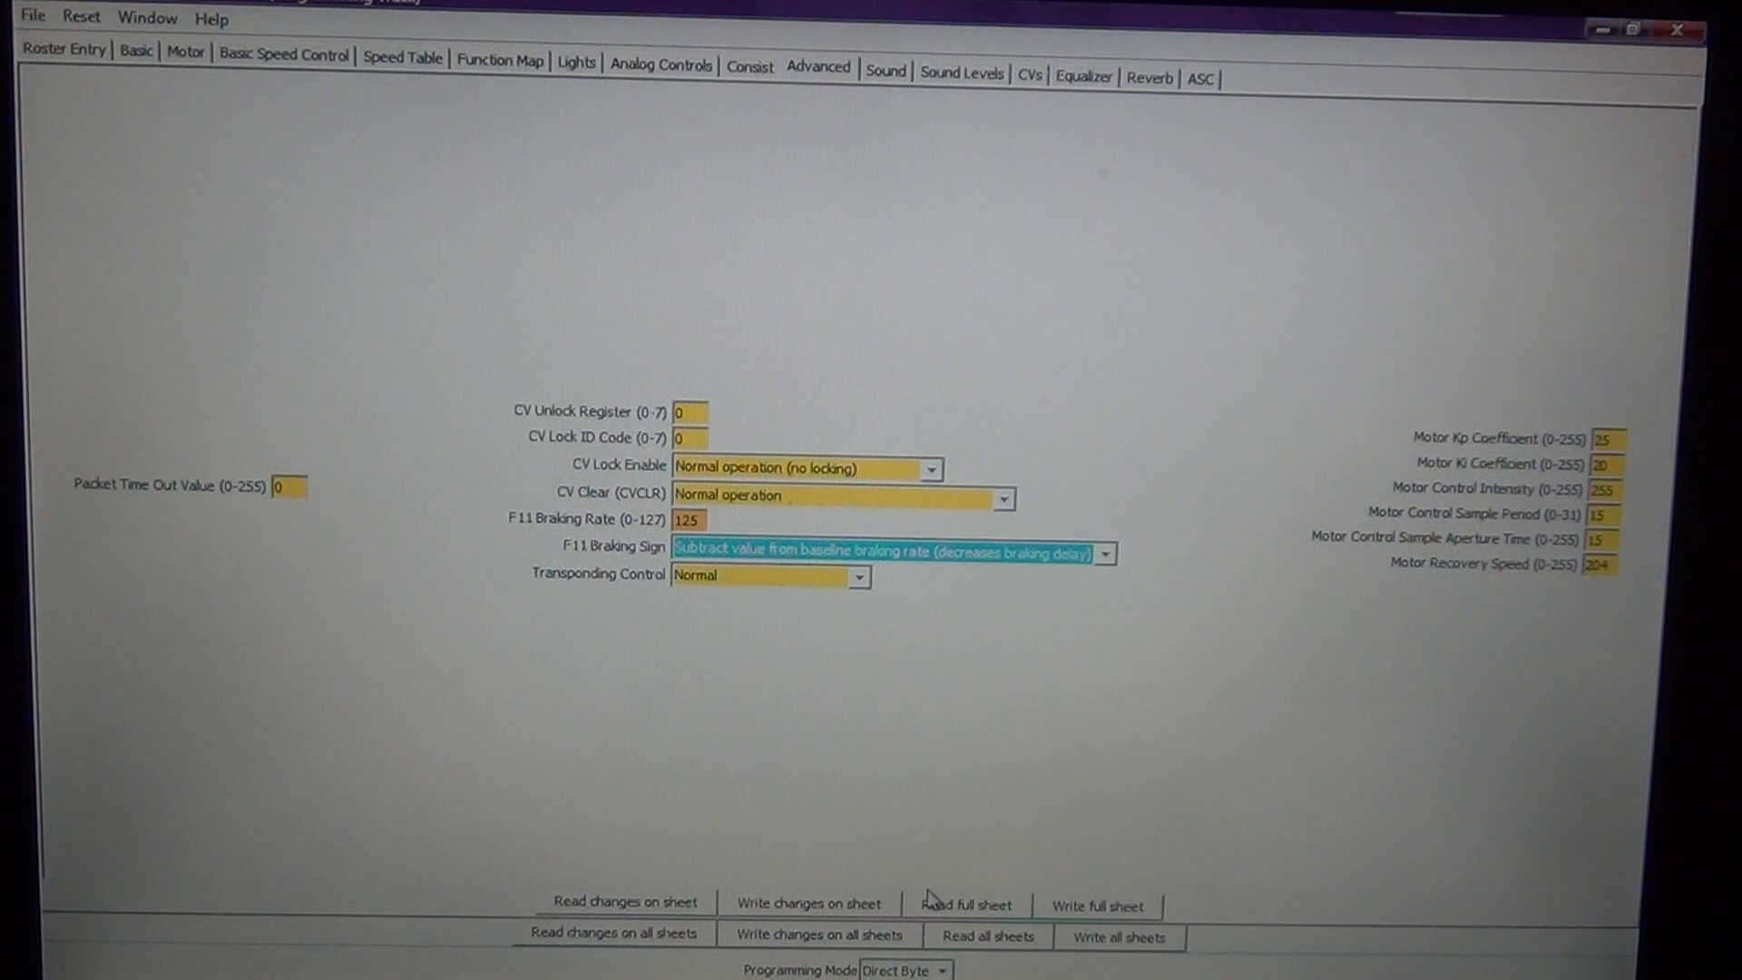
mouse_move(810, 902)
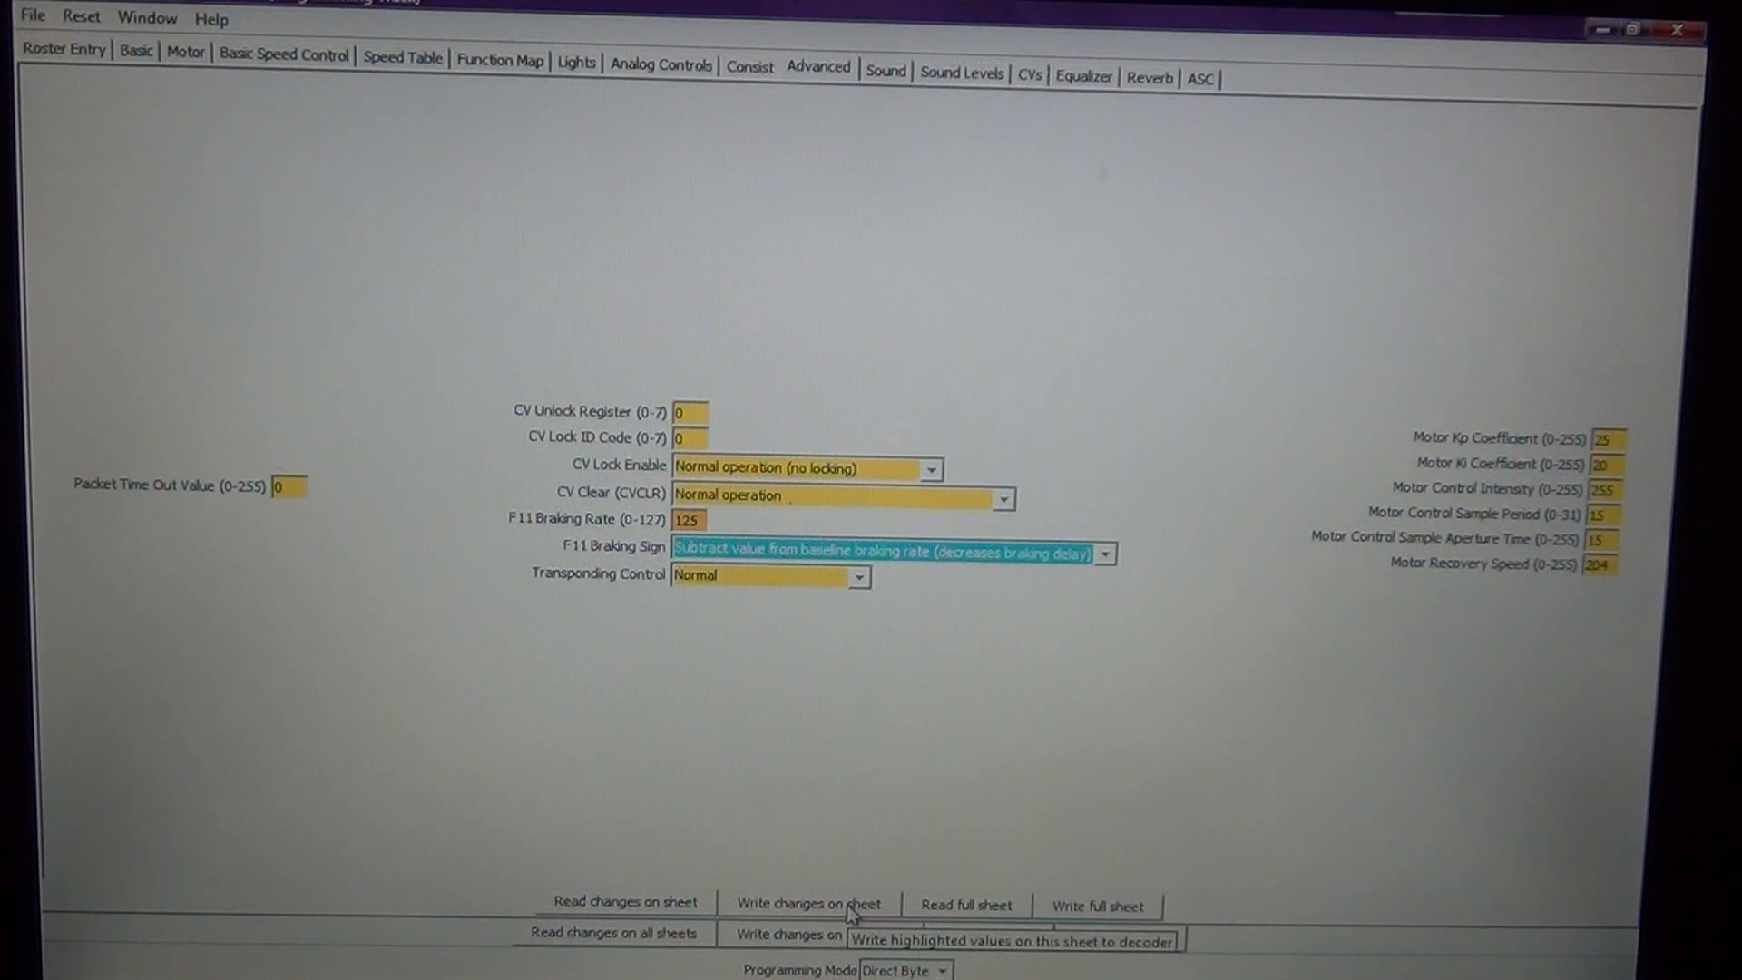